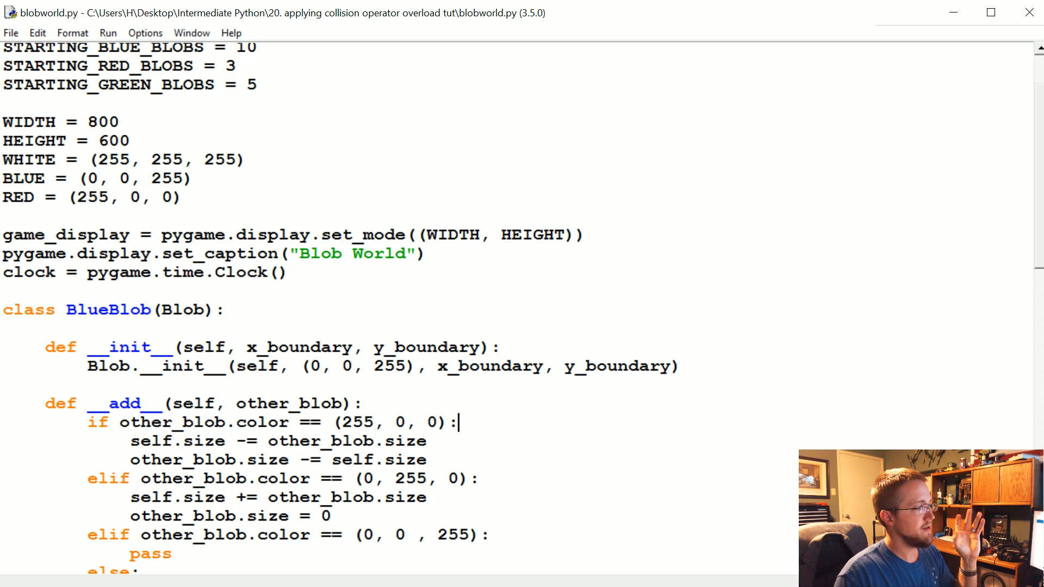
# Step: Write the illustrative expression self + other_blob on a blank line above class BlueBlob
pyautogui.doubleClick(121, 403)
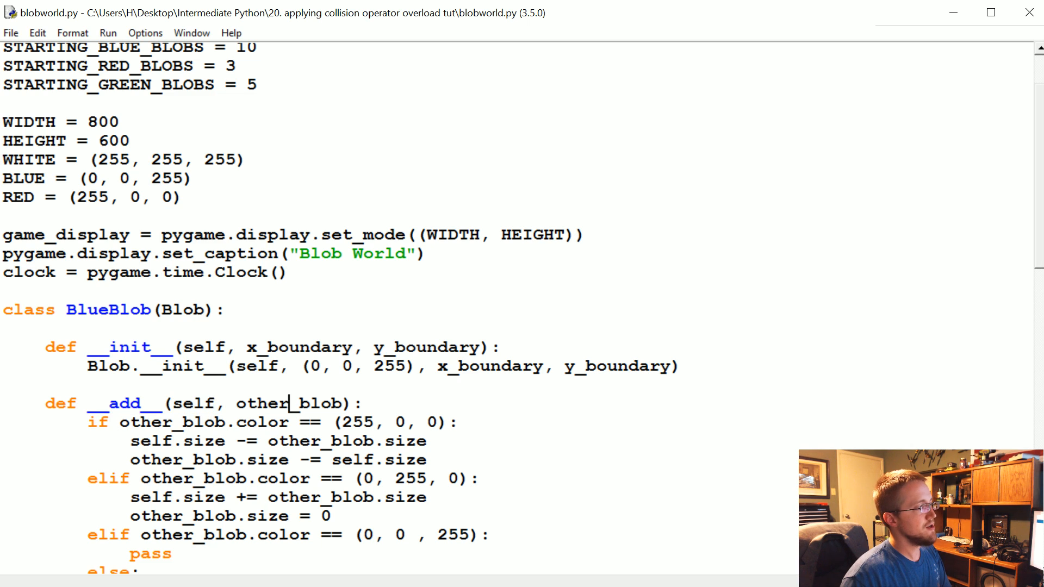
pyautogui.doubleClick(194, 403)
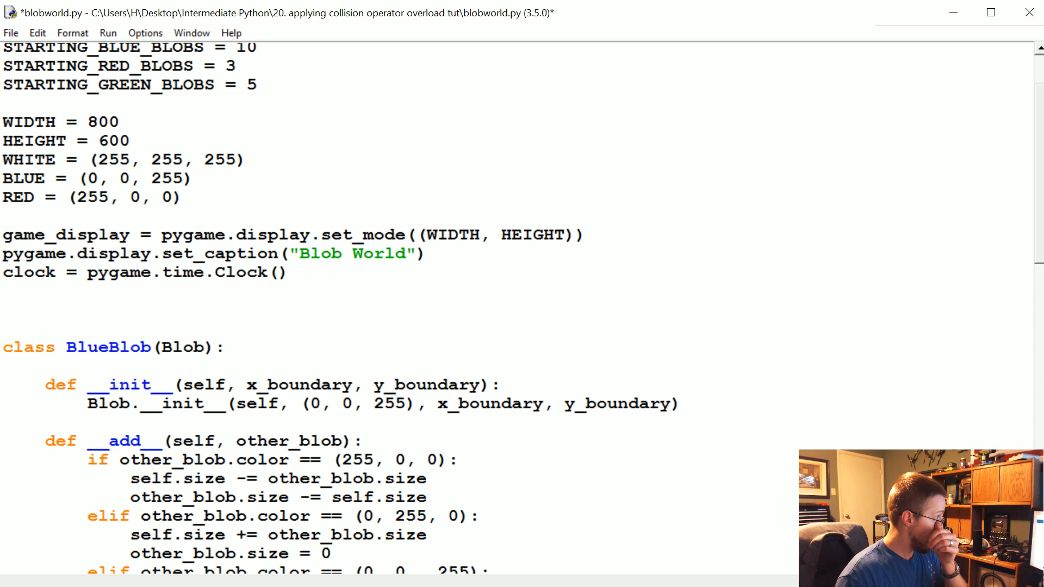
pyautogui.write('self + othr')
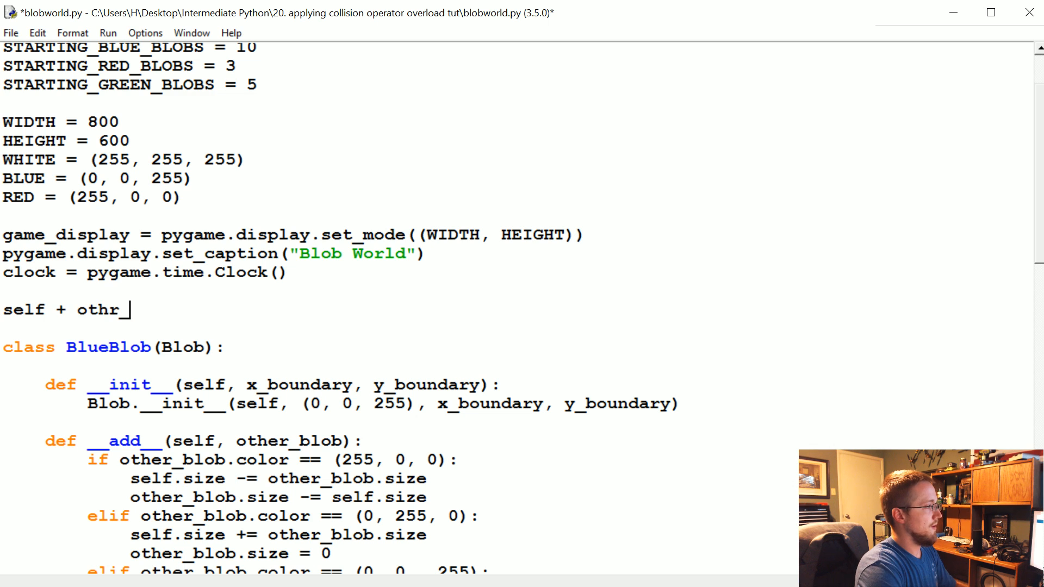
pyautogui.write('_blob')
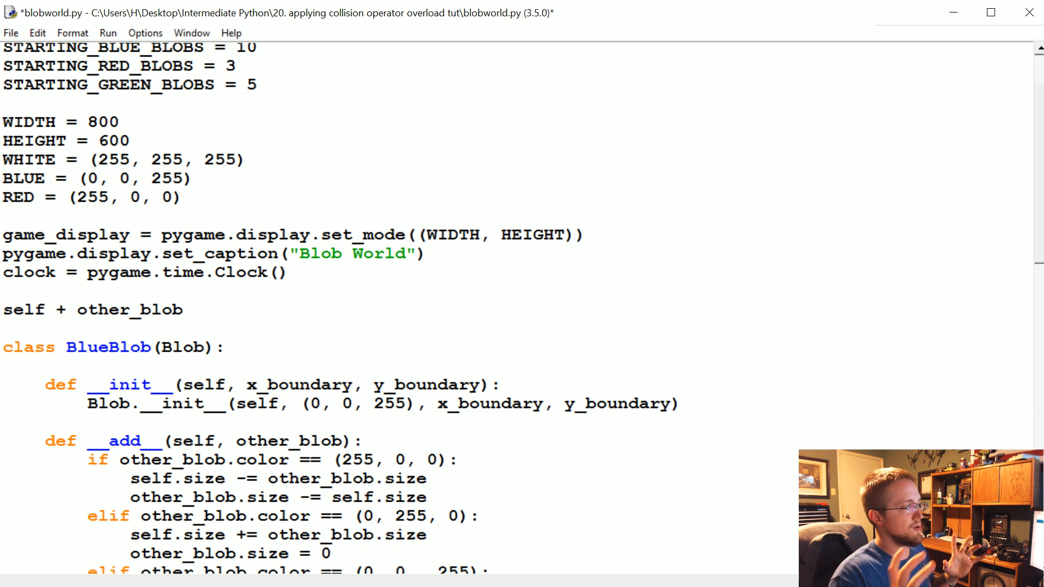
pyautogui.click(115, 310)
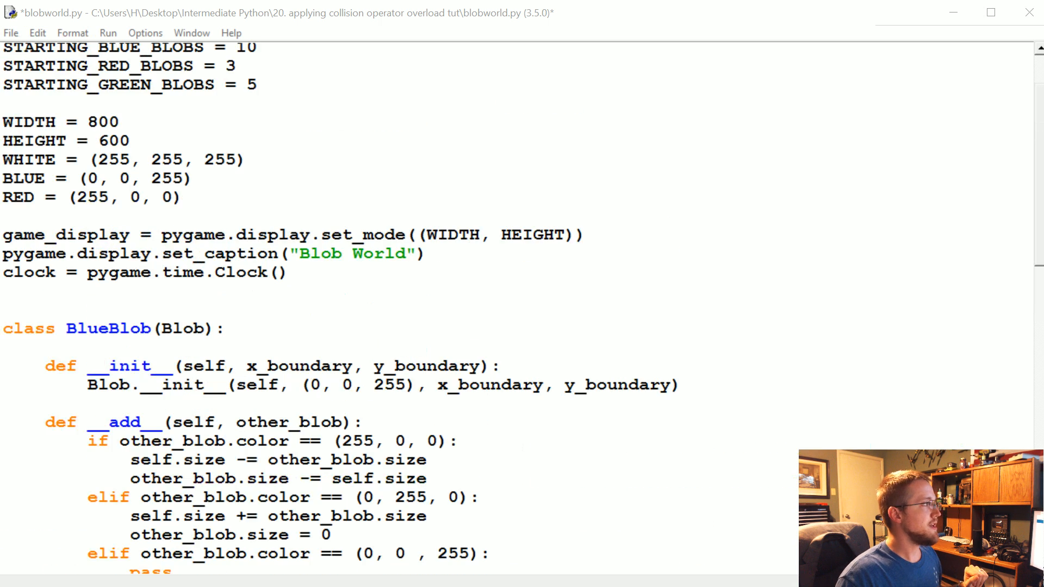
# Step: Begin a new import statement under the existing imports at the top of blobworld.py
pyautogui.scroll(3)
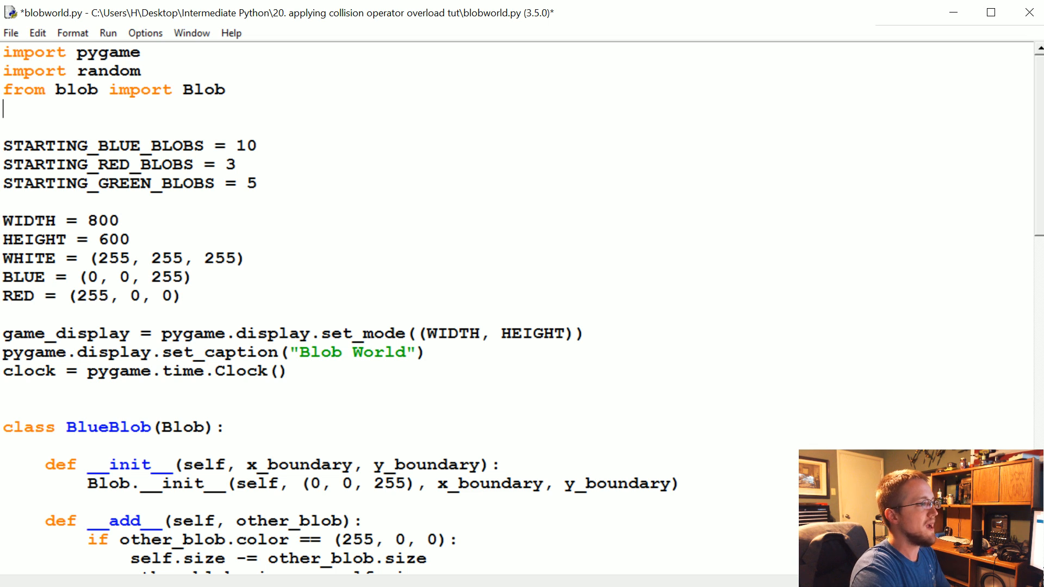
pyautogui.write('impor')
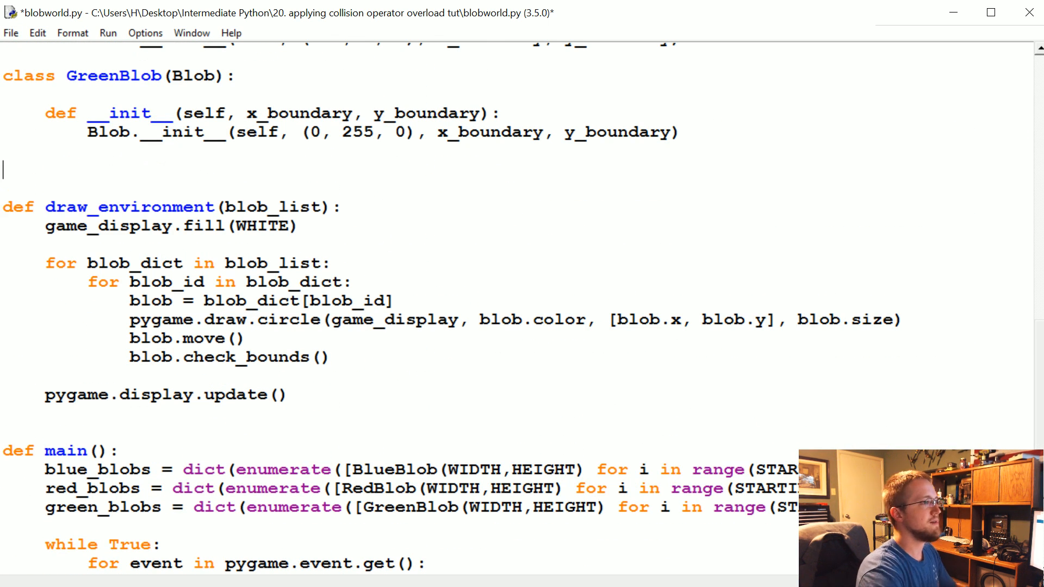
# Step: Declare def is_touching(b1,b2): above draw_environment
pyautogui.write('def is_tou')
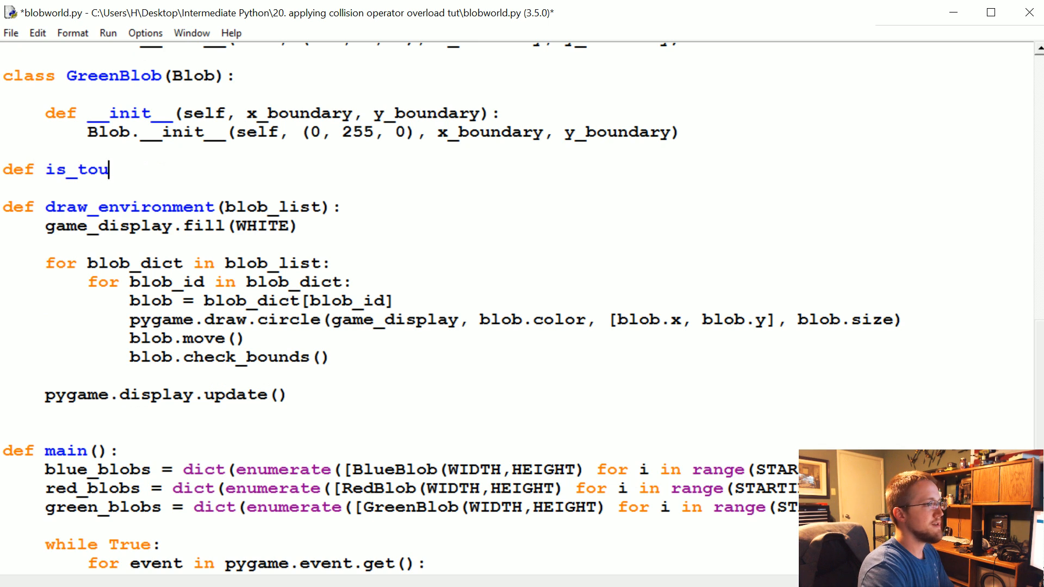
pyautogui.write('ching(b1)')
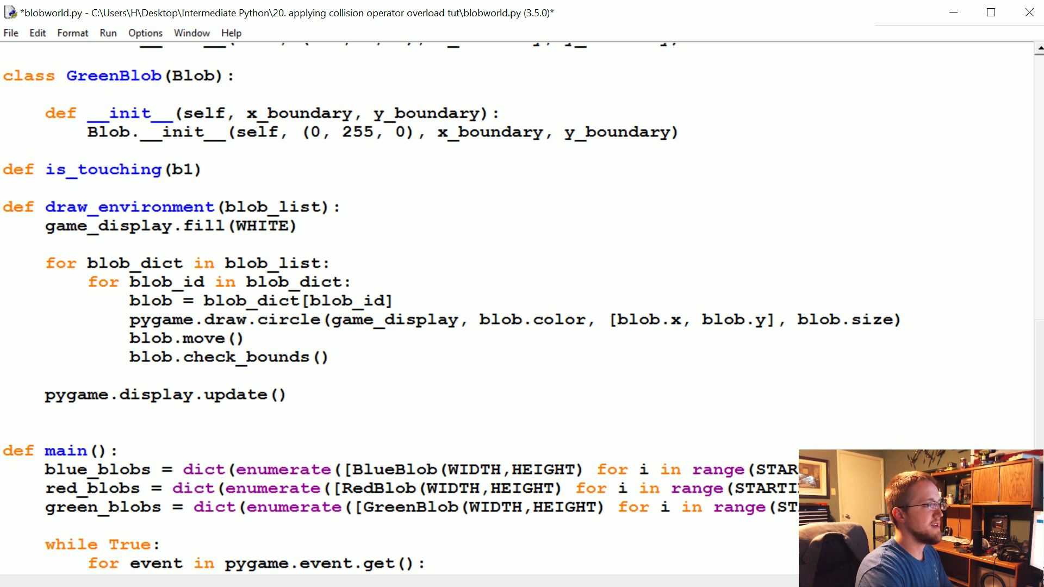
pyautogui.write(',b2):')
pyautogui.write('if')
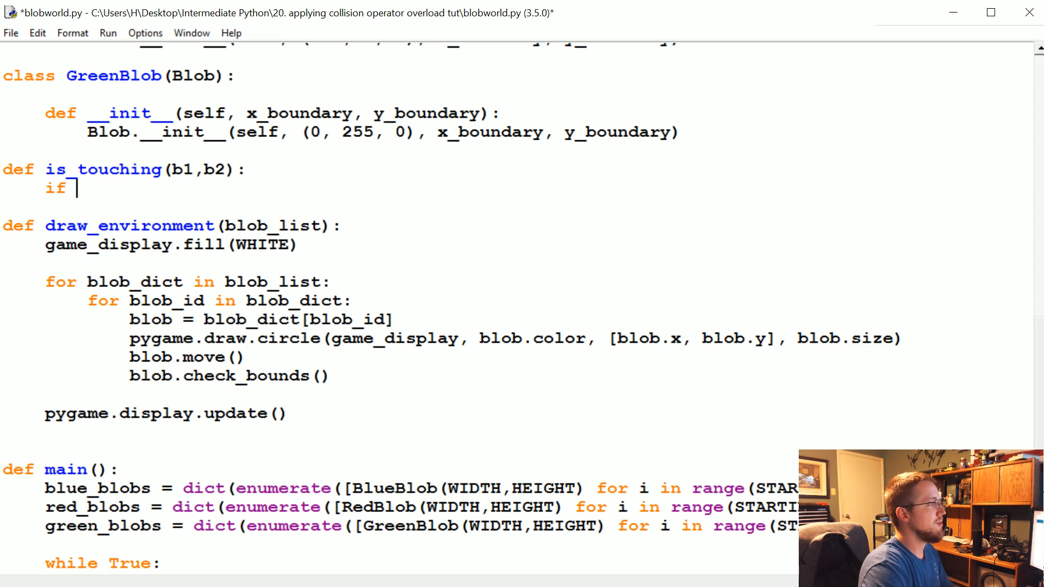
# Step: Begin its condition as np.linalg.norm(np.array([b1.x, b1.y]))
pyautogui.write('np.l')
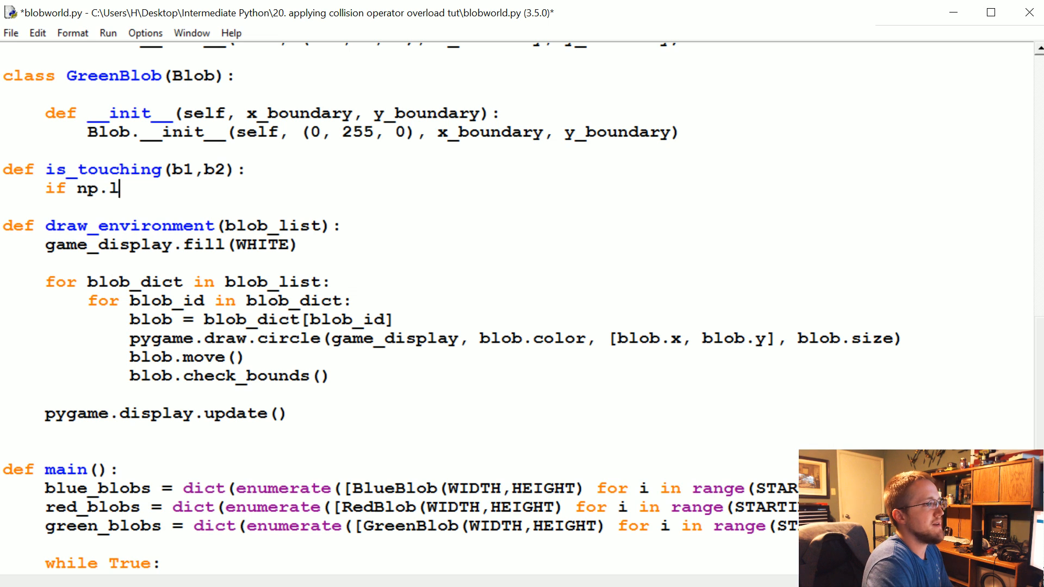
pyautogui.write('inalg.n')
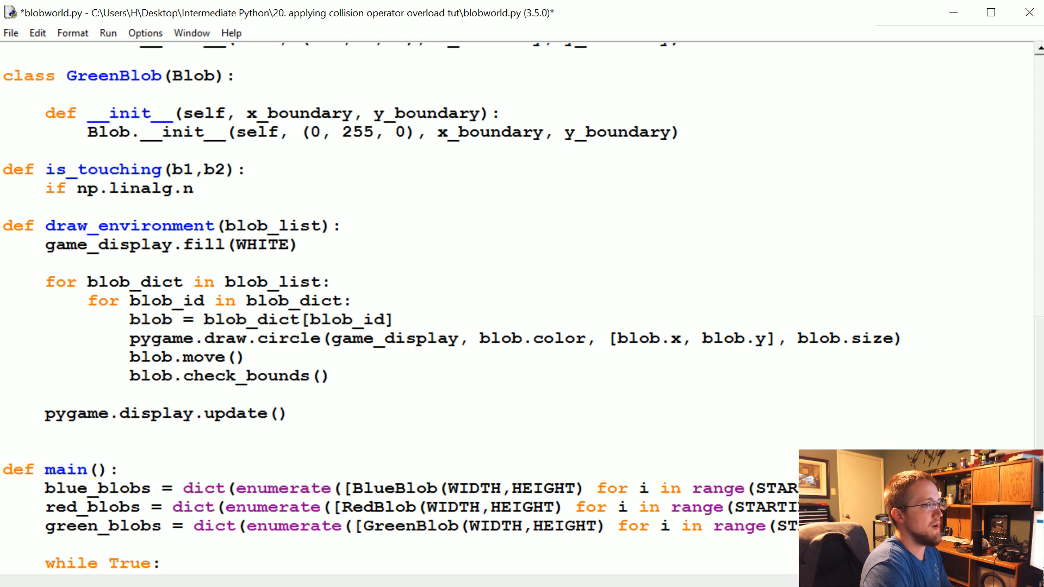
pyautogui.write('orm()')
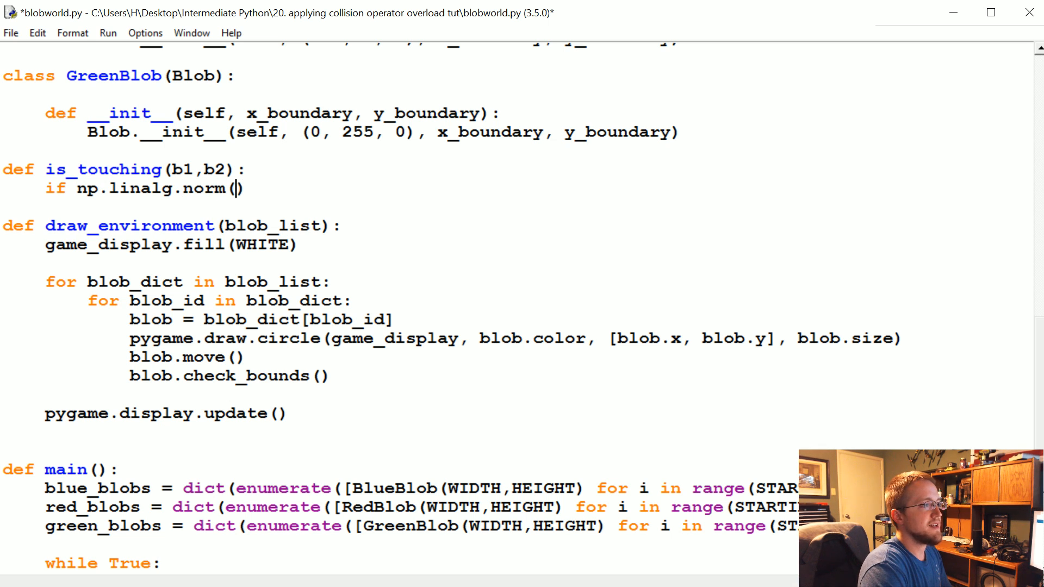
pyautogui.write('np.array')
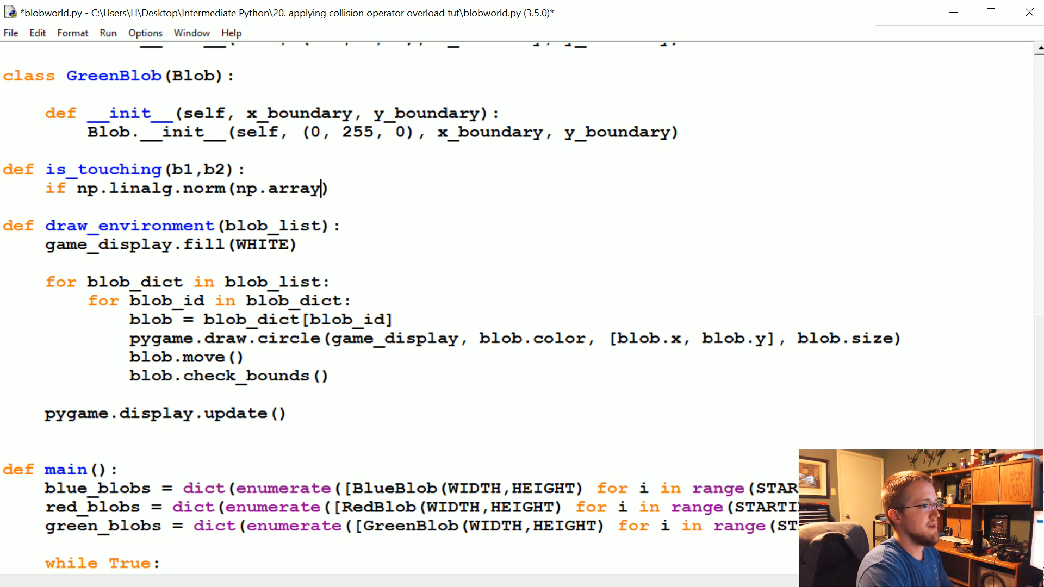
pyautogui.write('(')
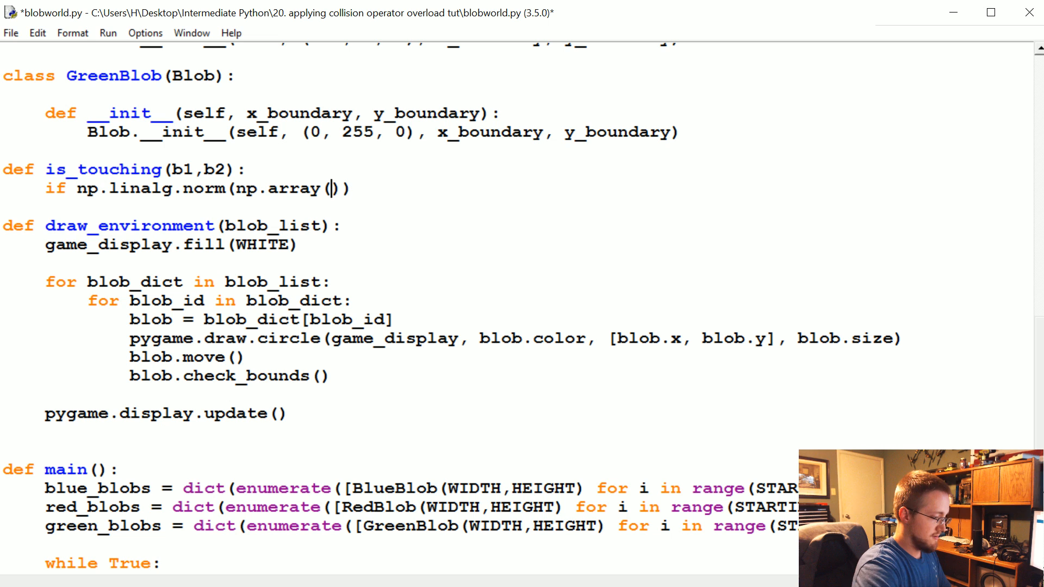
pyautogui.write('[]')
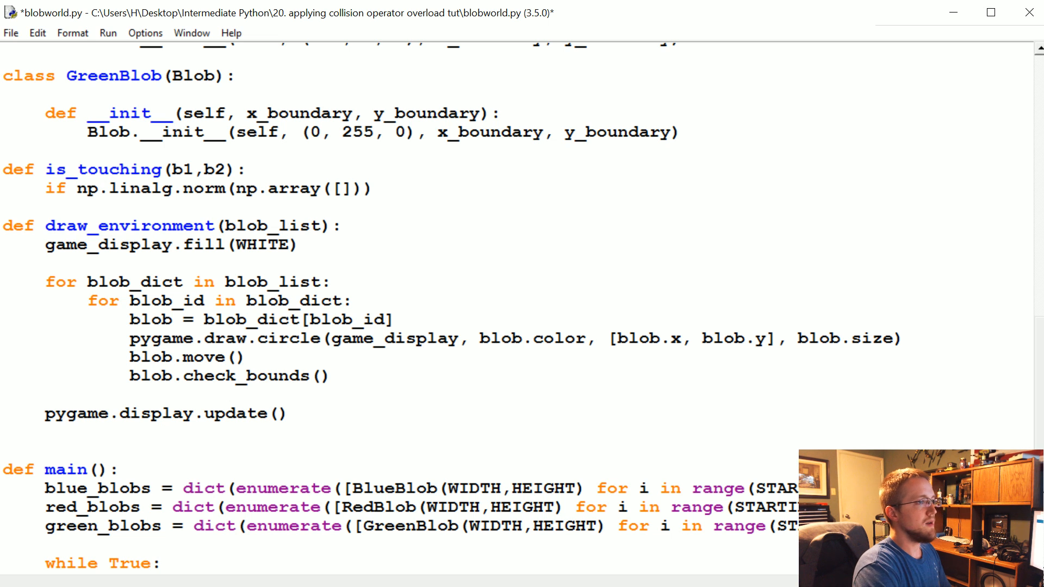
pyautogui.write('b1.x, b')
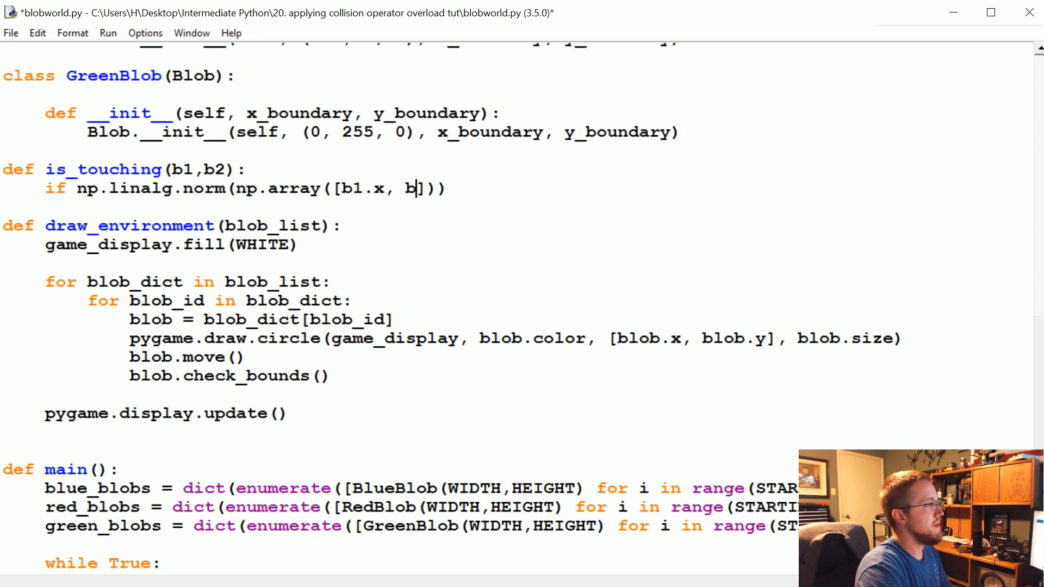
pyautogui.write('.y')
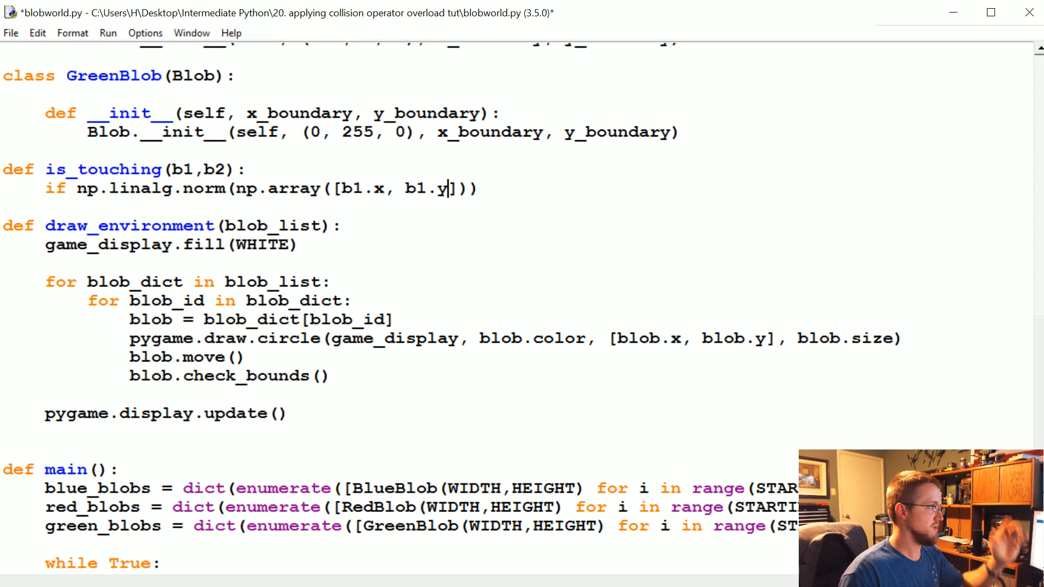
# Step: Complete the condition: norm of position difference < (b1.size + b2.size):
pyautogui.doubleClick(248, 189)
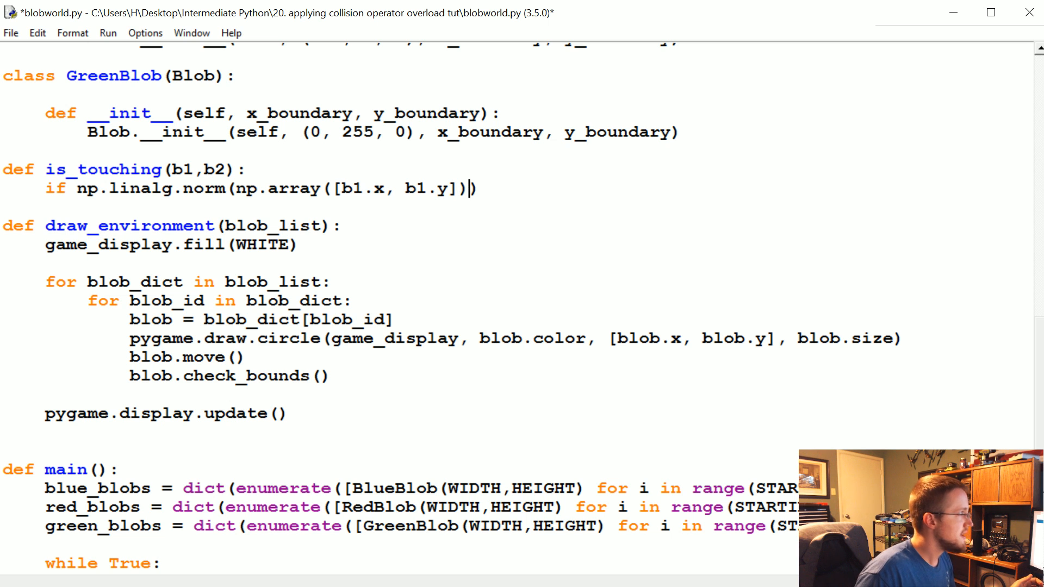
pyautogui.write(')')
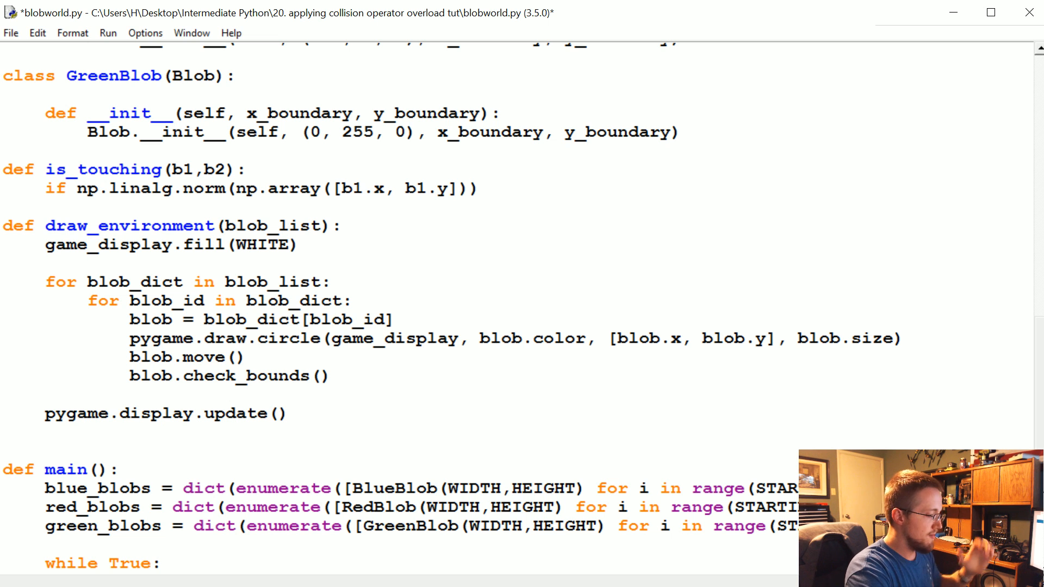
pyautogui.write('-')
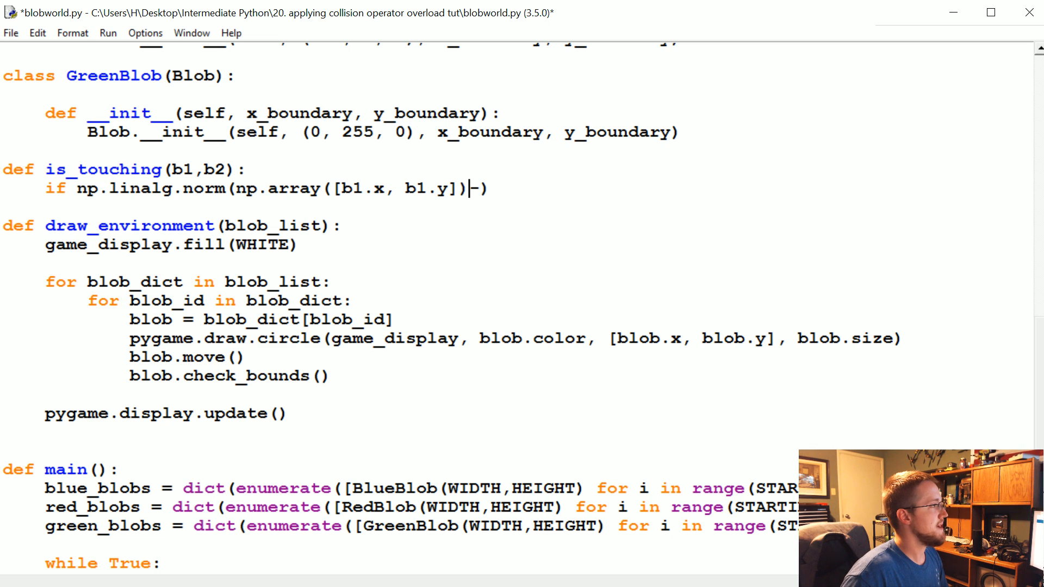
pyautogui.write('np.array([b1.x, b1.y])')
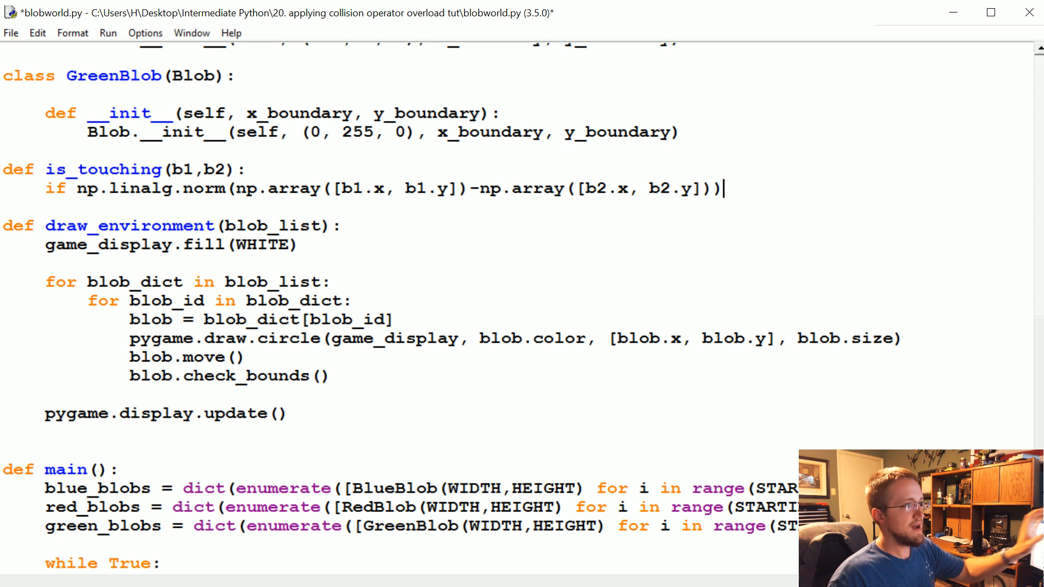
pyautogui.write('<')
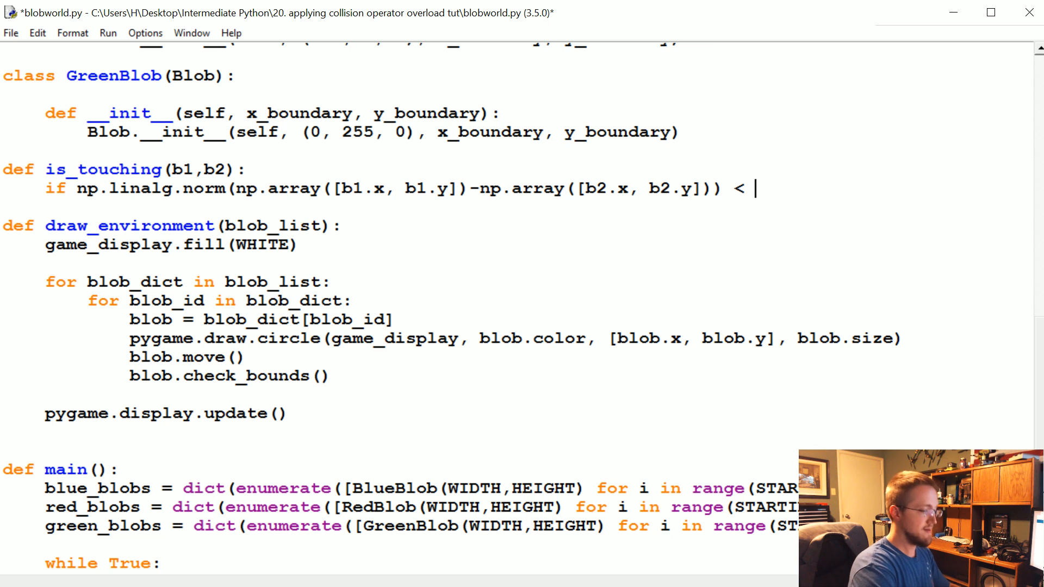
pyautogui.write('(b1)')
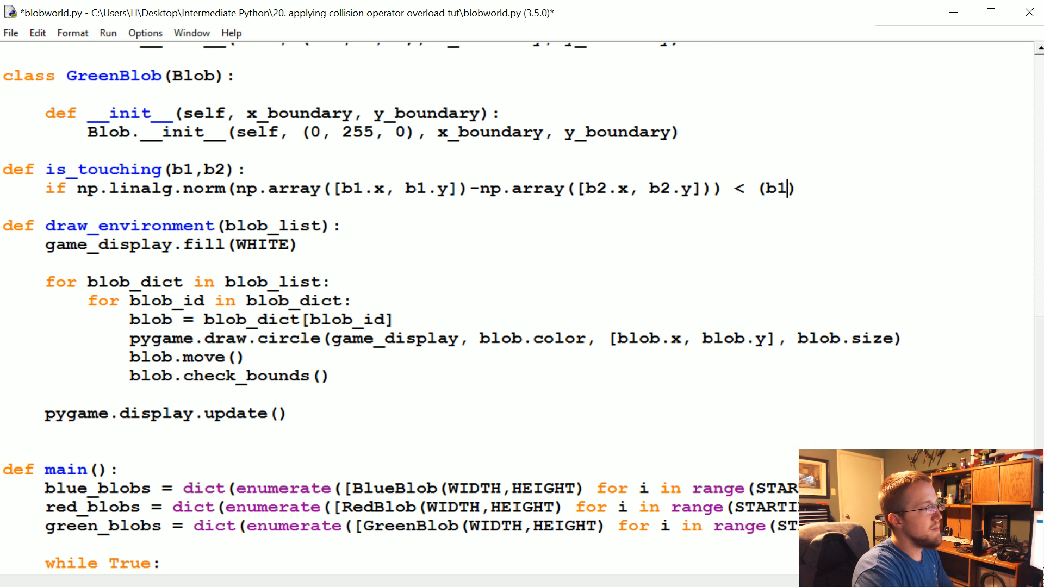
pyautogui.write('.size+b2.size')
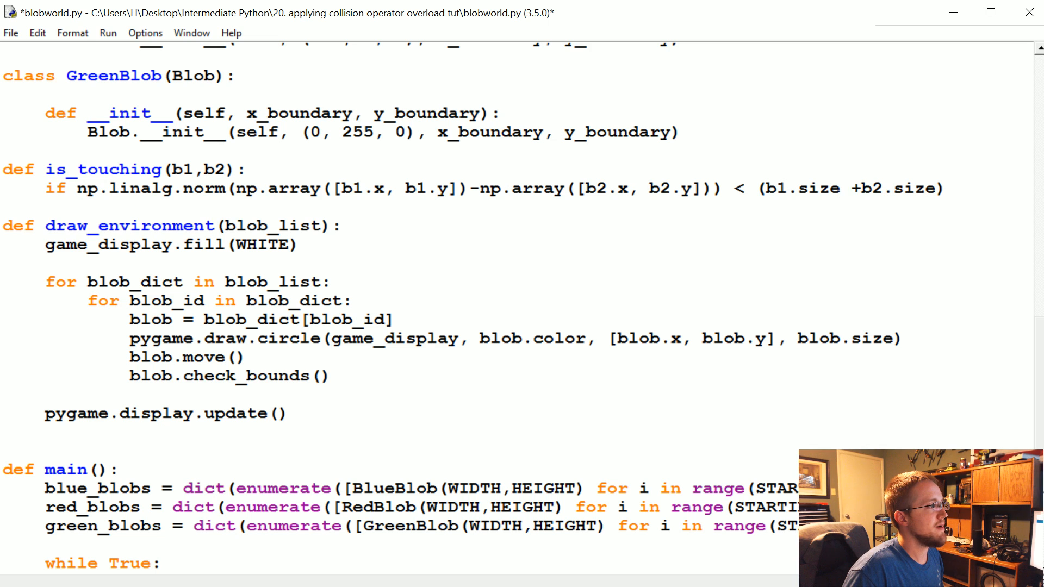
pyautogui.write('" "')
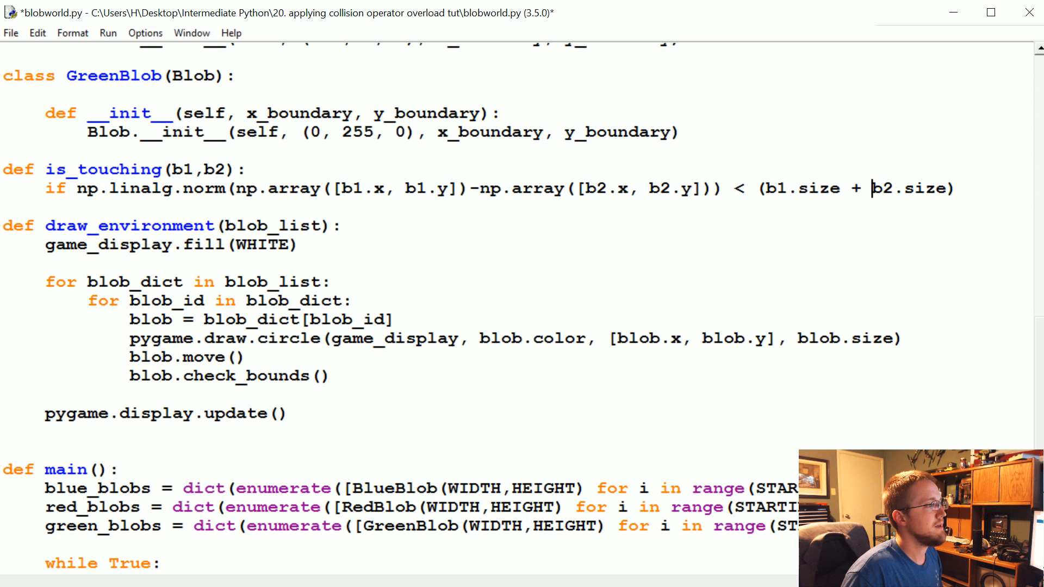
pyautogui.write(':')
pyautogui.write('r')
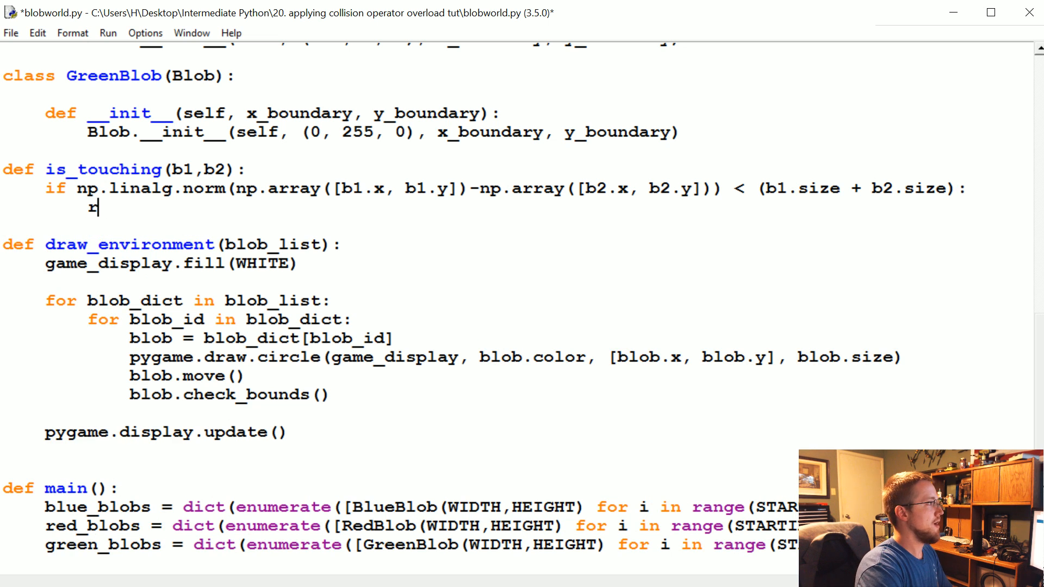
# Step: Have is_touching return True on the condition, else return False
pyautogui.write('eturn True')
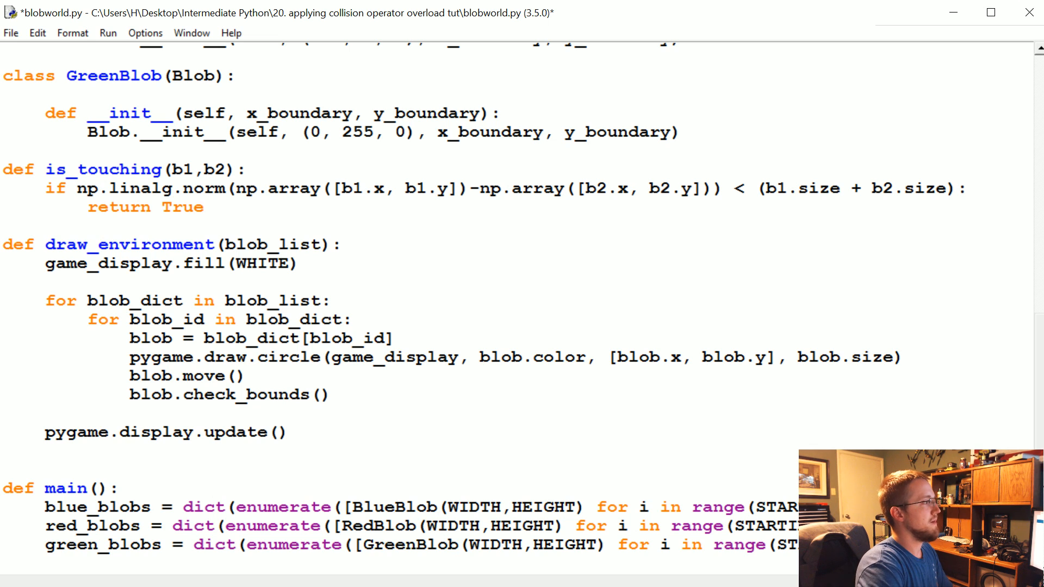
pyautogui.write('El')
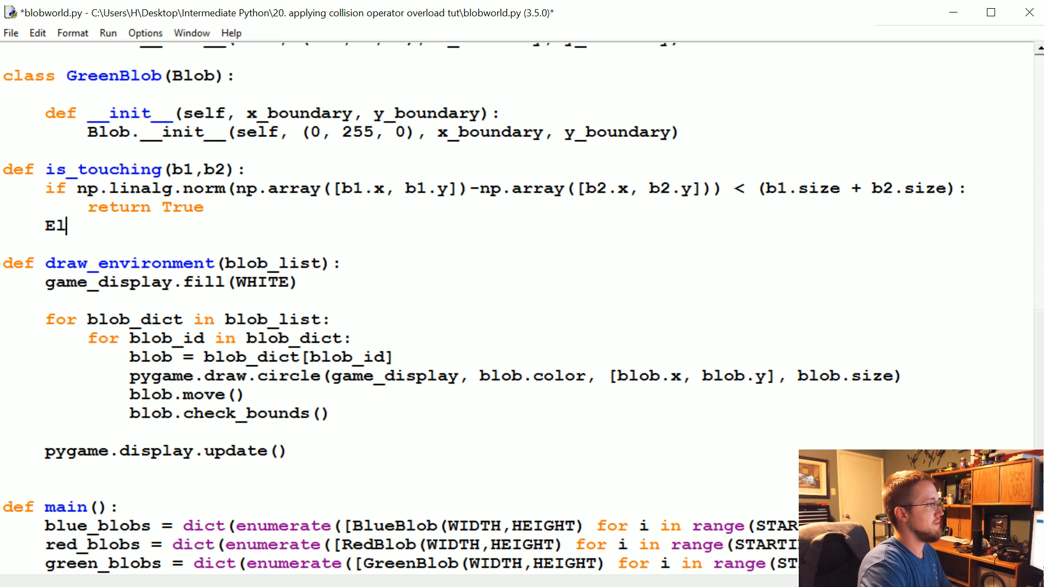
pyautogui.write('se:')
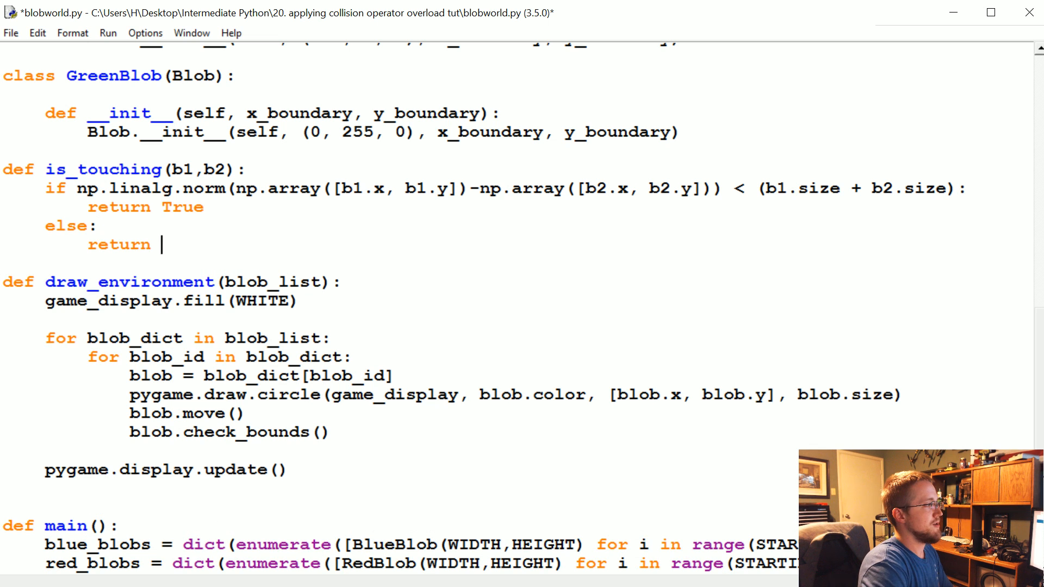
pyautogui.write('False')
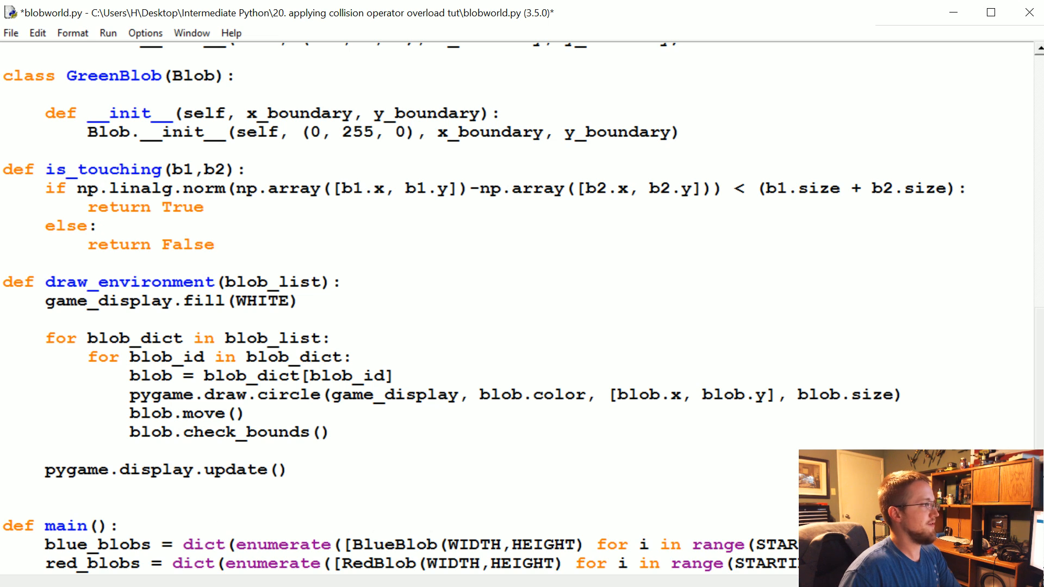
# Step: Collapse is_touching to a single return of the distance comparison, dropping the True/False branches
pyautogui.moveTo(94, 206); pyautogui.dragTo(213, 245)
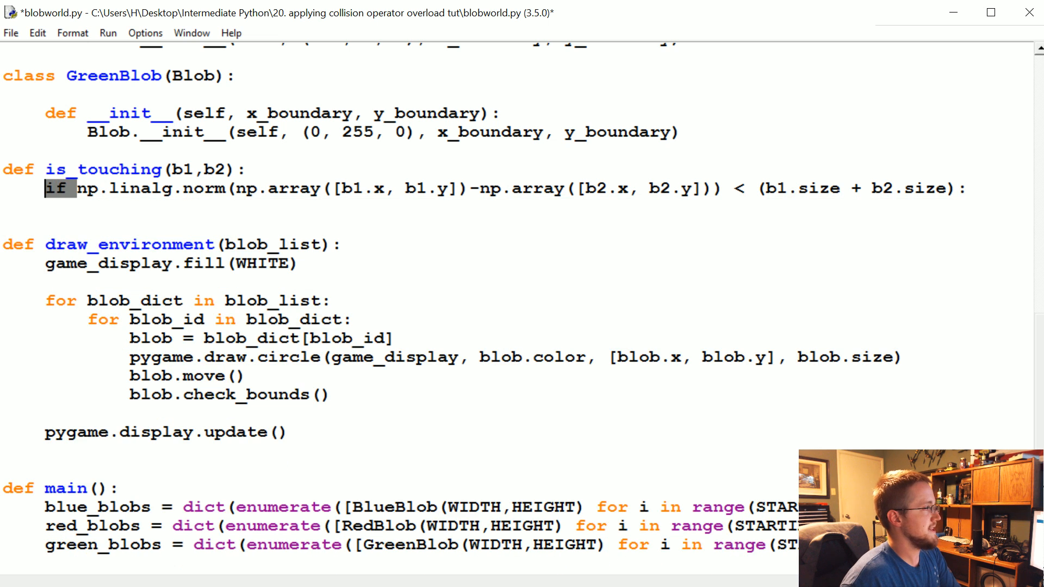
pyautogui.write('return')
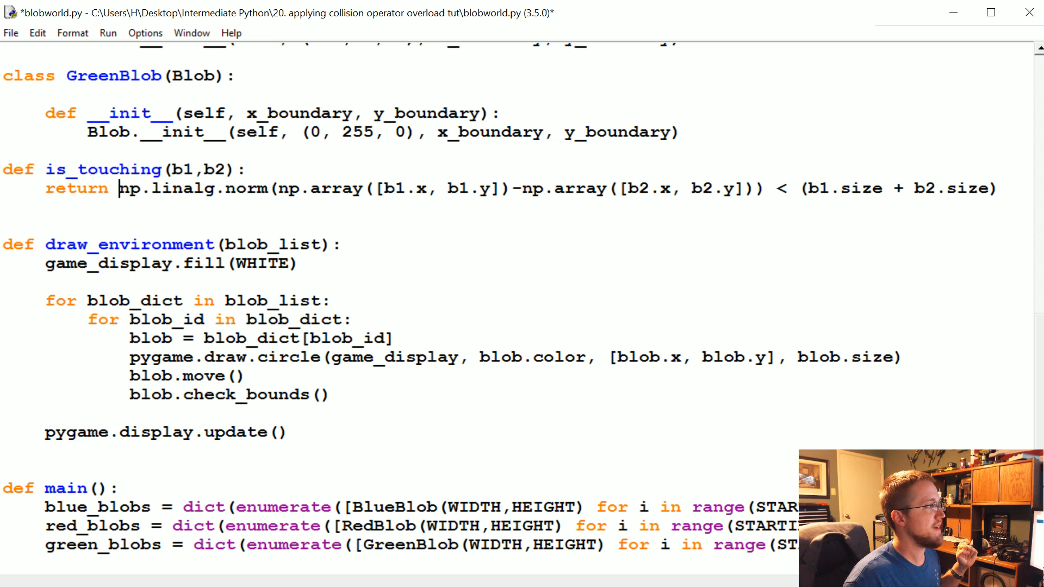
pyautogui.moveTo(119, 188); pyautogui.dragTo(995, 188)
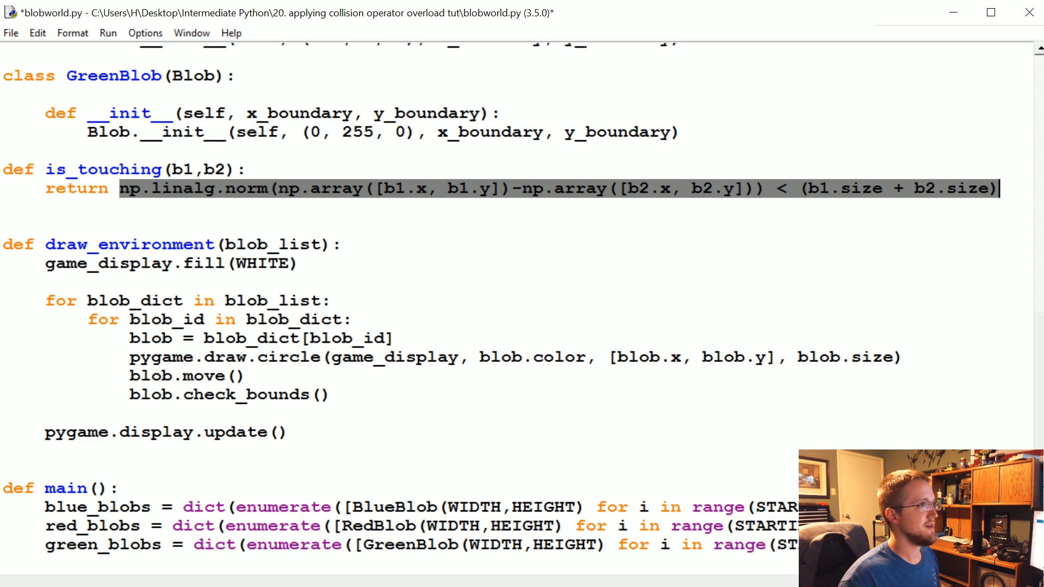
pyautogui.click(548, 189)
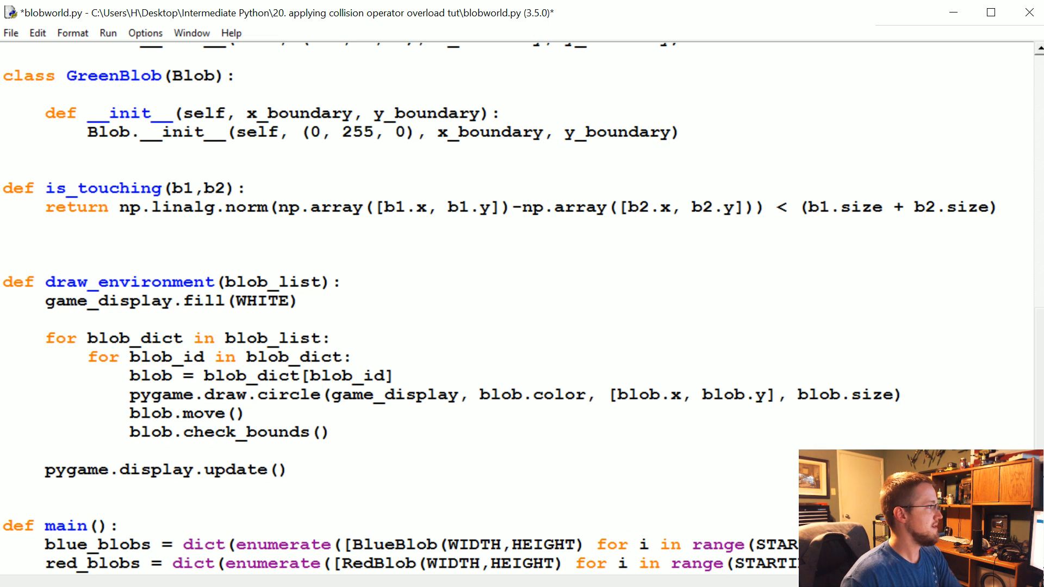
# Step: Define handle_collision(blob_list) and unpack blues, reds, greens = blob_list
pyautogui.write('def hand')
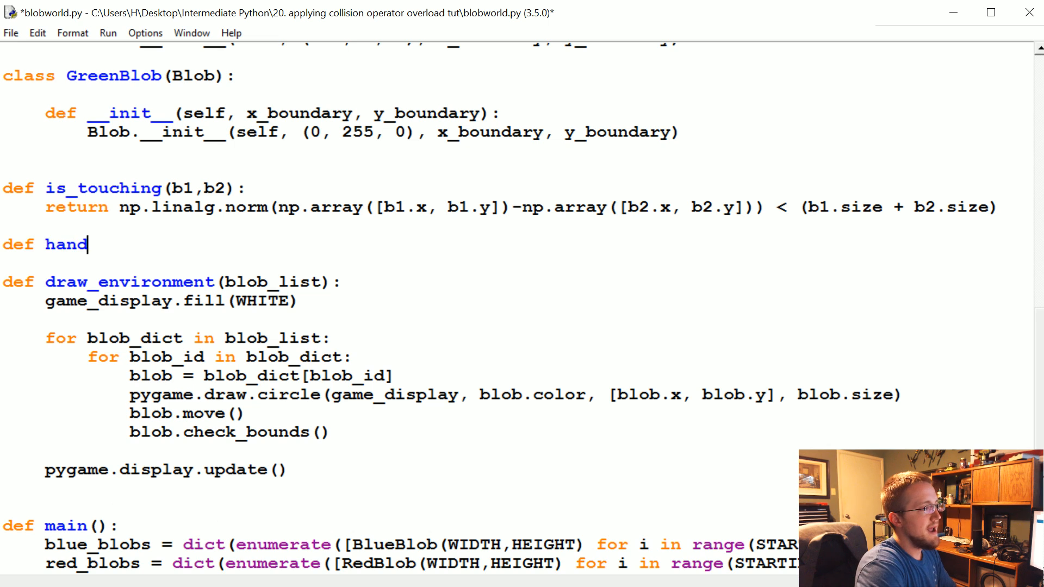
pyautogui.write('le_collision')
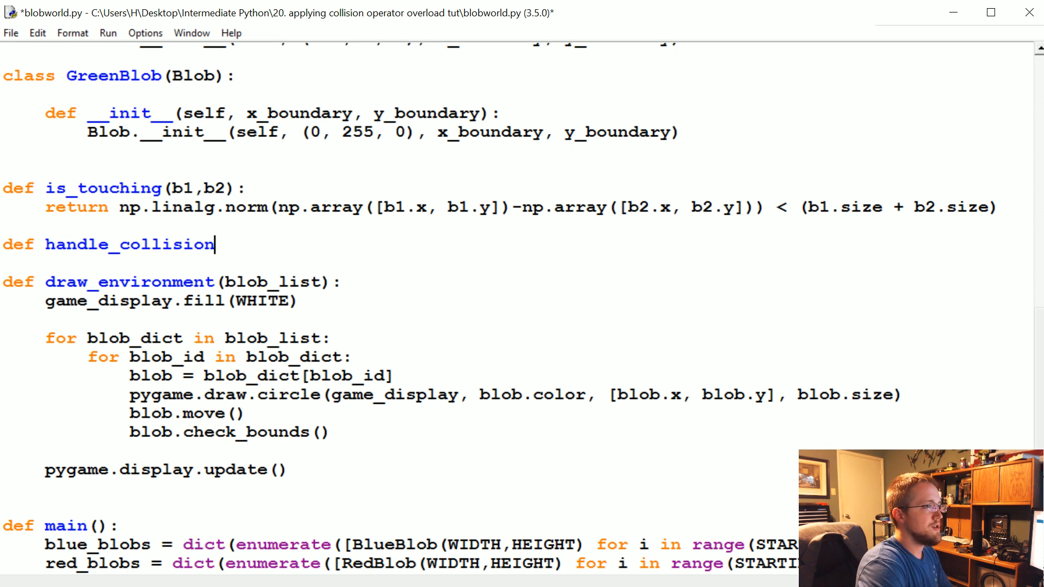
pyautogui.write('(blob)')
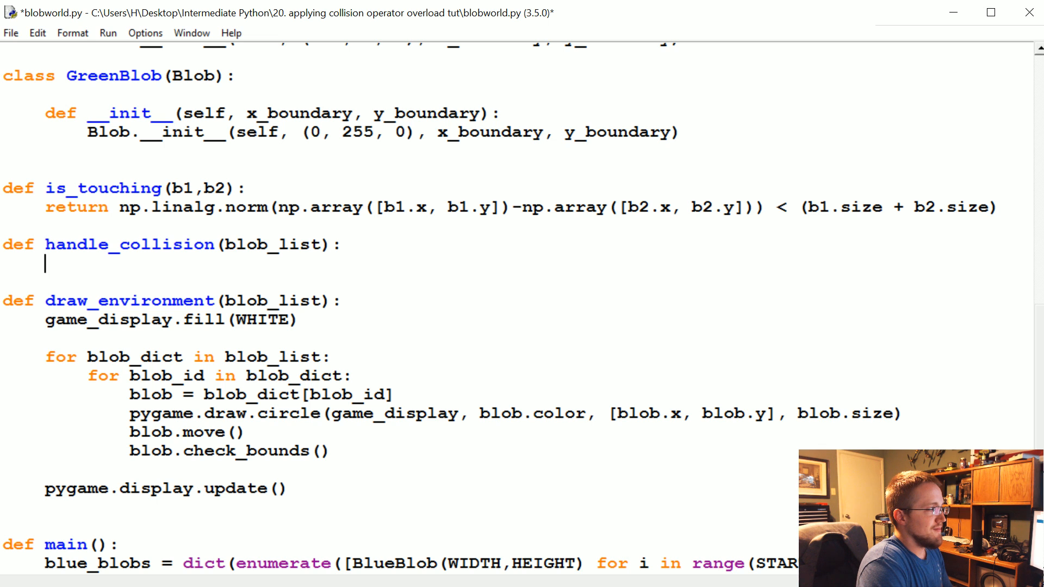
pyautogui.write('blue')
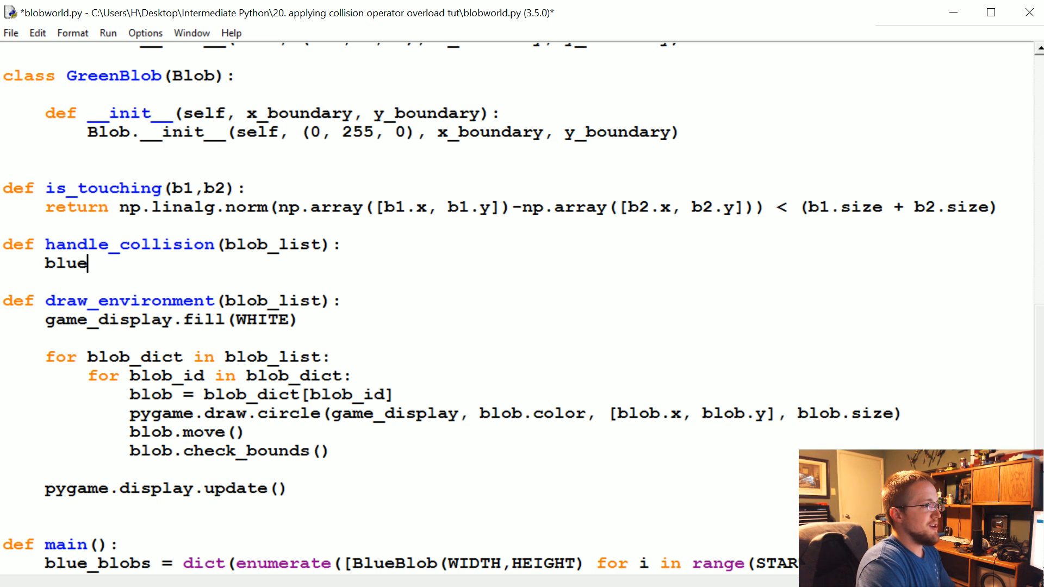
pyautogui.write('s, reds,')
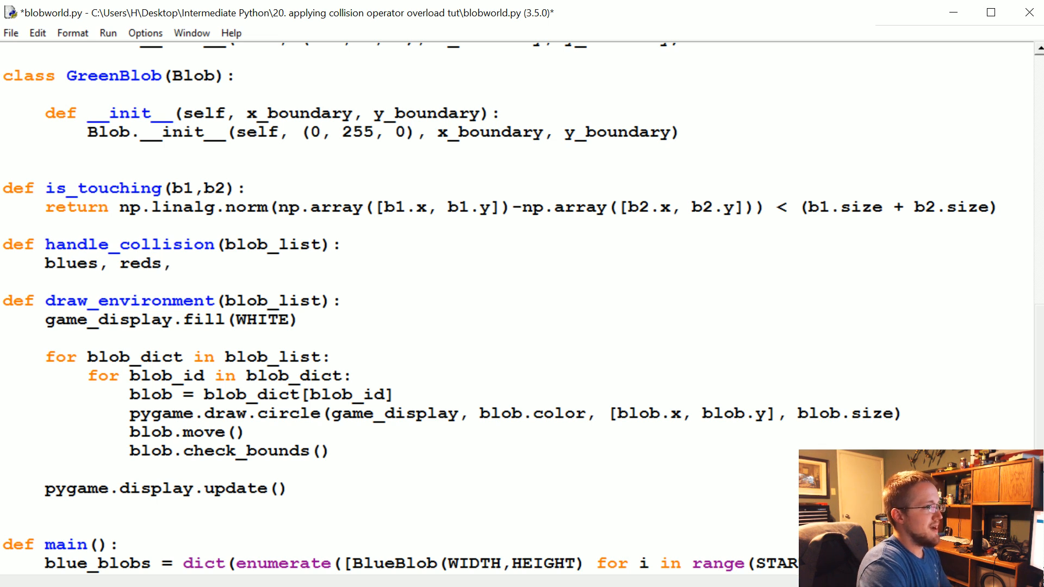
pyautogui.write('greens = blub')
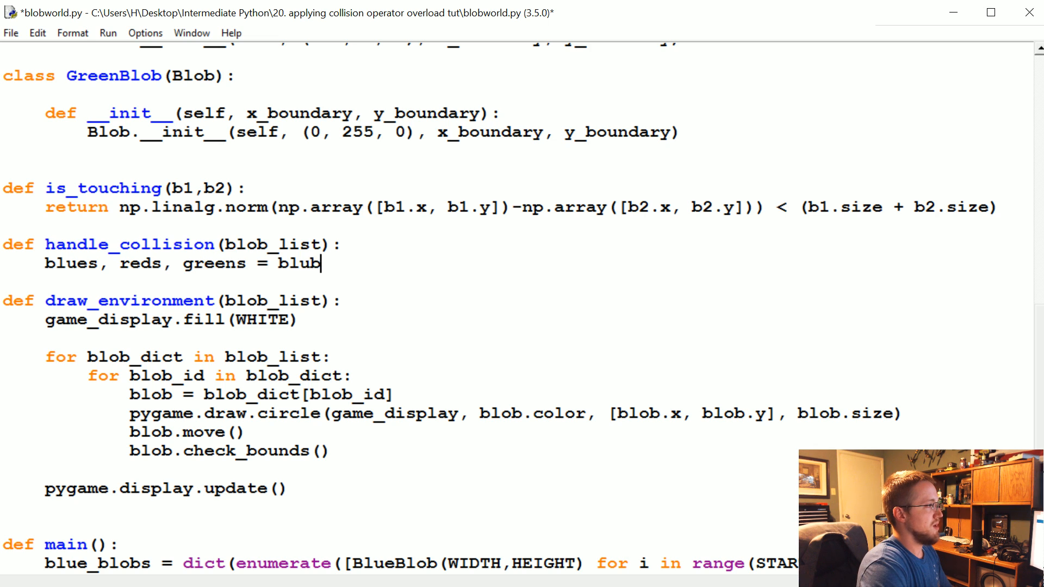
pyautogui.write('blob_list')
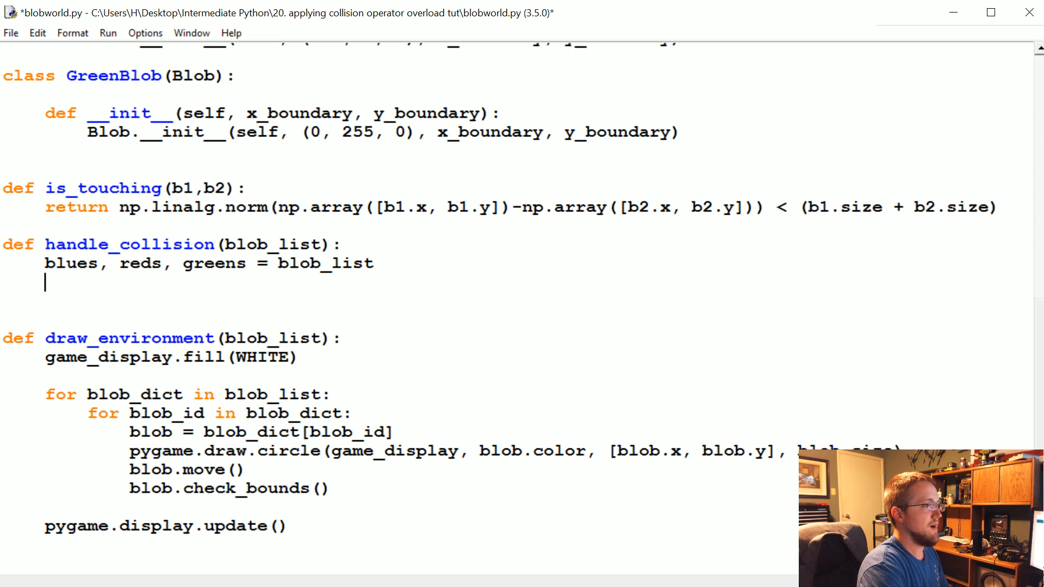
pyautogui.write('new_blob_dicts = [')
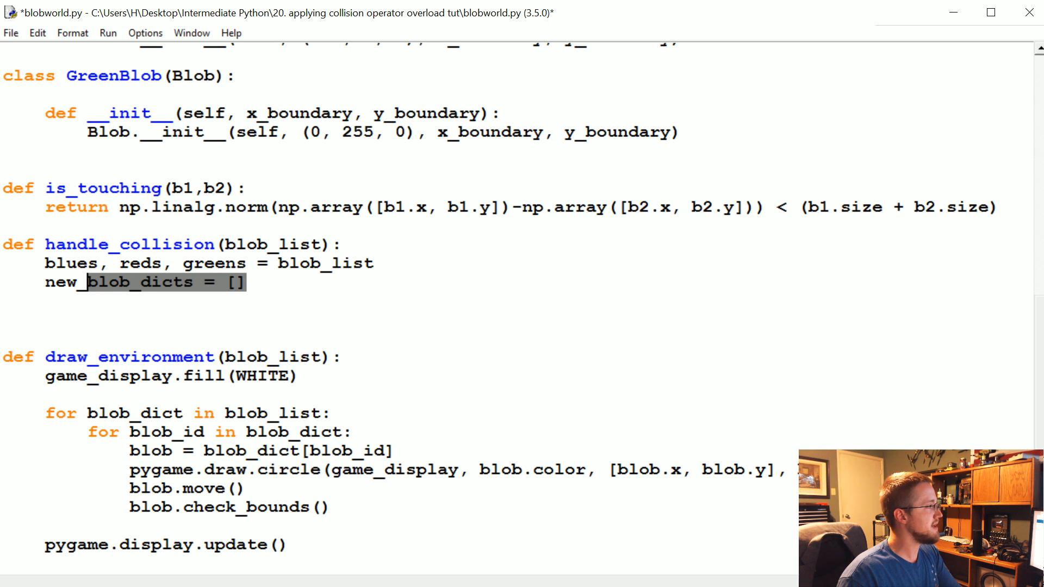
# Step: Start the loop for blue_id, blue_blob in blues.copy().item():
pyautogui.write('f')
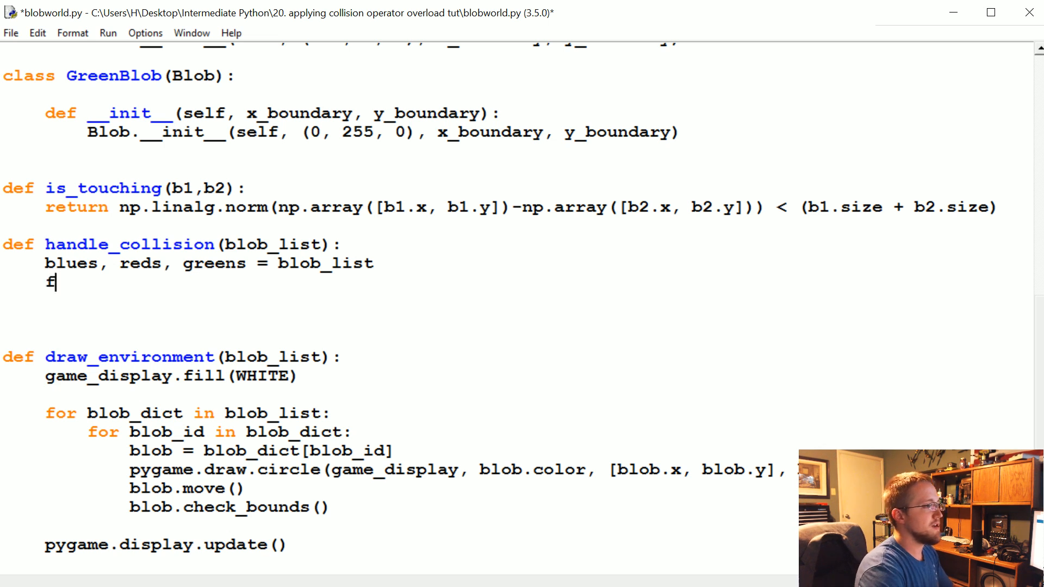
pyautogui.write('or blue_id,')
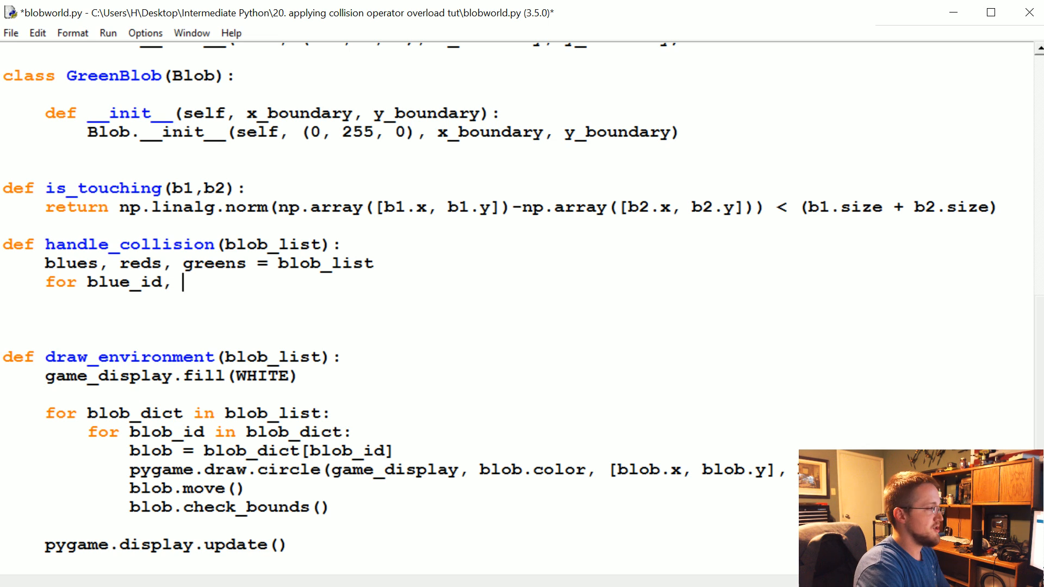
pyautogui.write('blue_blob, in blues.co')
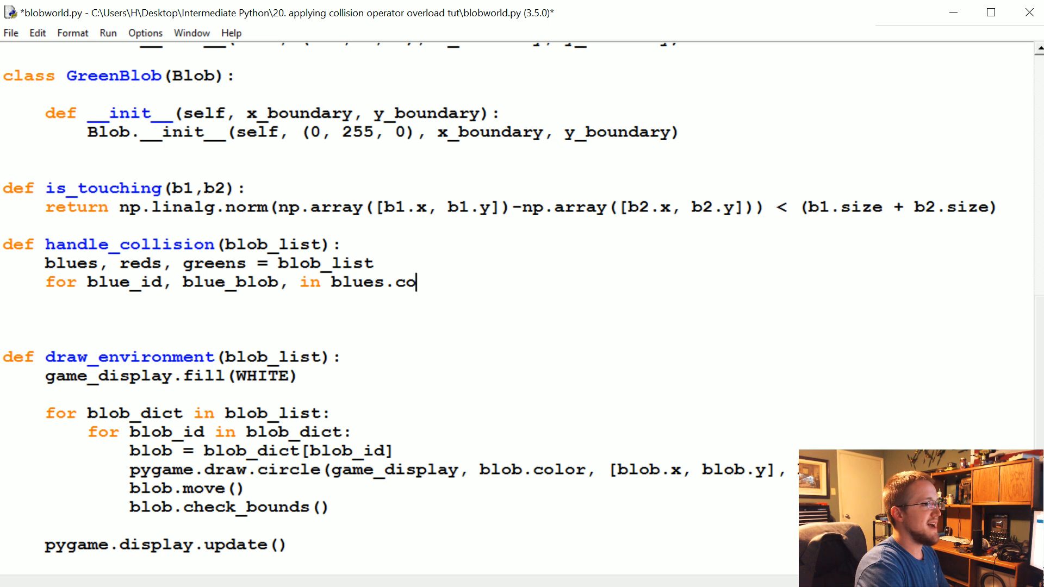
pyautogui.write('py().item():')
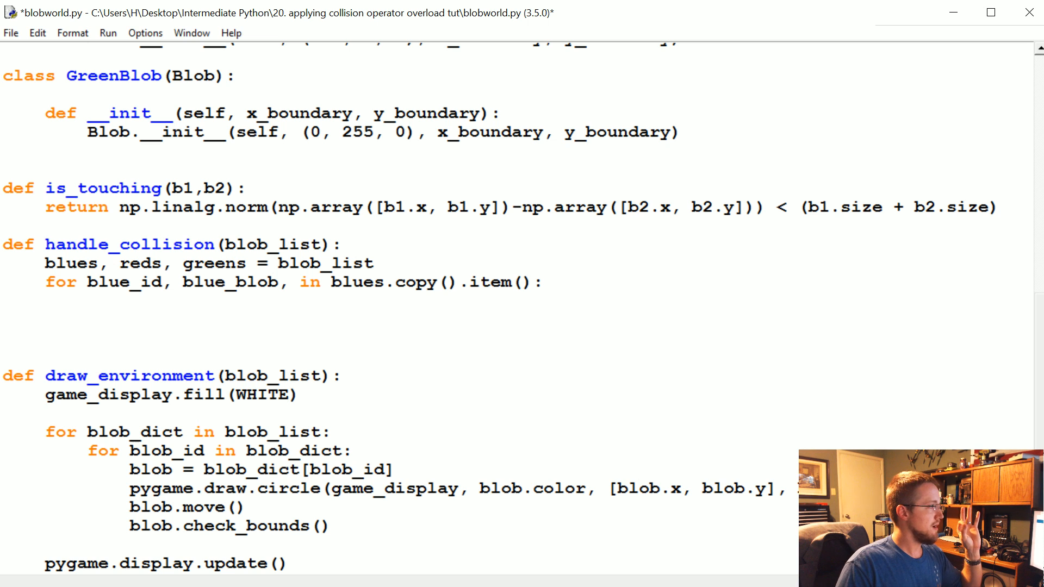
pyautogui.doubleClick(67, 263)
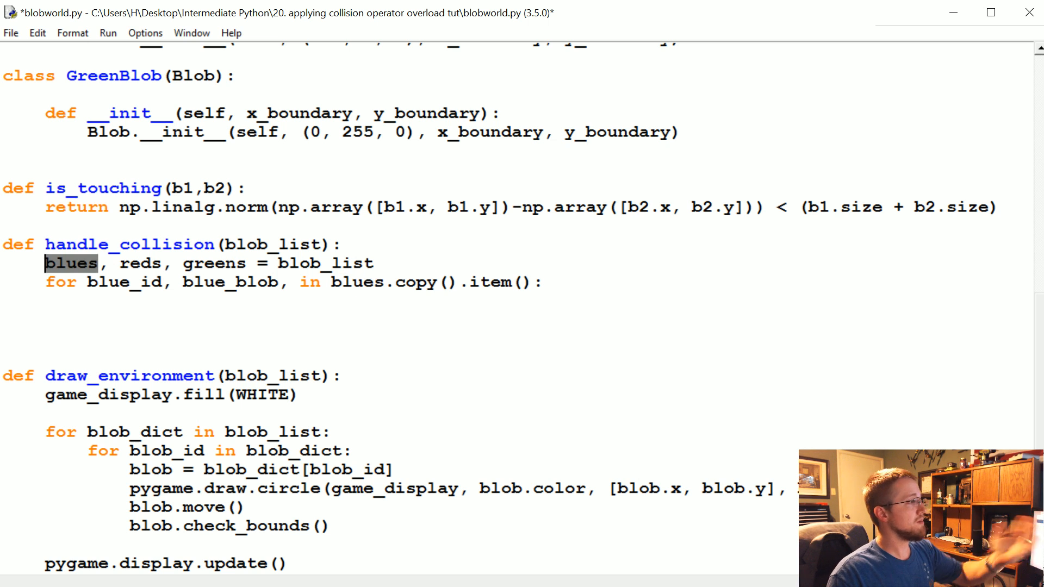
pyautogui.scroll(-3)
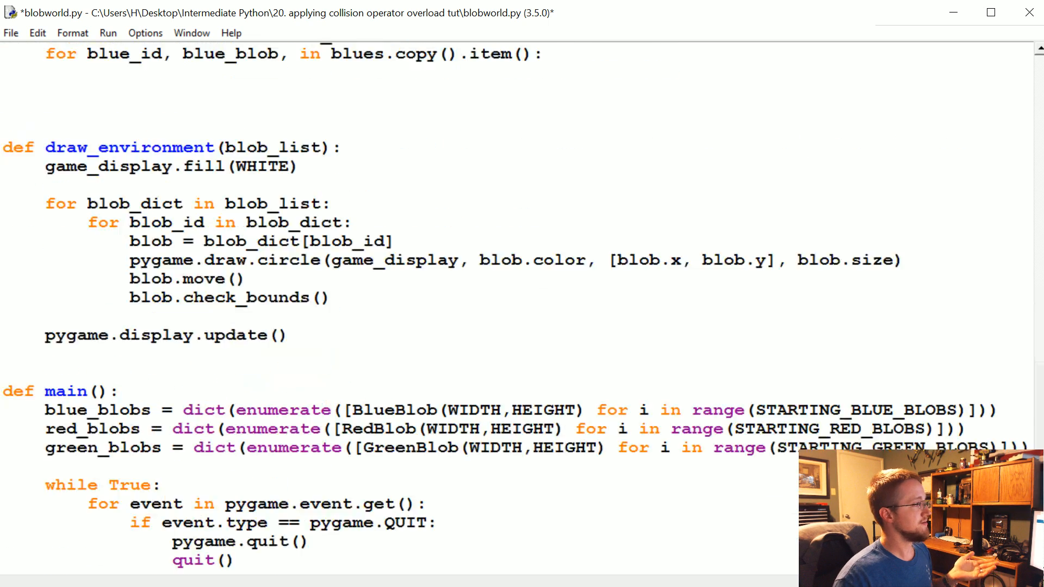
pyautogui.scroll(-3)
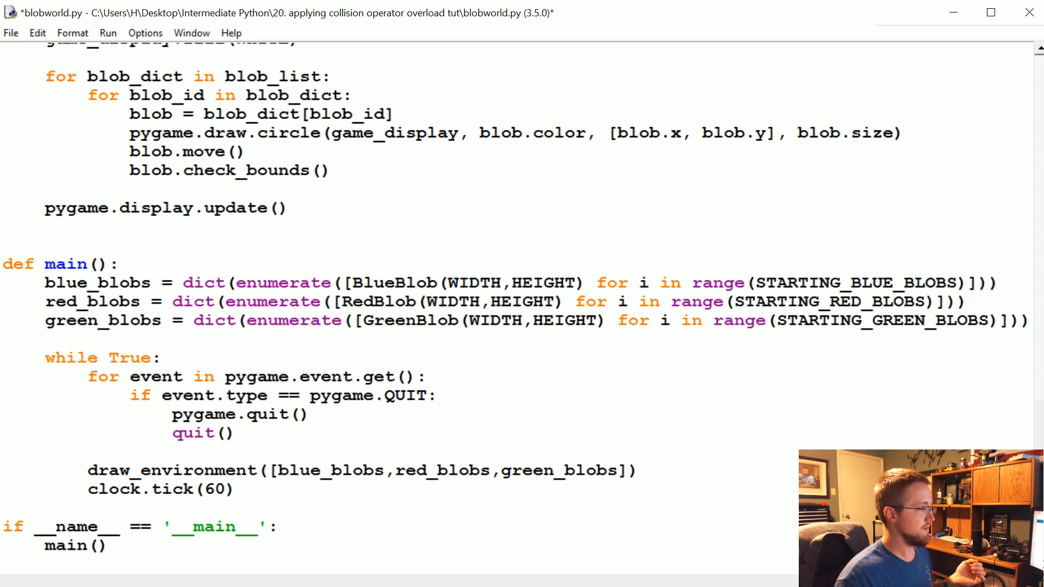
pyautogui.moveTo(268, 471); pyautogui.dragTo(480, 471)
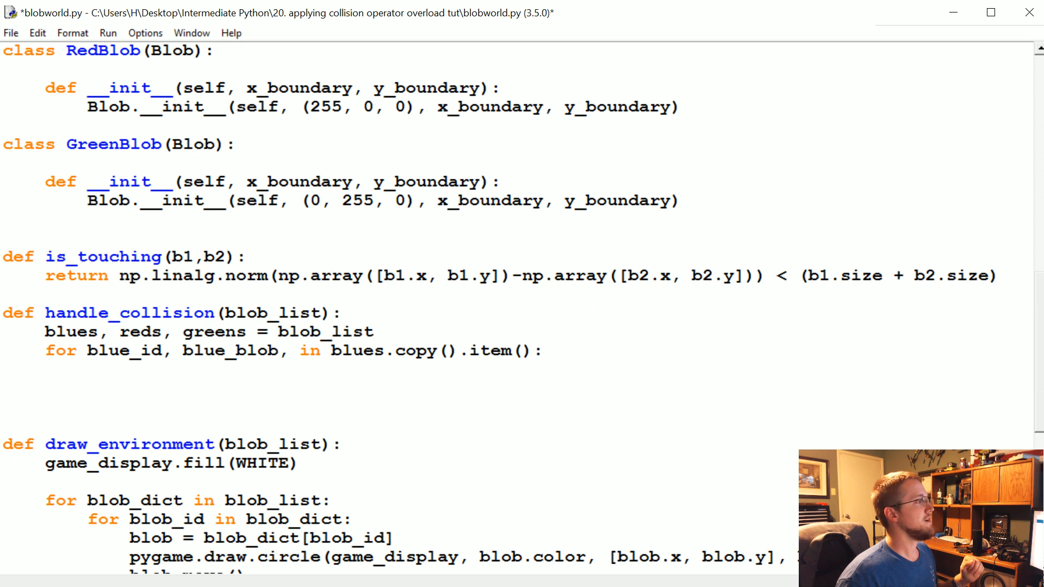
pyautogui.click(209, 331)
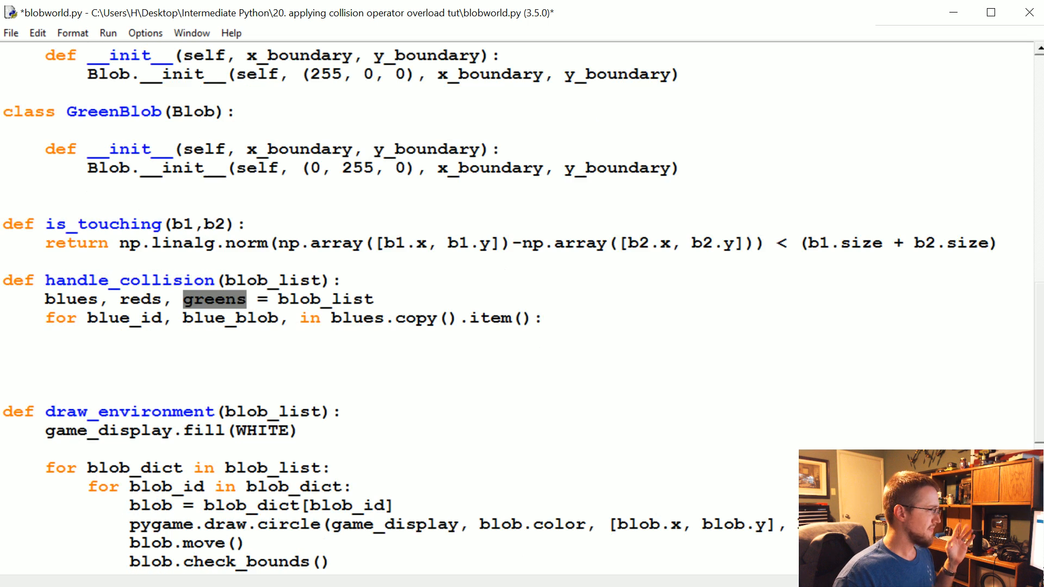
pyautogui.click(214, 299)
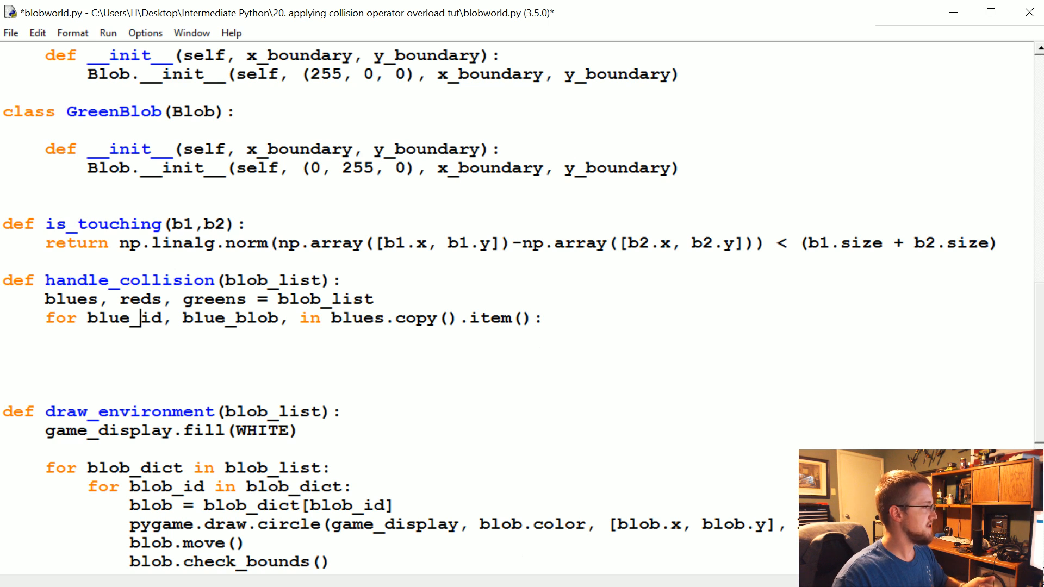
pyautogui.doubleClick(227, 318)
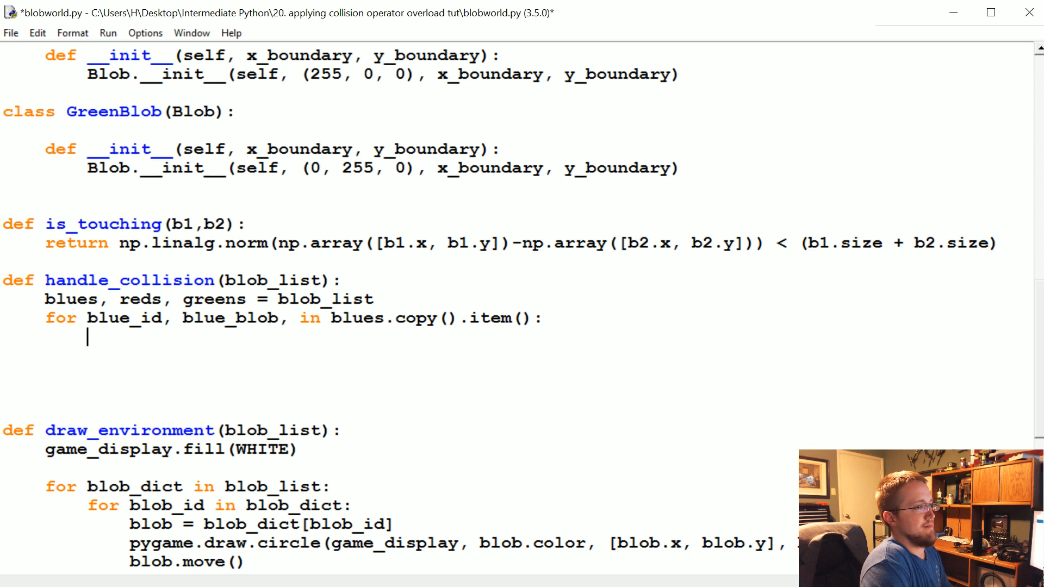
# Step: Nest loops over blues, reds, greens and over other_blob_id, other_blob in other_blobs.copy().items()
pyautogui.write('for other_blobs in blues,')
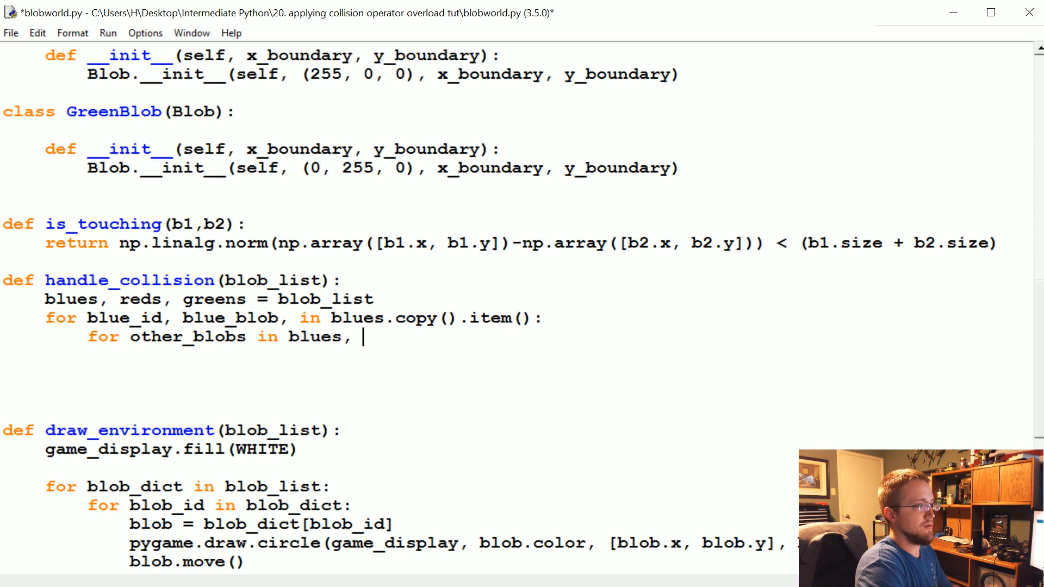
pyautogui.write('reds, greens:')
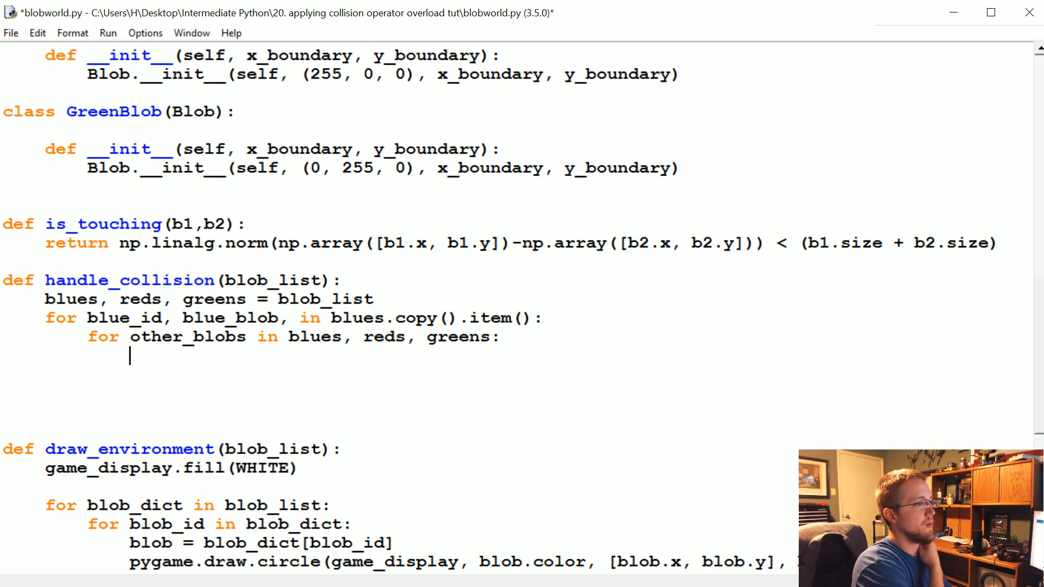
pyautogui.write('for')
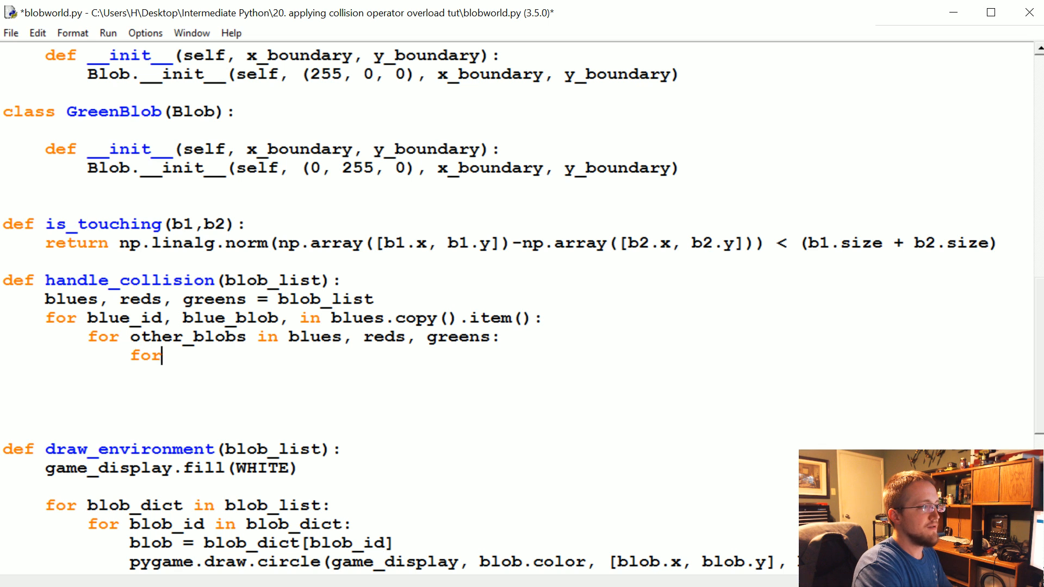
pyautogui.write('other_blob_')
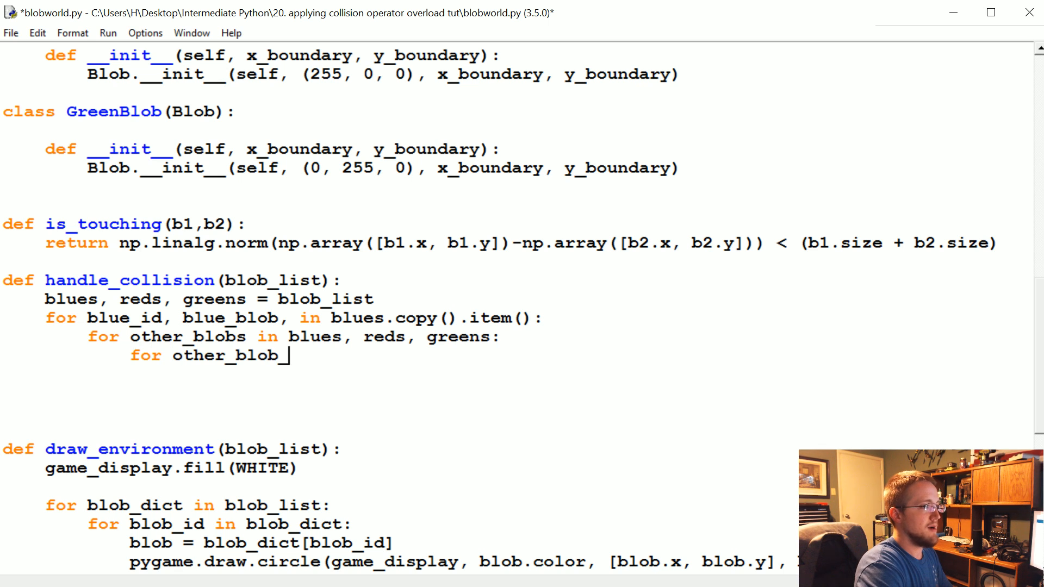
pyautogui.write('_id, other_blob in other_b')
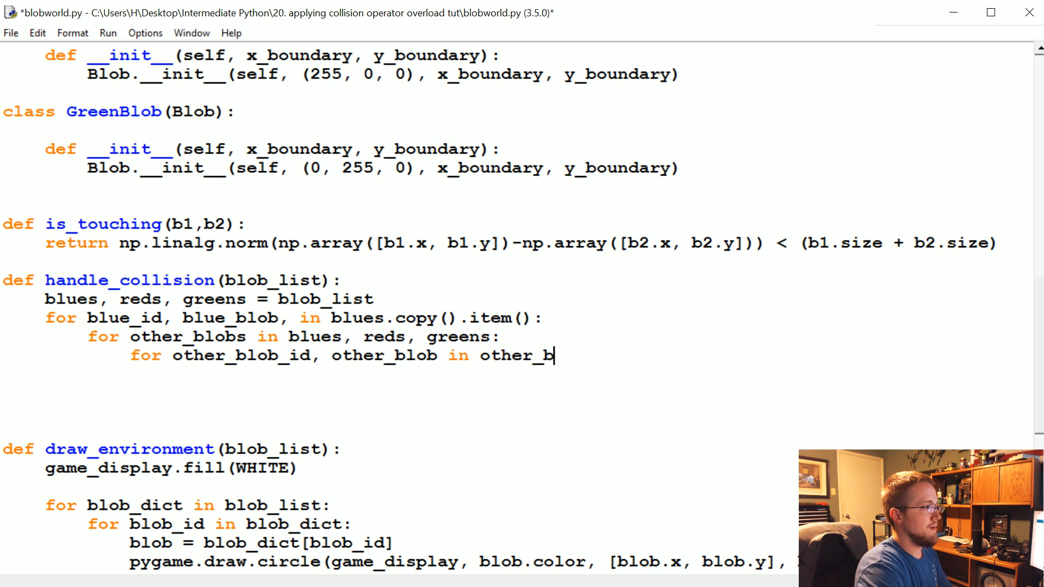
pyautogui.write('lobs.copy().')
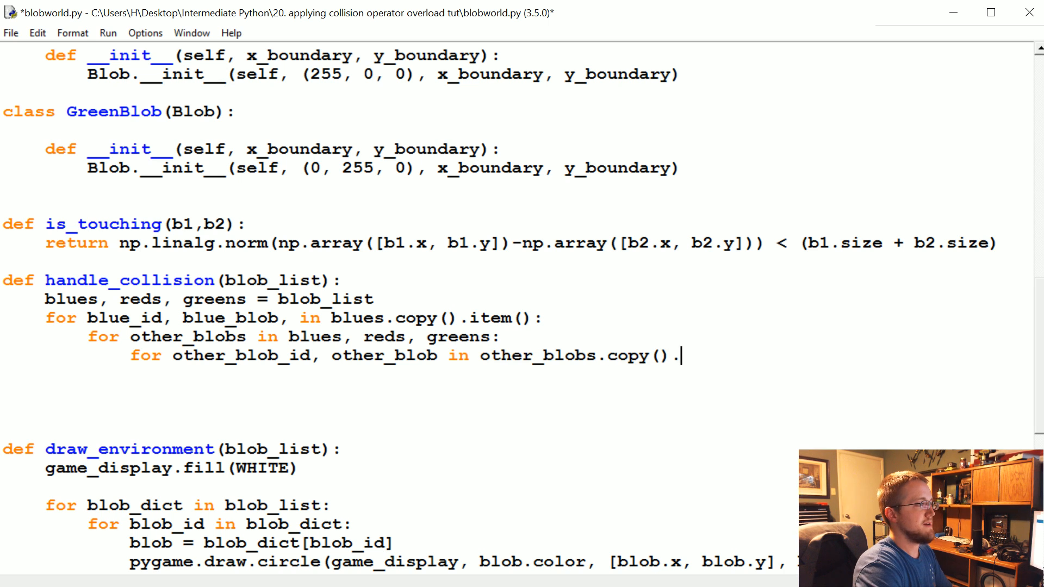
pyautogui.write('items():')
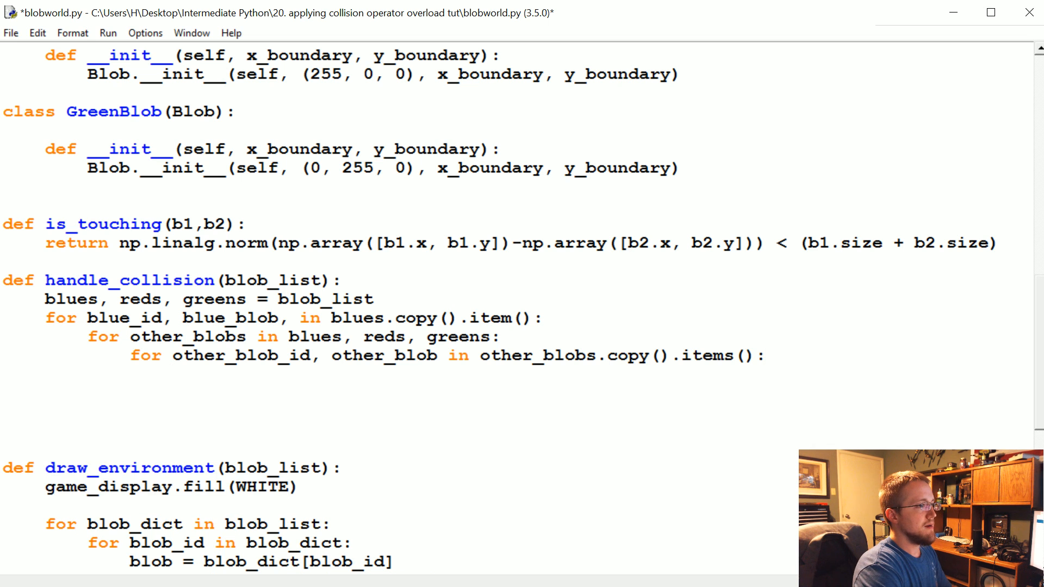
# Step: Add the if blue_blob == other_blob: pass check to skip self-comparison
pyautogui.write('if blue_blob == other_blob:')
pyautogui.write('pa')
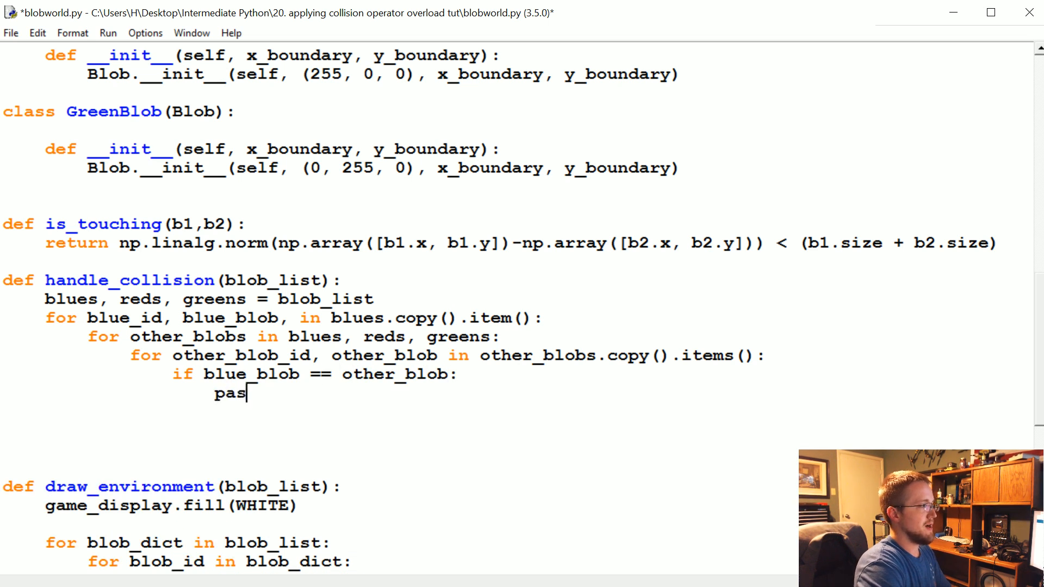
pyautogui.write('s')
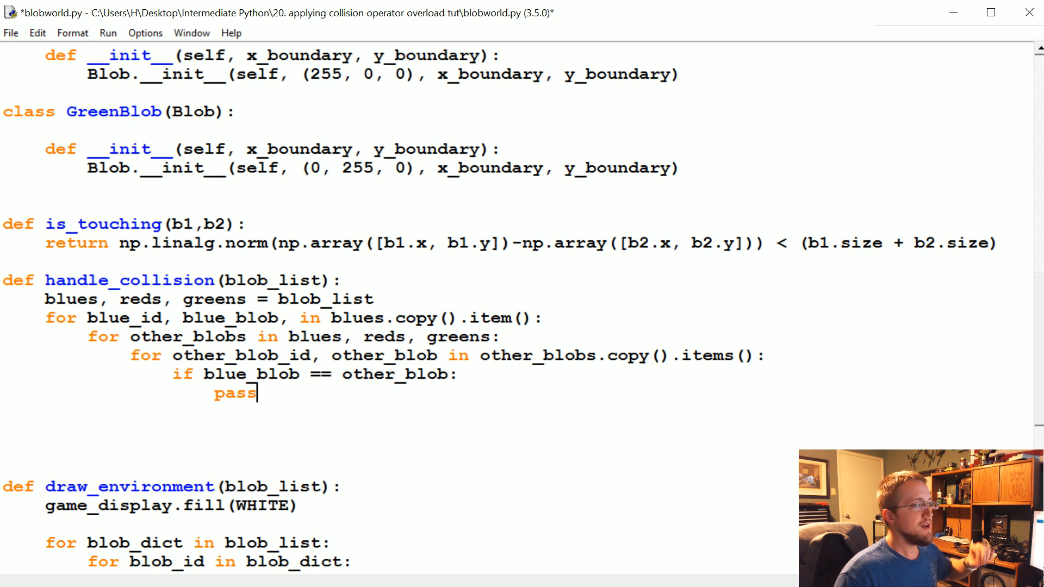
pyautogui.doubleClick(252, 374)
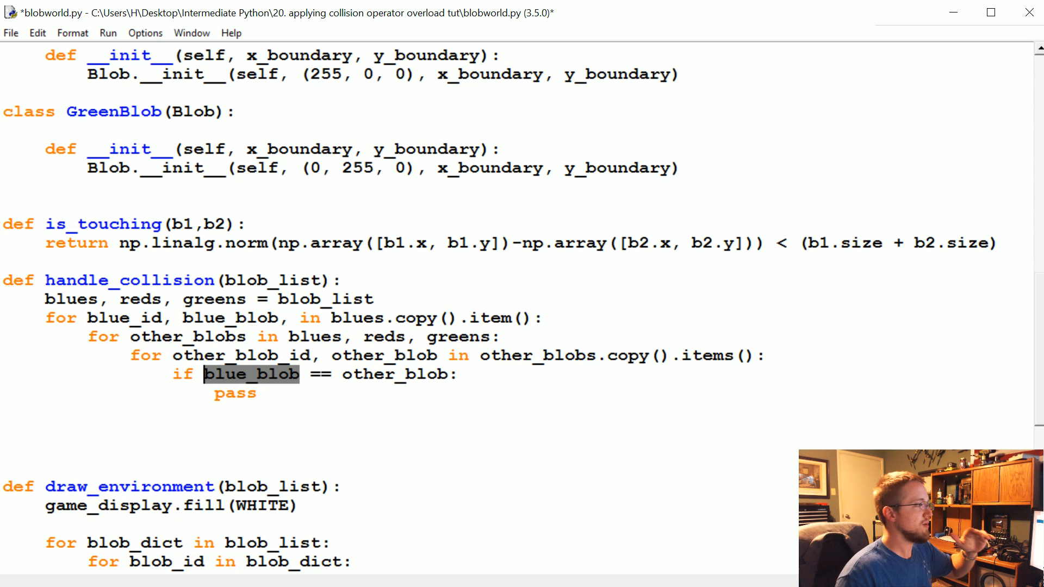
pyautogui.doubleClick(114, 318)
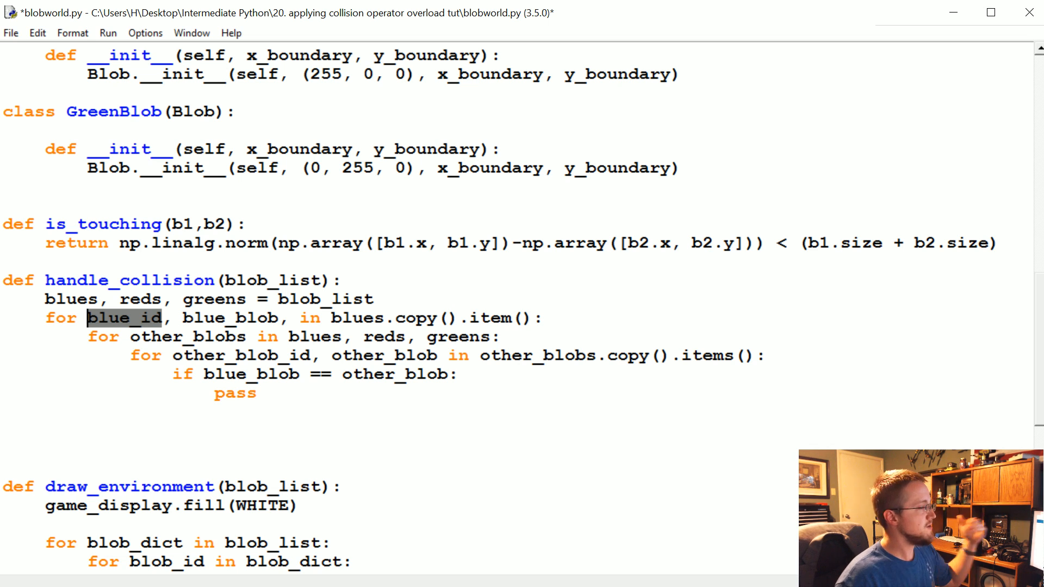
pyautogui.doubleClick(162, 224)
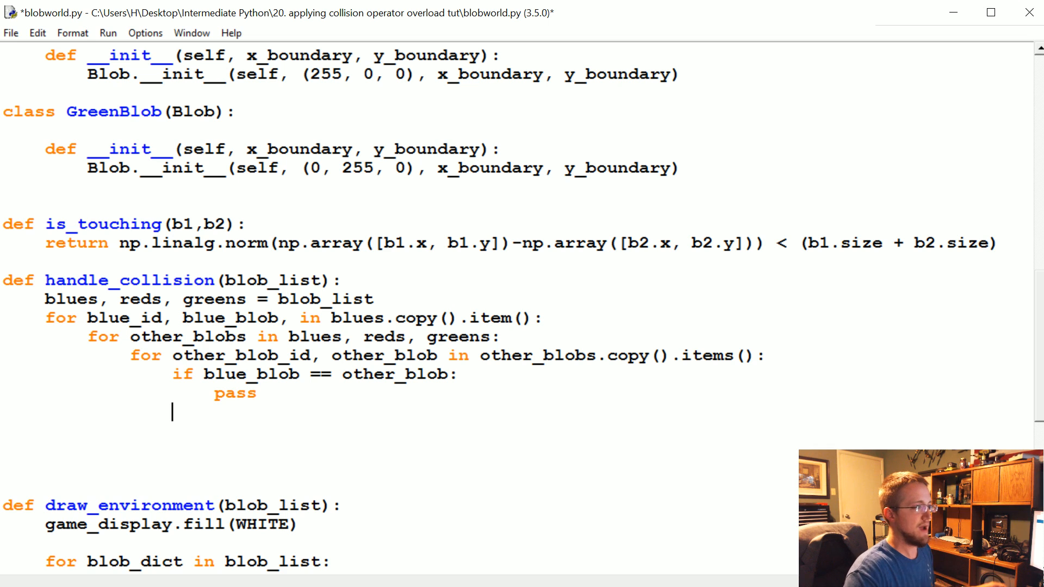
pyautogui.write('else:')
pyautogui.write('if is')
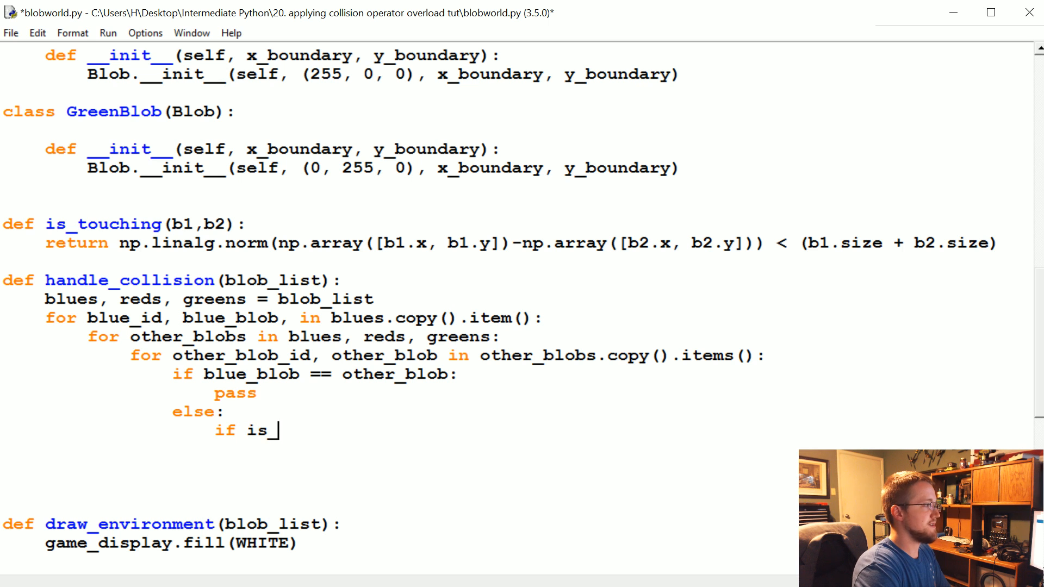
# Step: In the else branch, write if is_touching(blue_blob, other_blob): then blue_blob + other_blob
pyautogui.write('_touching()')
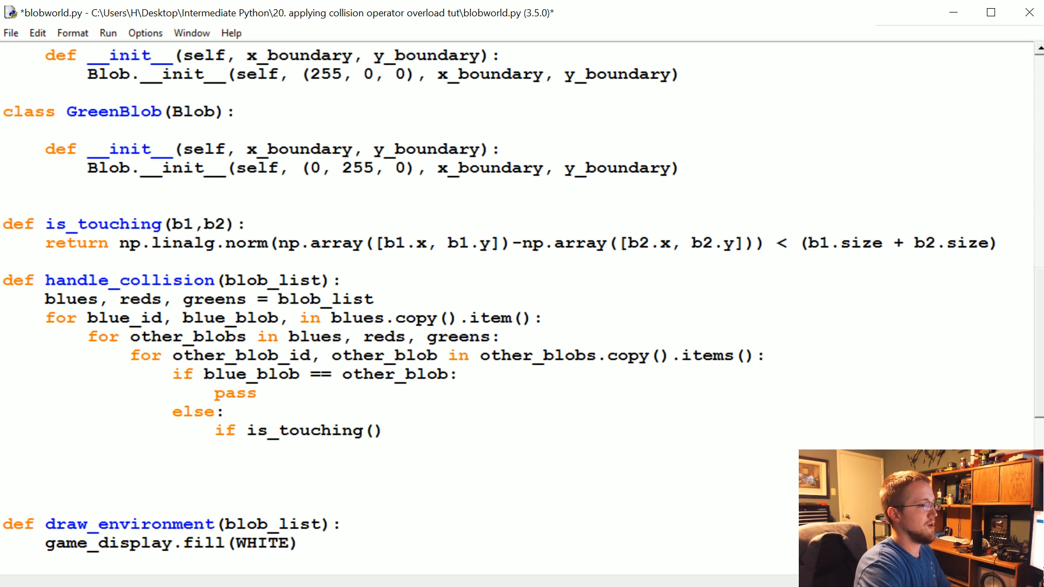
pyautogui.write('blue_blob, other_blo')
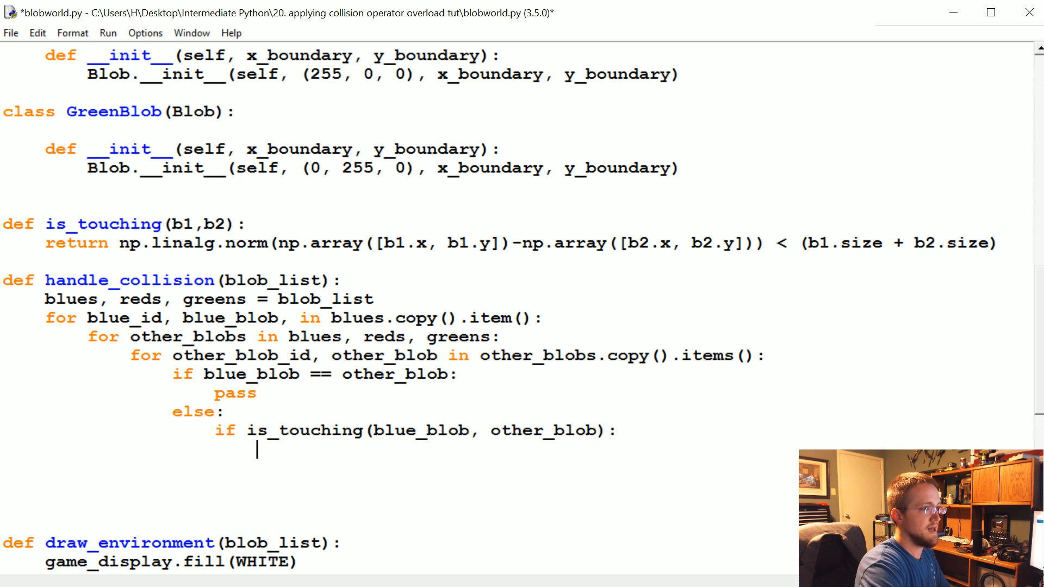
pyautogui.write('blue_blob +')
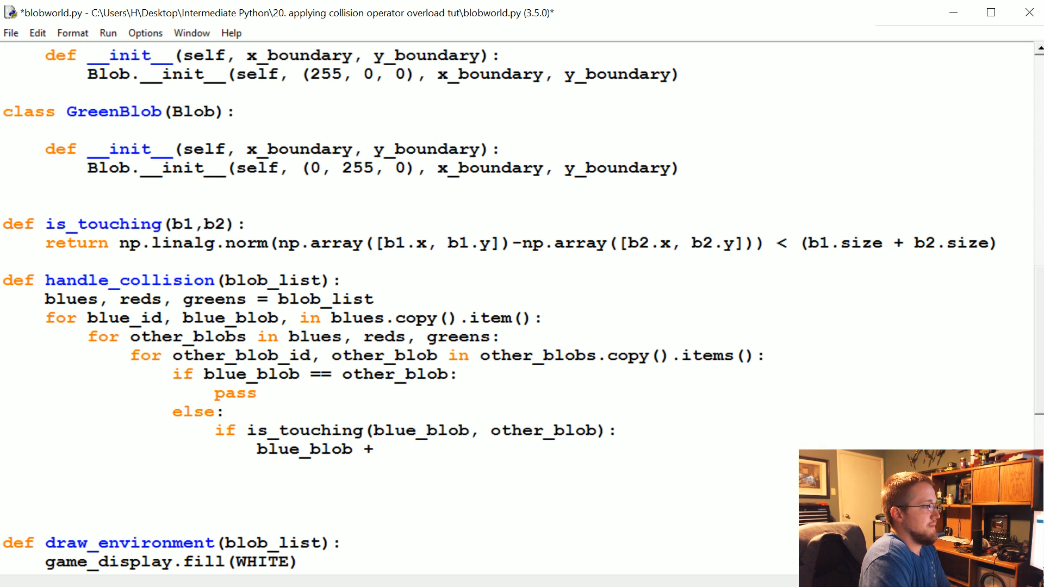
pyautogui.write('other_blob')
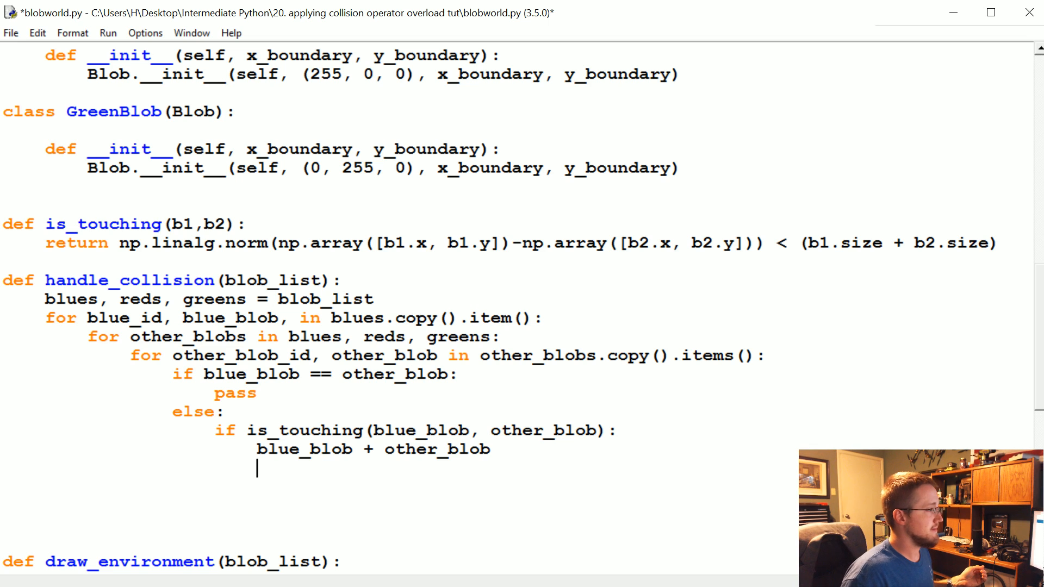
pyautogui.scroll(3)
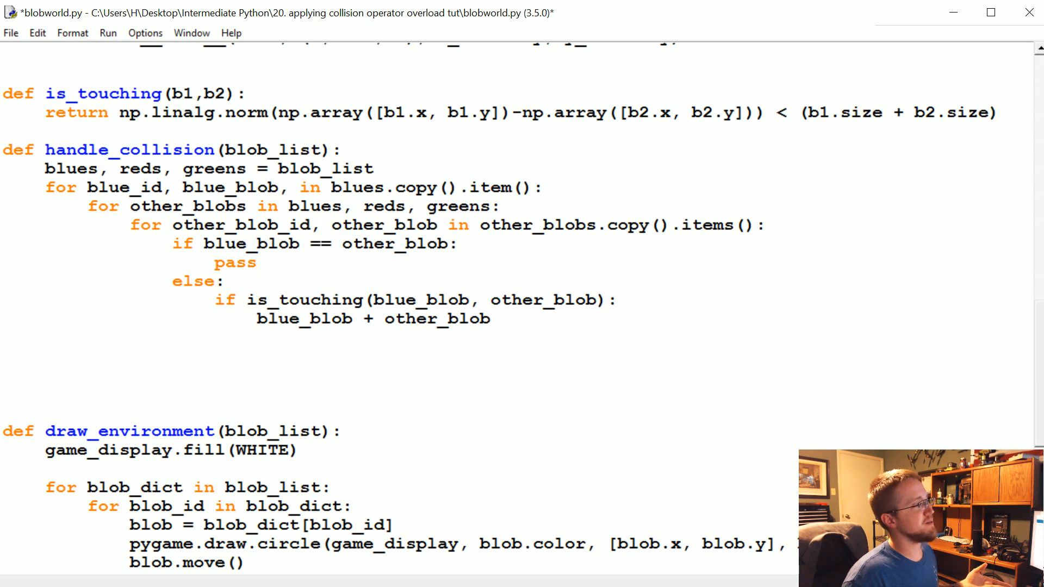
pyautogui.click(536, 224)
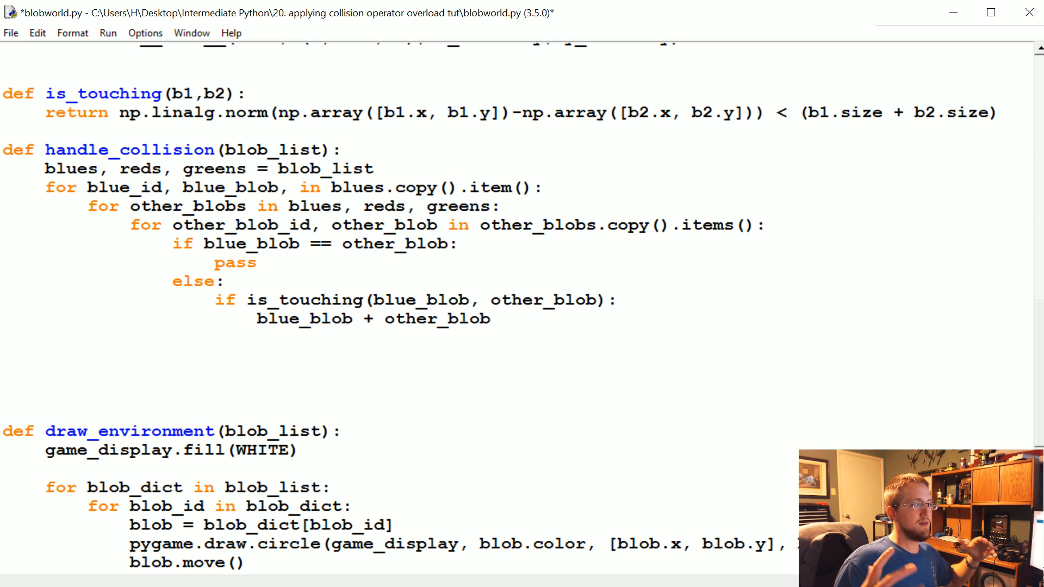
pyautogui.click(492, 187)
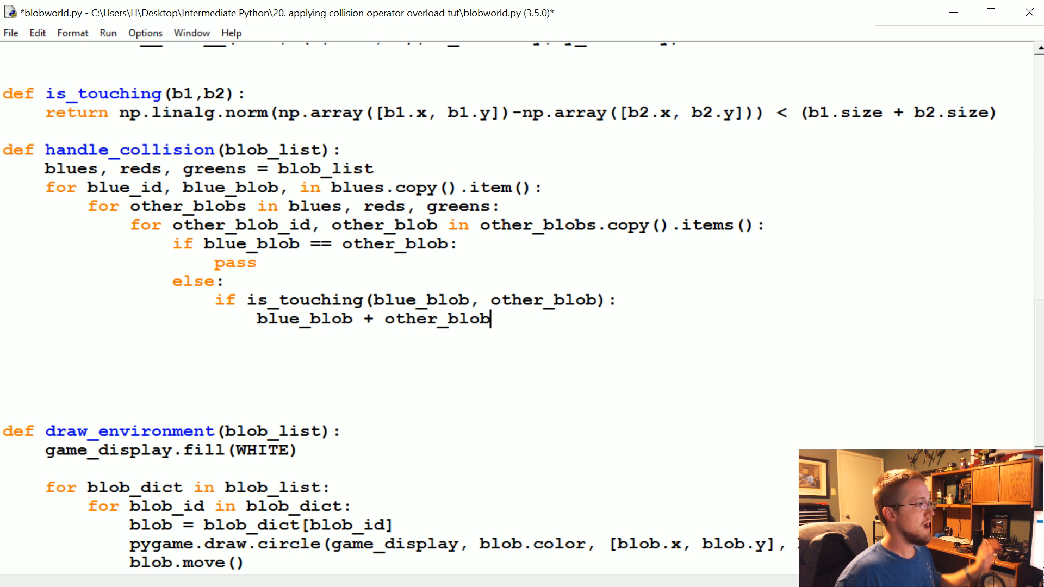
# Step: Delete other_blobs[other_blob_id] when other_blob.size <= 0
pyautogui.press('enter')
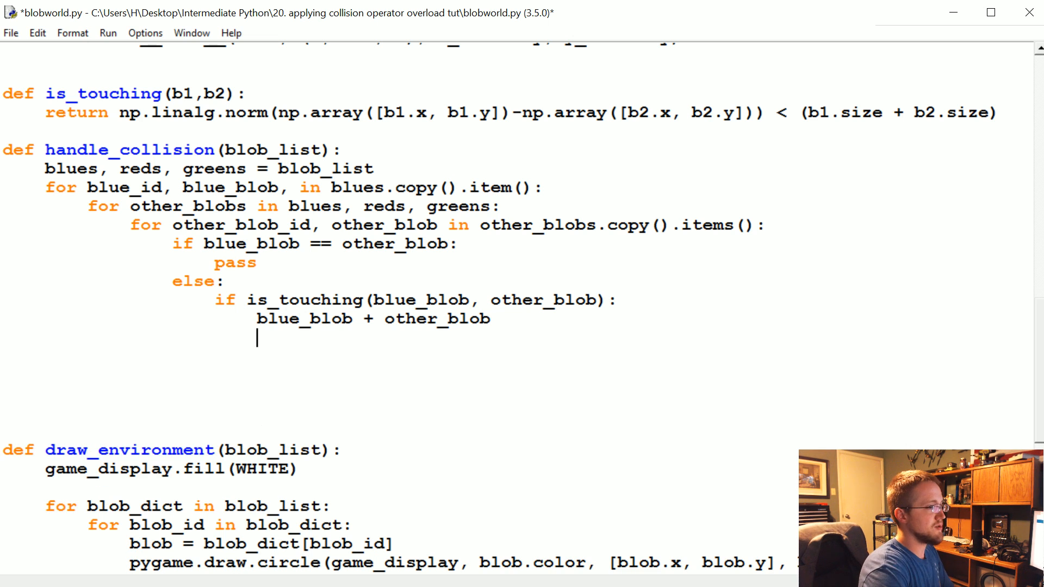
pyautogui.write('if othe')
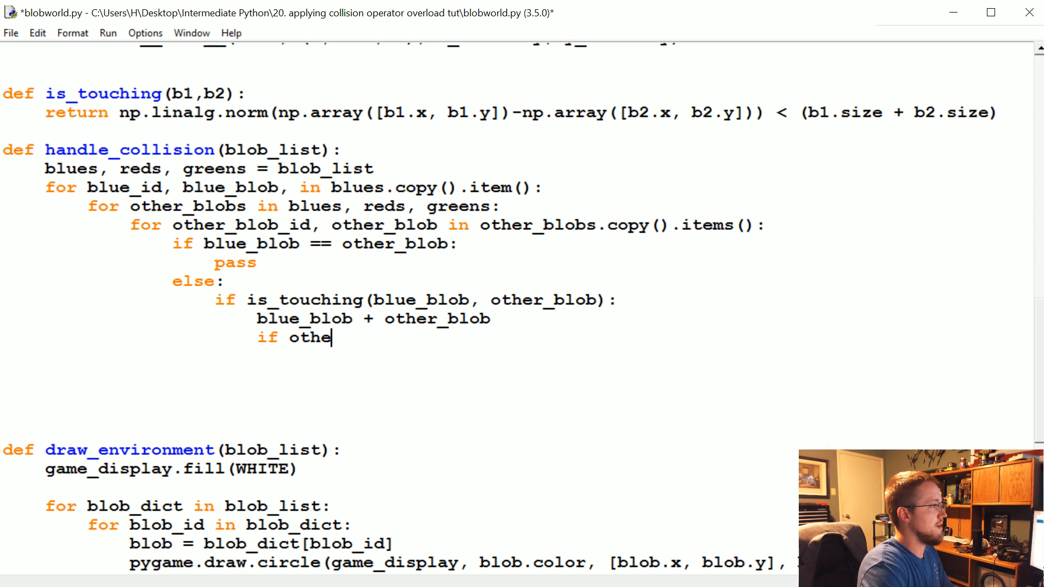
pyautogui.write('r_blob.size <')
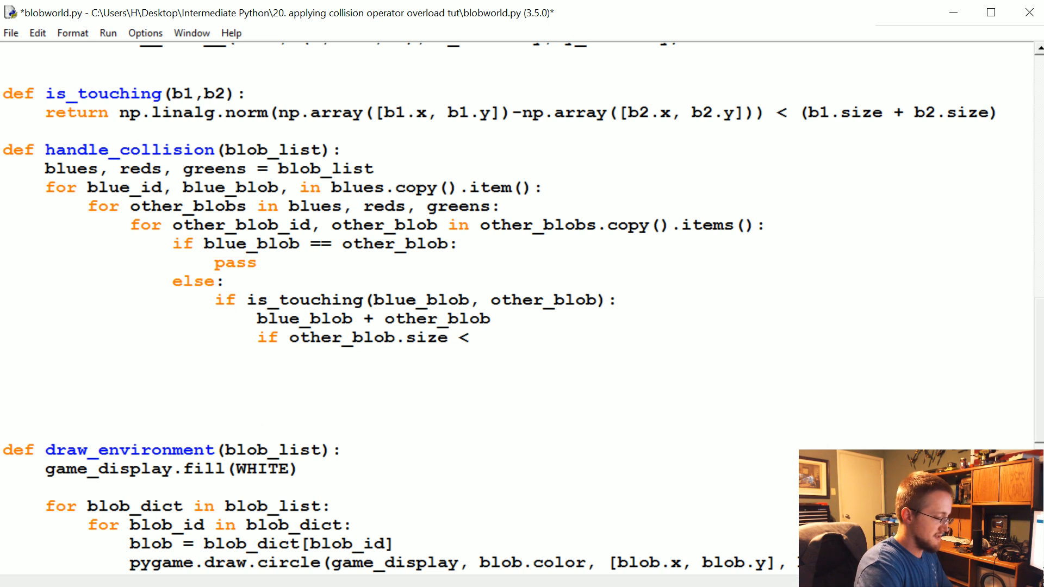
pyautogui.write('= 0:')
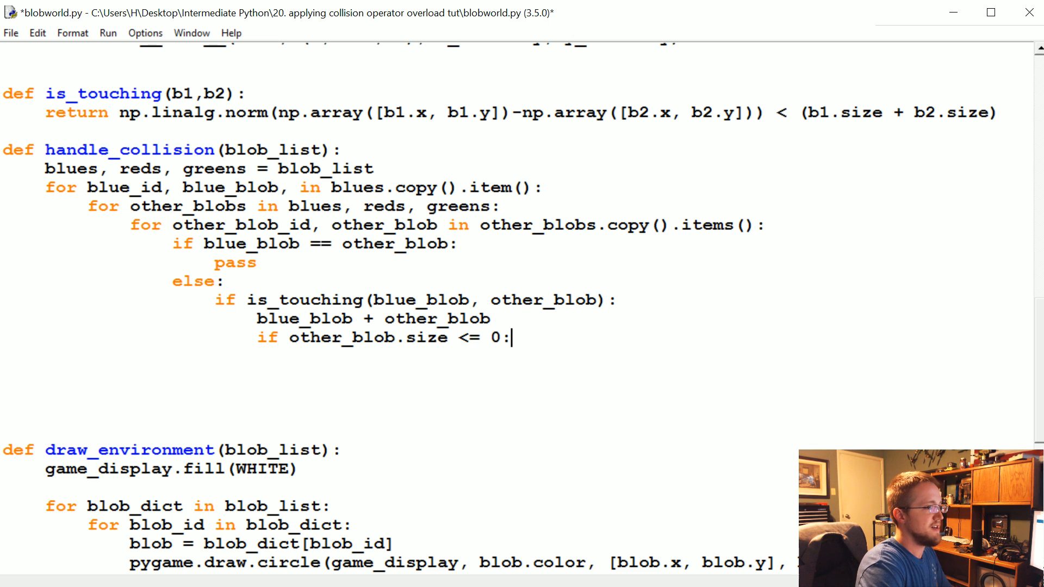
pyautogui.press('enter')
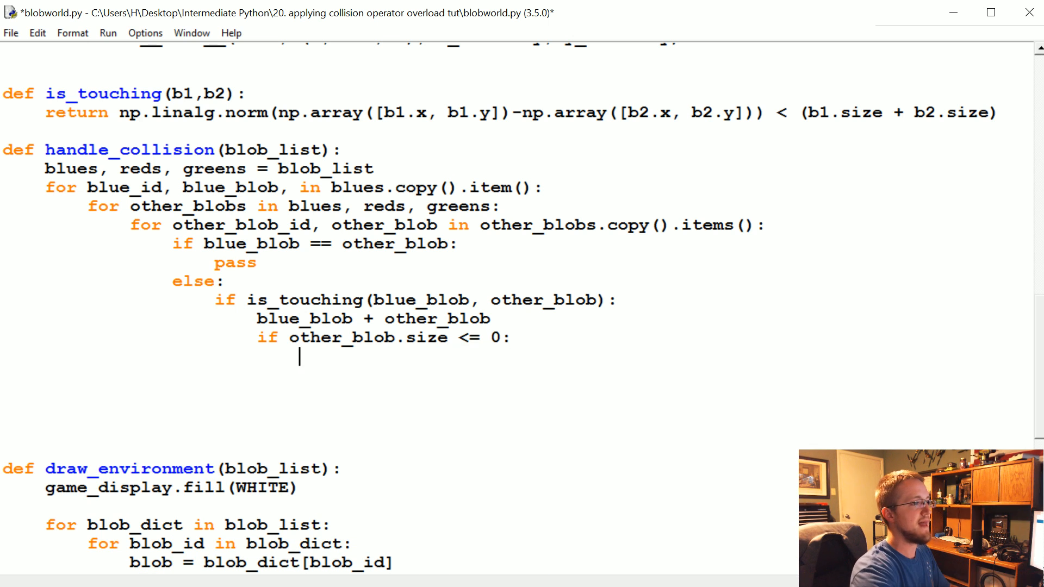
pyautogui.write('del')
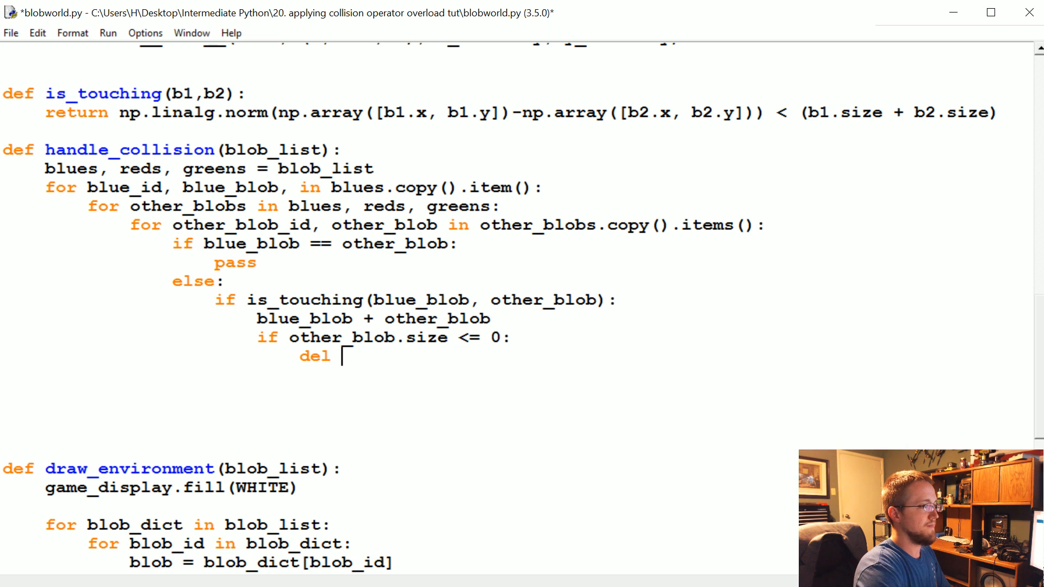
pyautogui.write('other_blobs[')
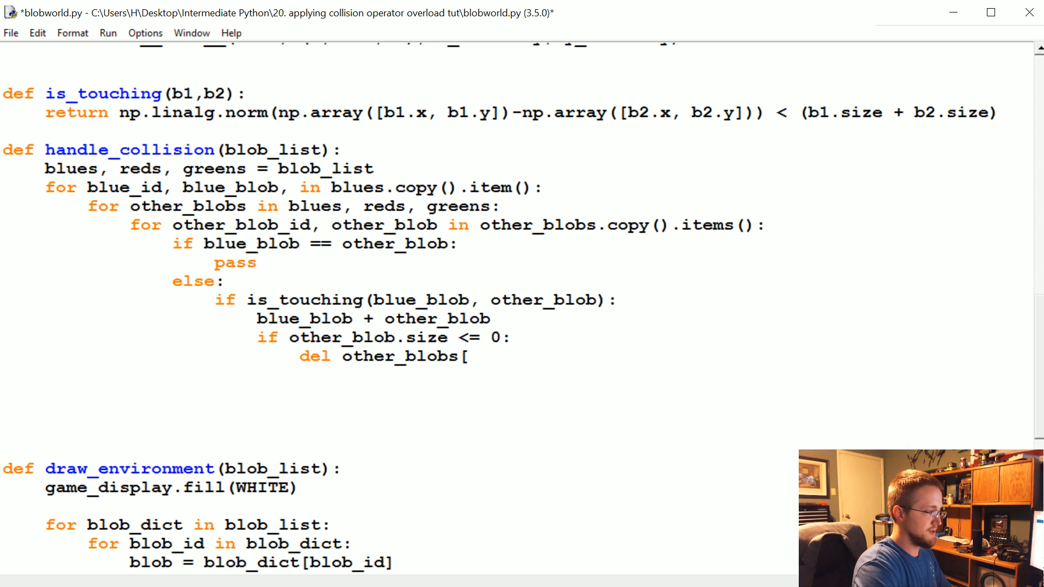
pyautogui.write('other_blo]')
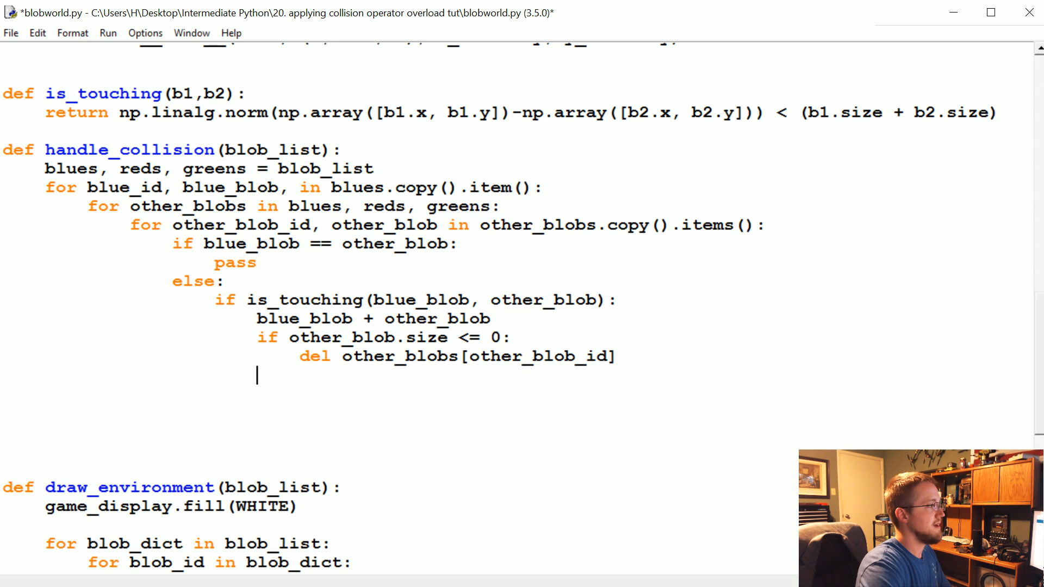
# Step: Delete blues[blue_id] on the blue size check and return blues, reds, greens
pyautogui.write('if blu')
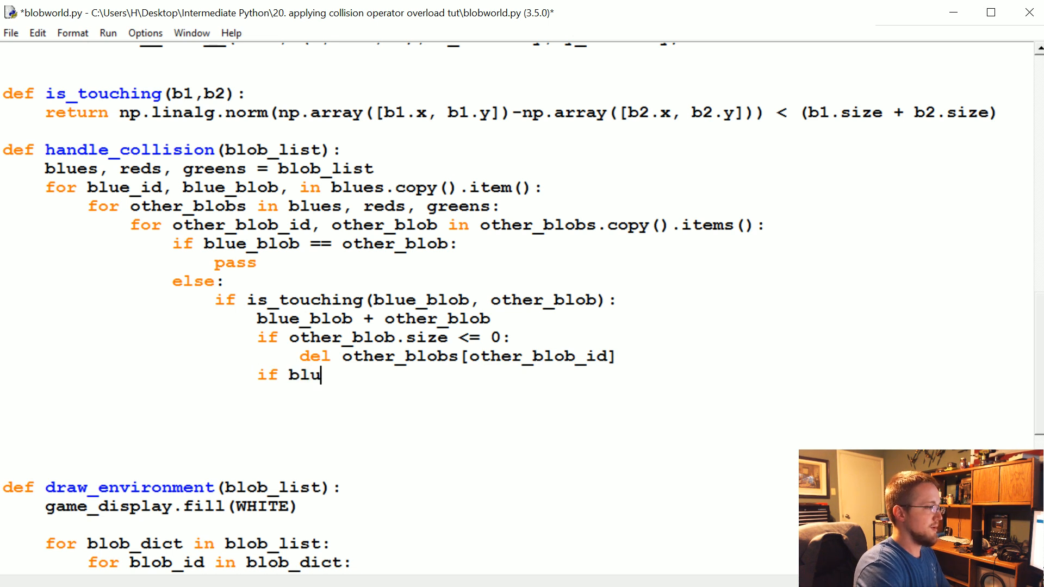
pyautogui.write('e_blob.size <=:')
pyautogui.write('del b')
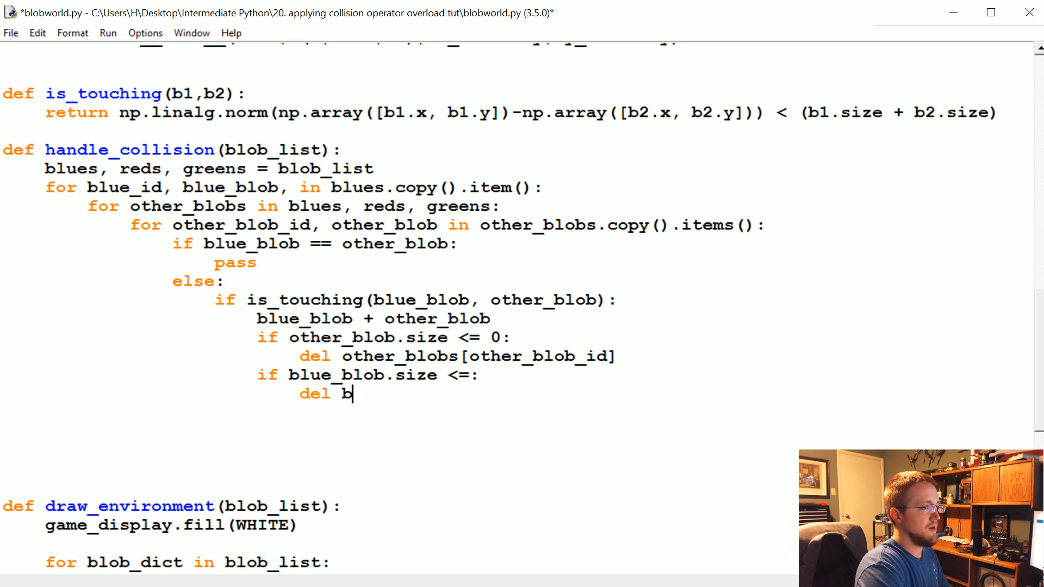
pyautogui.write('lues[]')
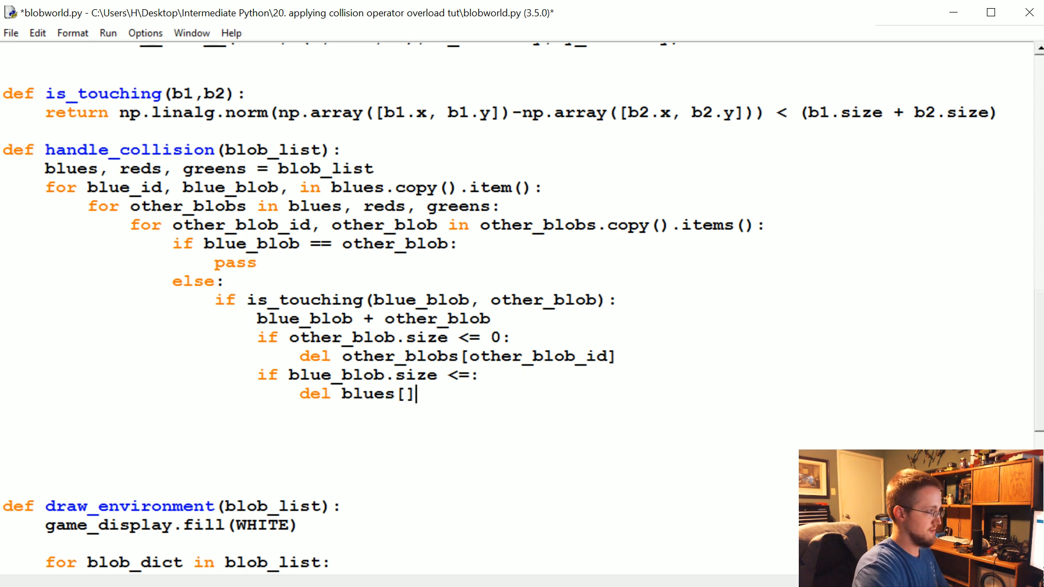
pyautogui.write('blue_id')
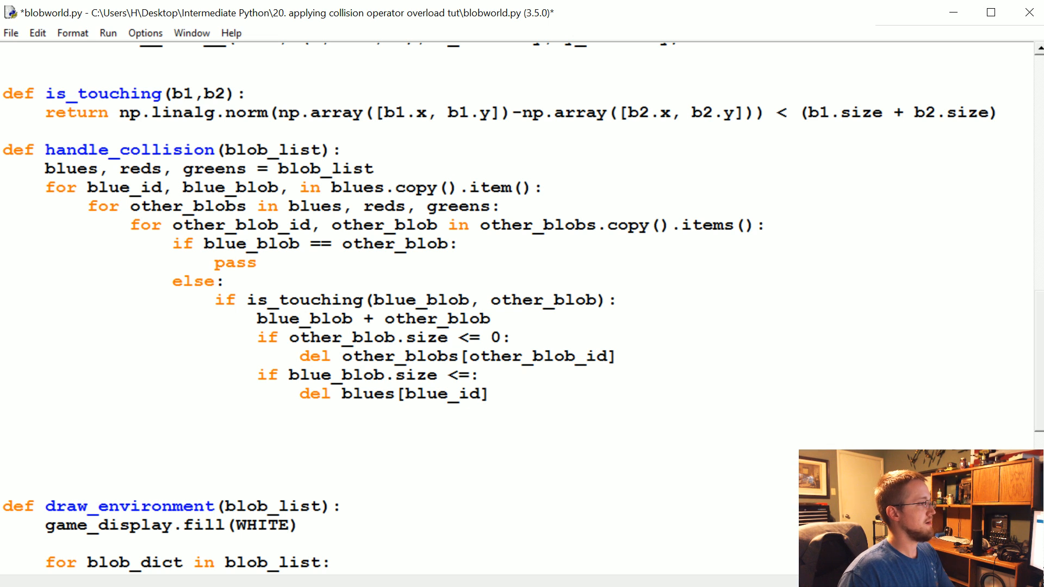
pyautogui.click(490, 394)
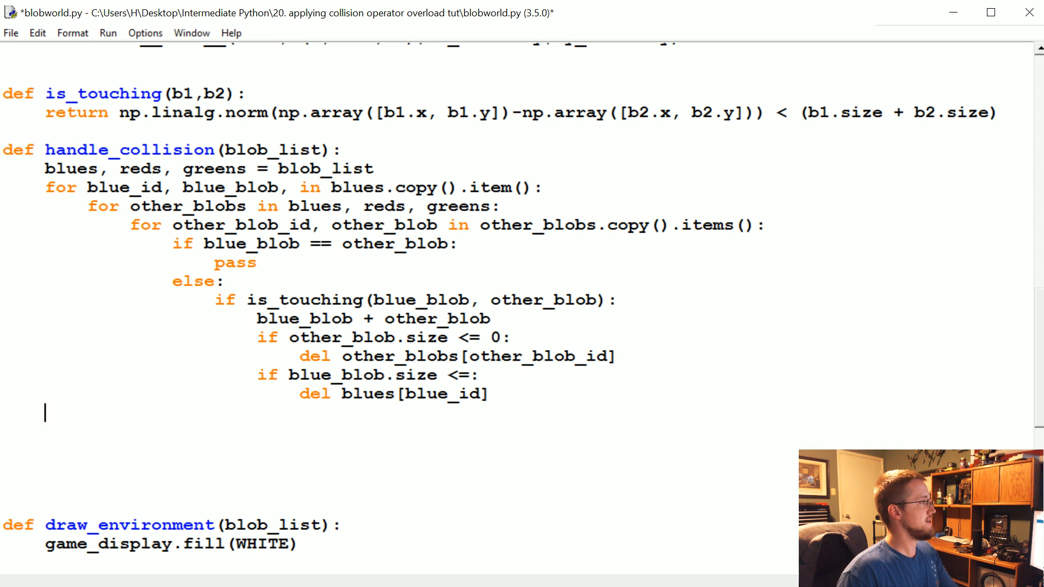
pyautogui.write('return blues, reds, greens')
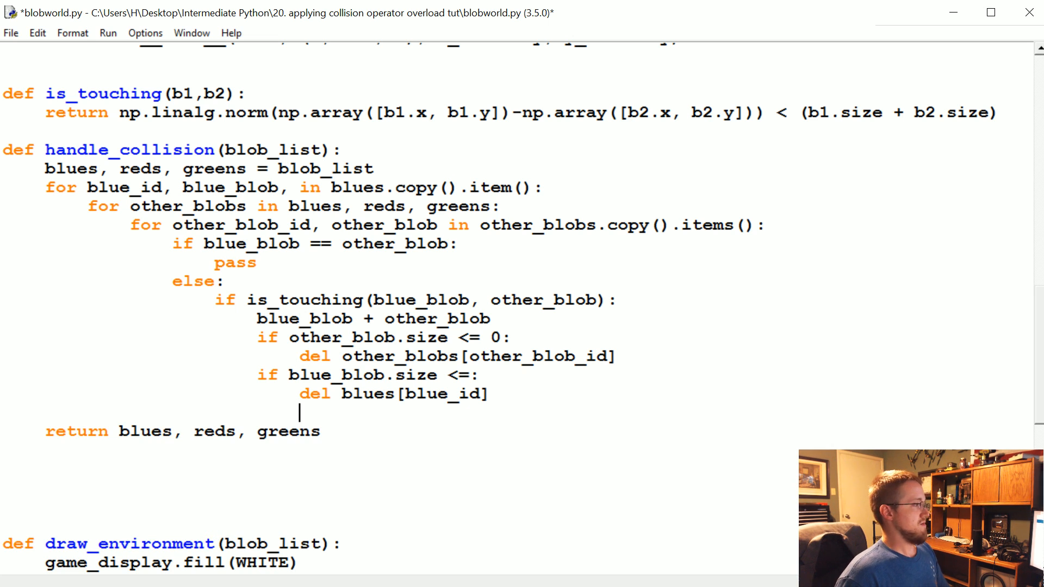
# Step: Save blobworld.py and move down to draw_environment
pyautogui.press('ctrl+s')
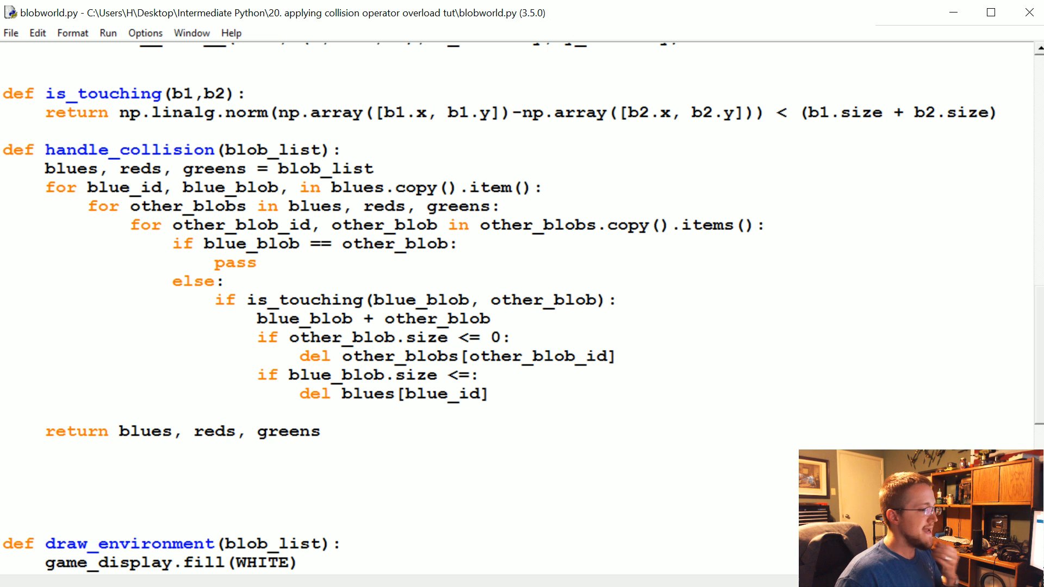
pyautogui.scroll(-3)
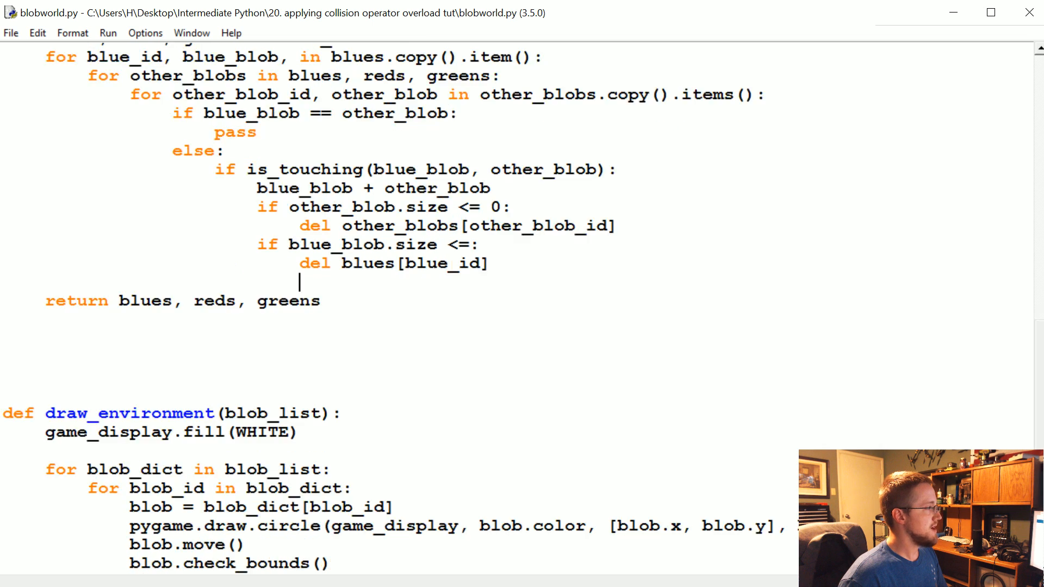
pyautogui.scroll(-3)
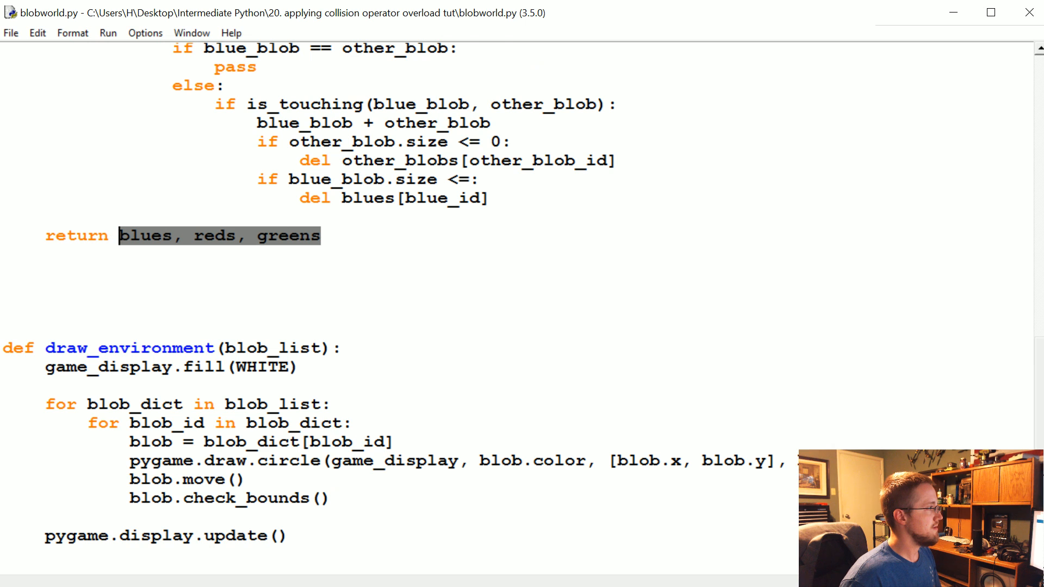
pyautogui.scroll(-3)
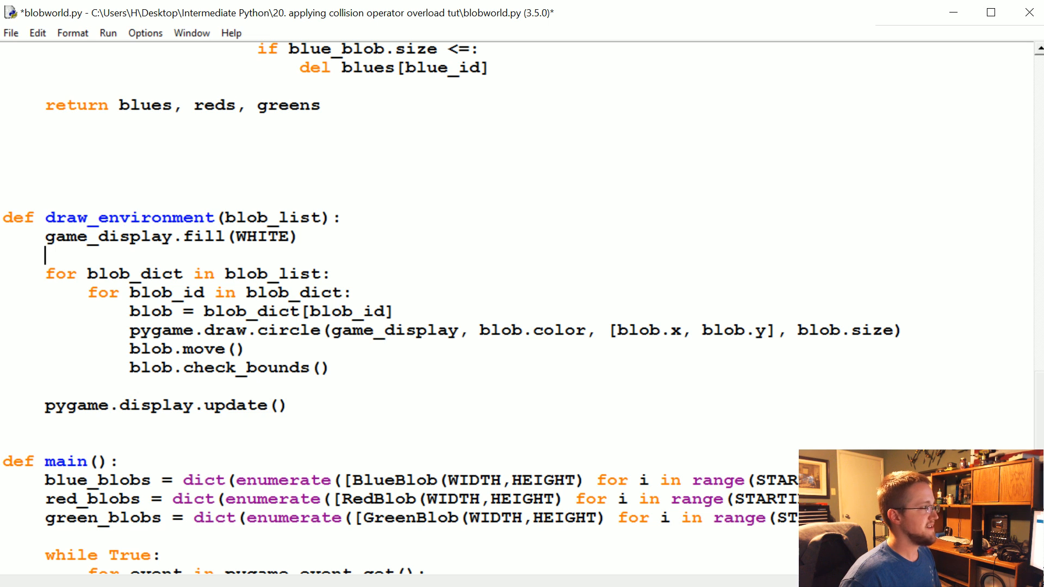
# Step: Assign blues, reds, greens = handle_collisions(blob_list) below game_display.fill(WHITE)
pyautogui.write('blues, reds, greens')
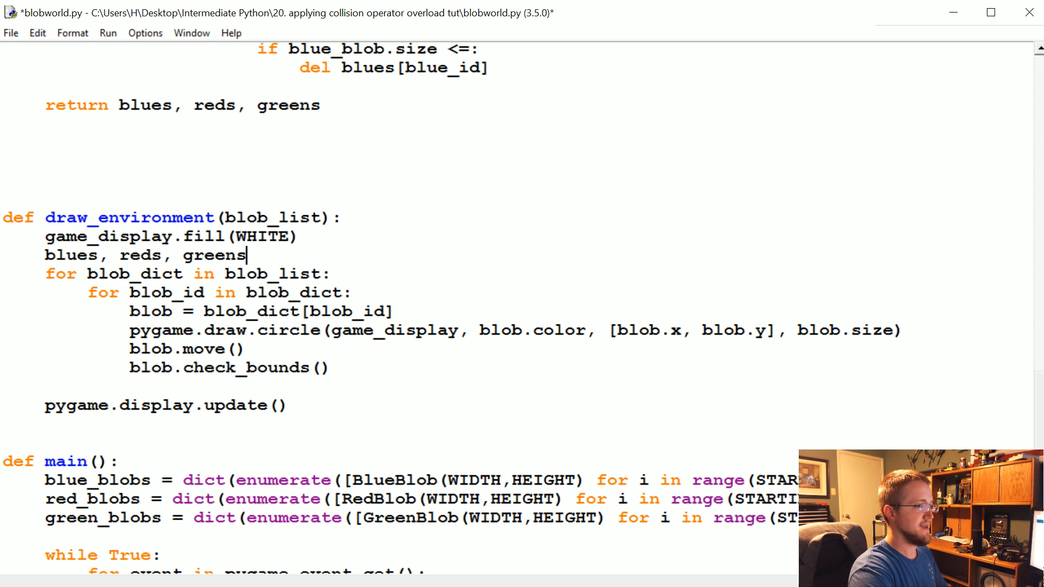
pyautogui.write('= han')
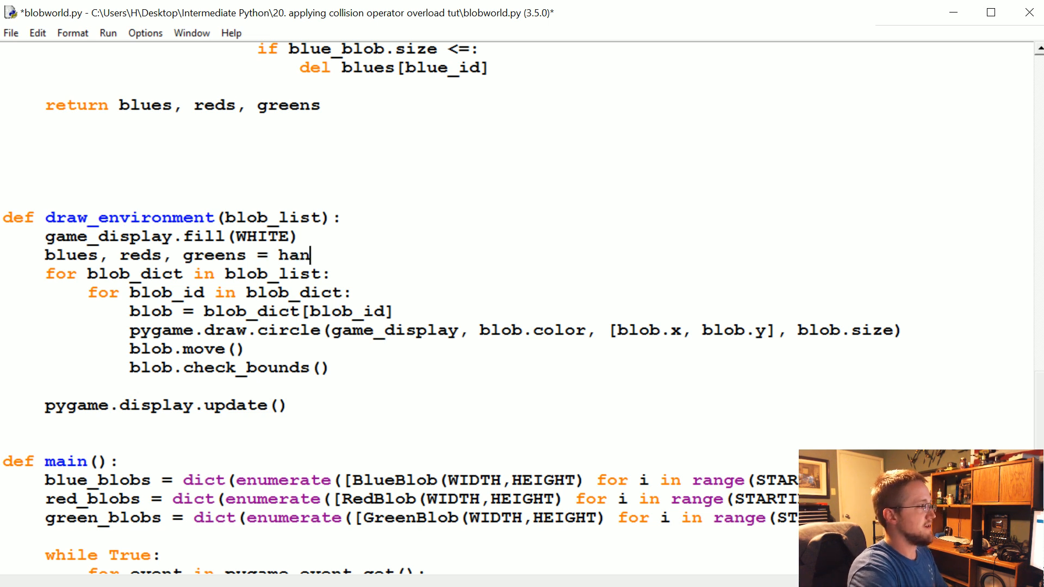
pyautogui.write('dle_colli')
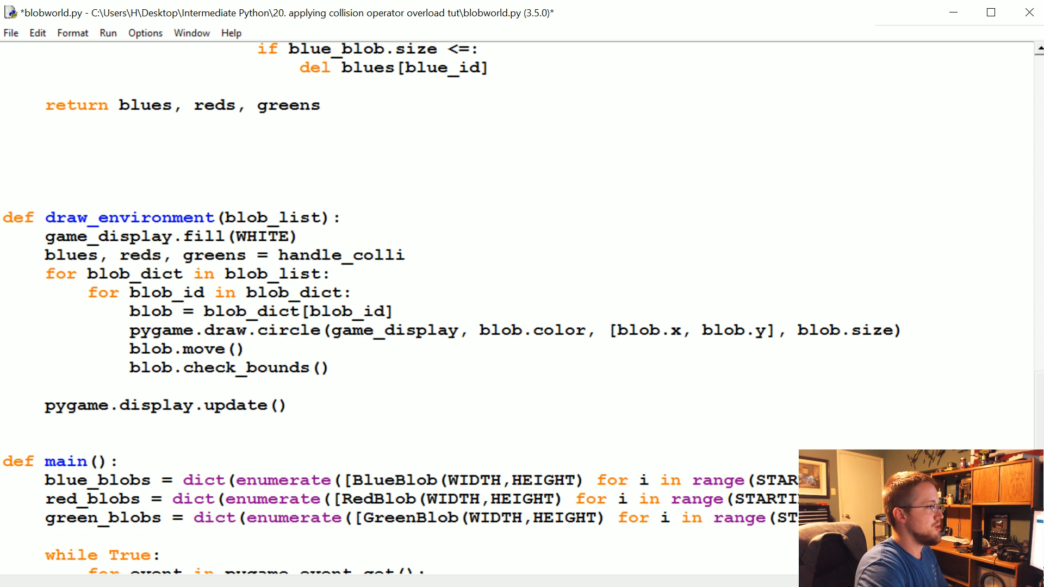
pyautogui.write('sions()')
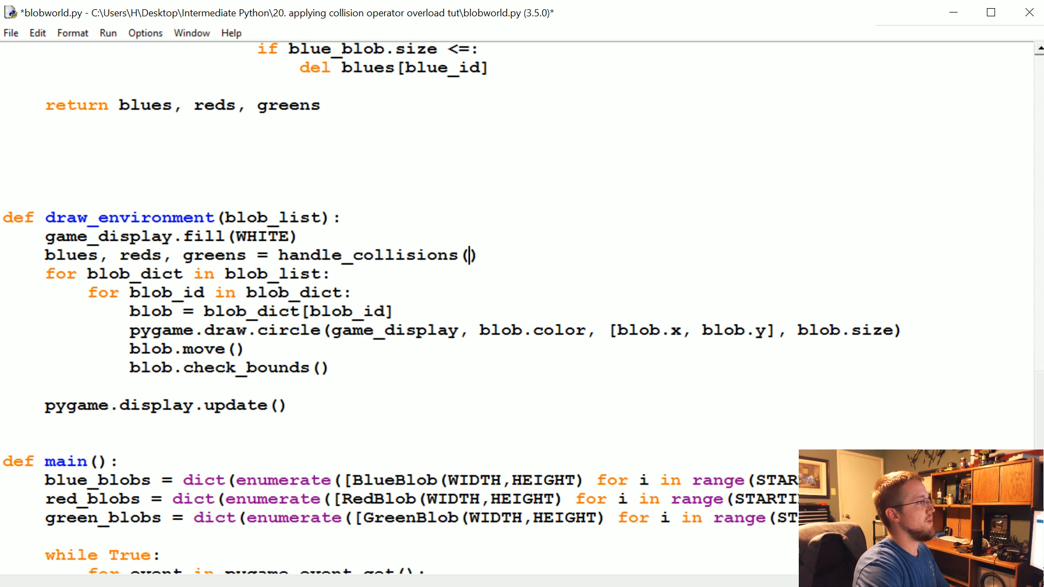
pyautogui.write('blob_list')
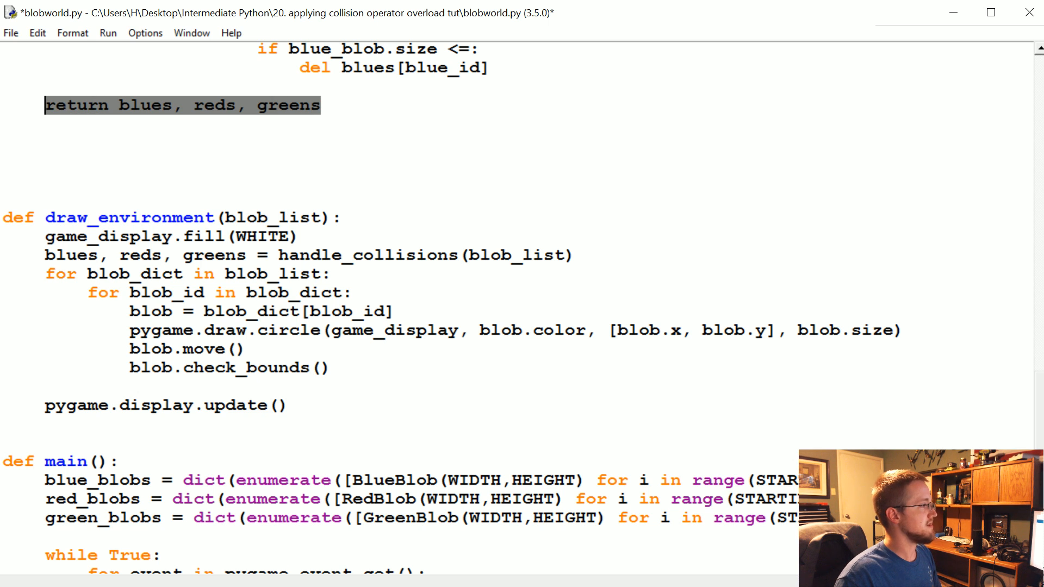
# Step: Assign draw_environment's result to blue_blobs, red_blobs, green_blobs in main
pyautogui.click(289, 405)
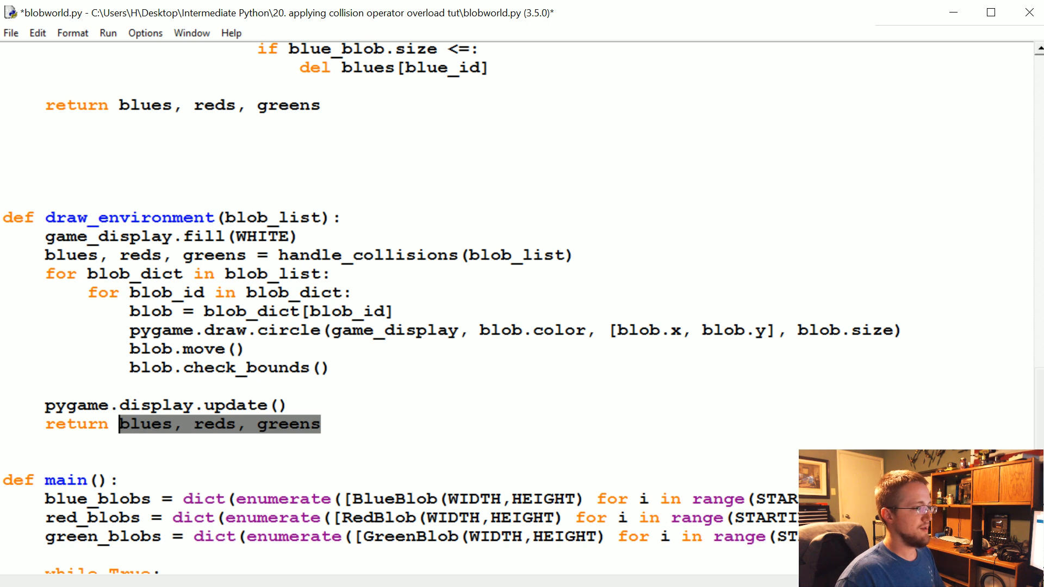
pyautogui.scroll(-3)
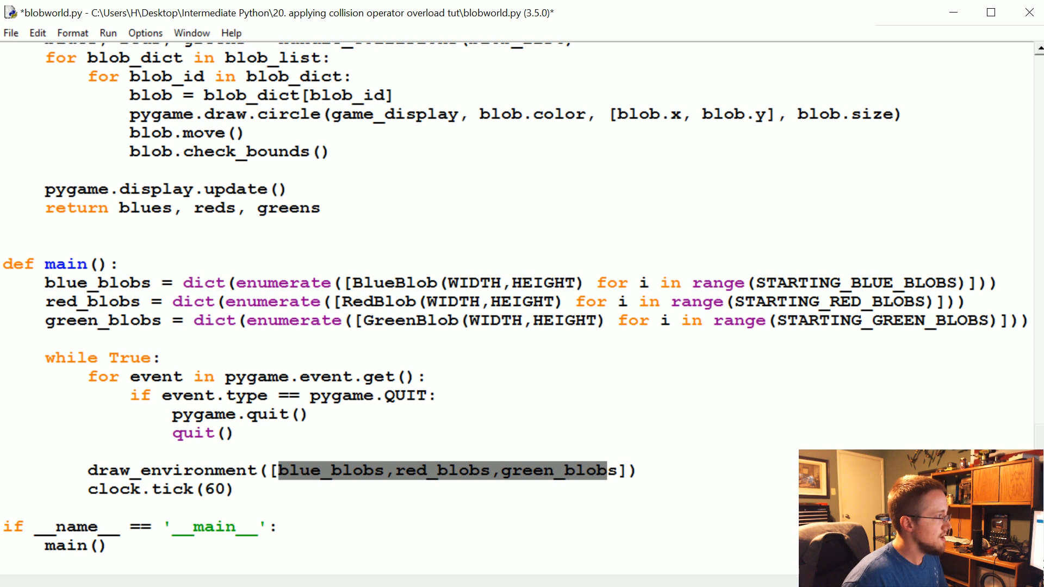
pyautogui.doubleClick(559, 485)
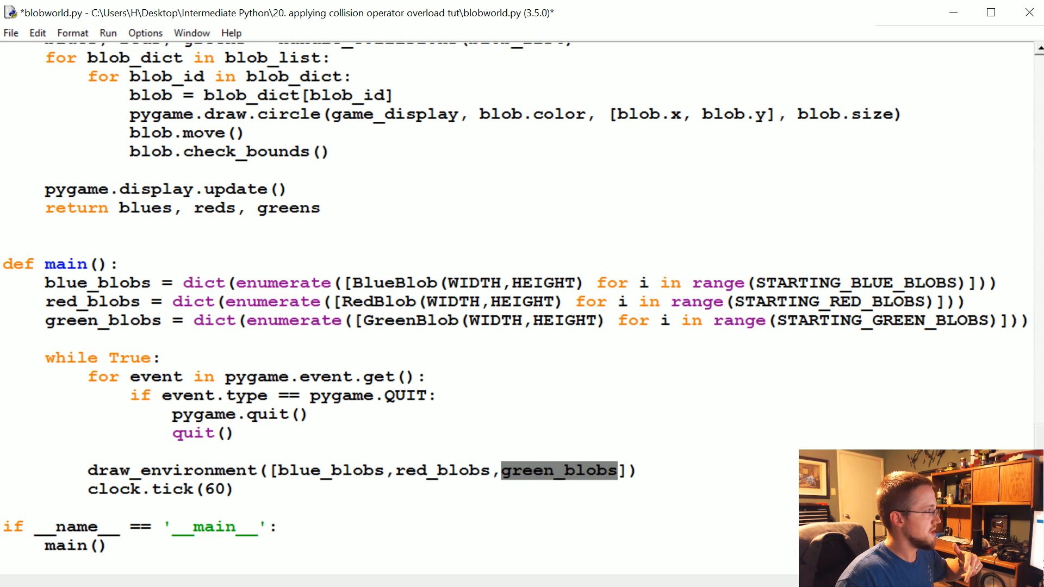
pyautogui.doubleClick(87, 283)
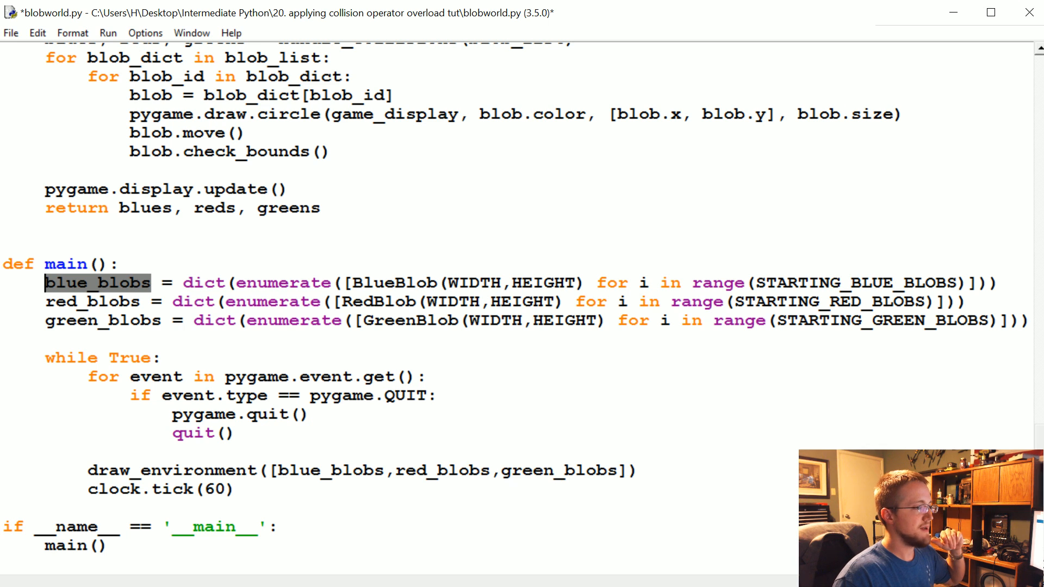
pyautogui.doubleClick(558, 471)
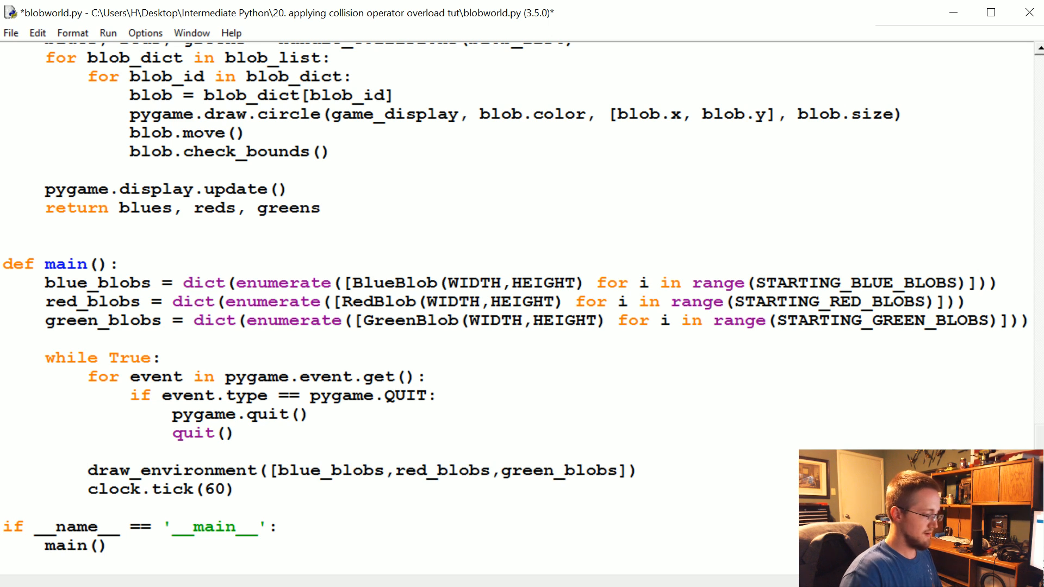
pyautogui.write('blue_blobs,red_blobs,green_blobs =')
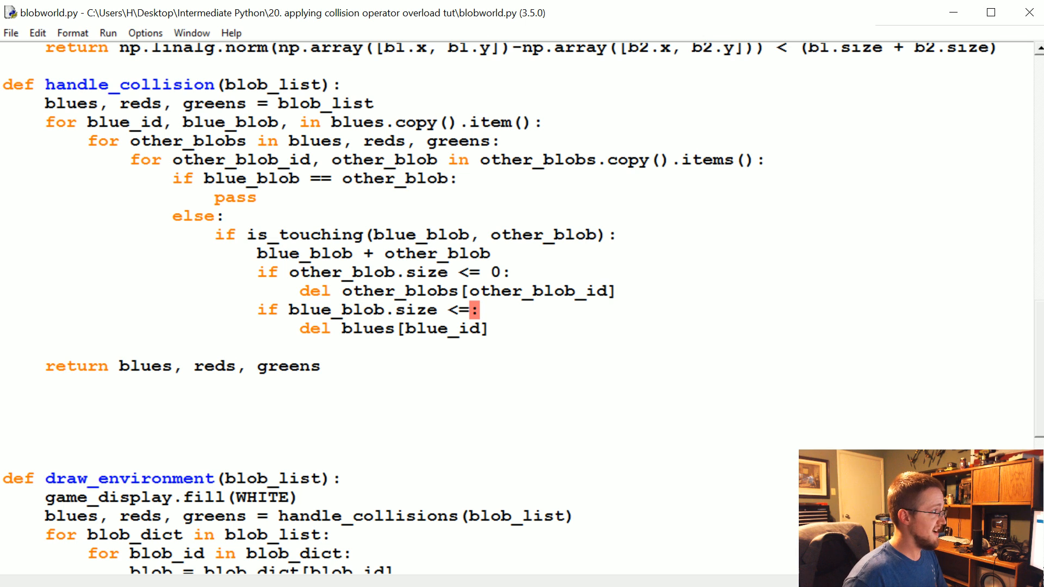
# Step: Complete the check 'if blue_blob.size <= 0:' then save and run the script with F5
pyautogui.write('0')
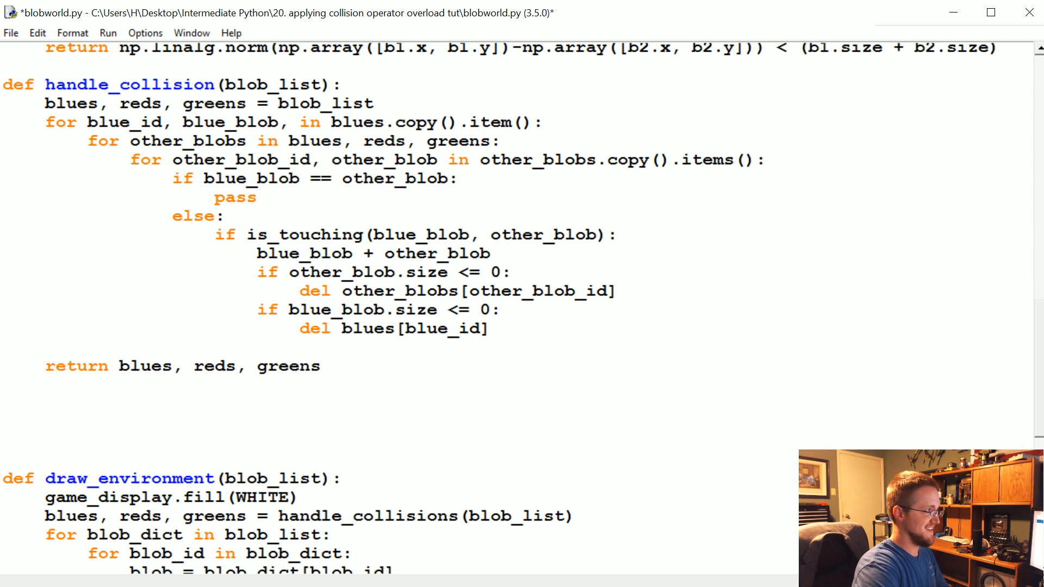
pyautogui.press('F5')
pyautogui.write('s')
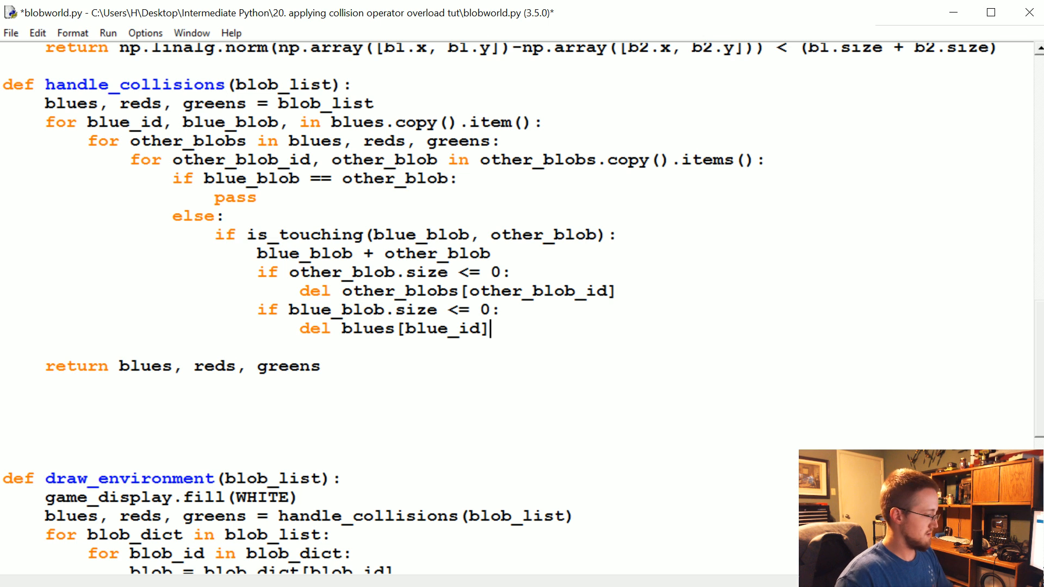
pyautogui.press('F5')
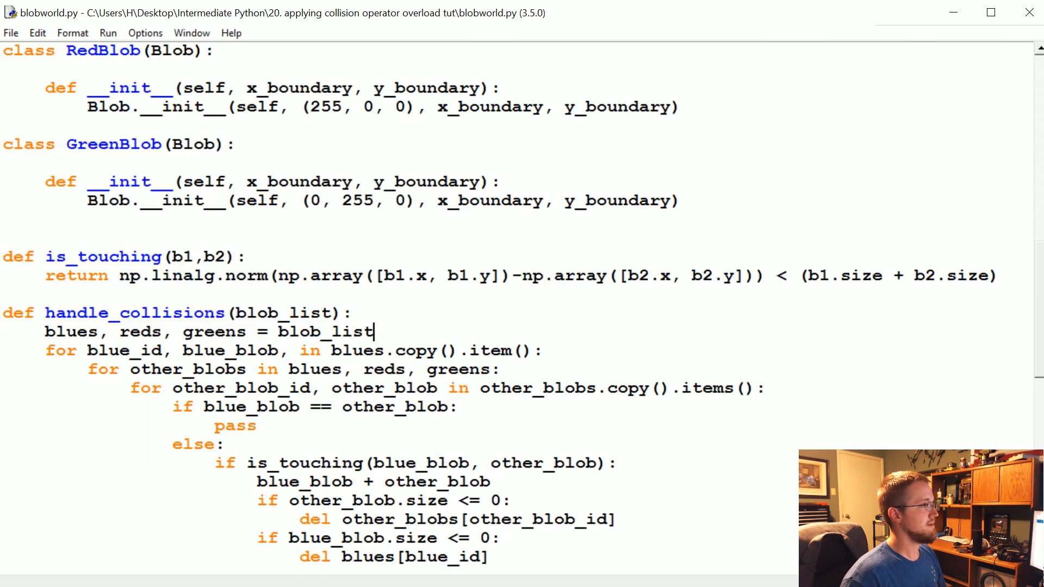
pyautogui.scroll(-3)
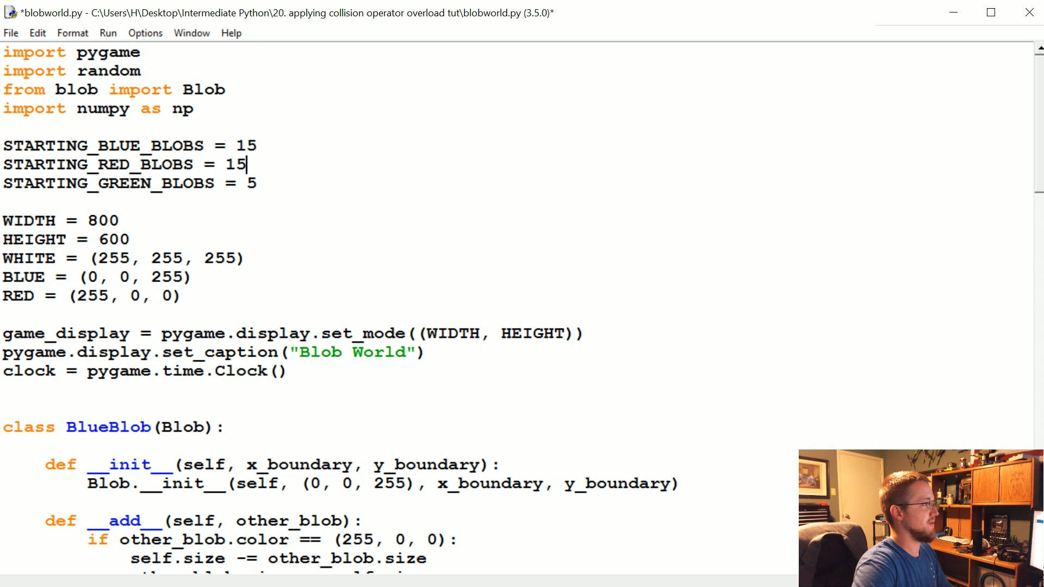
# Step: Save and run blobworld.py, watch the Blob World window, then close it
pyautogui.press('F5')
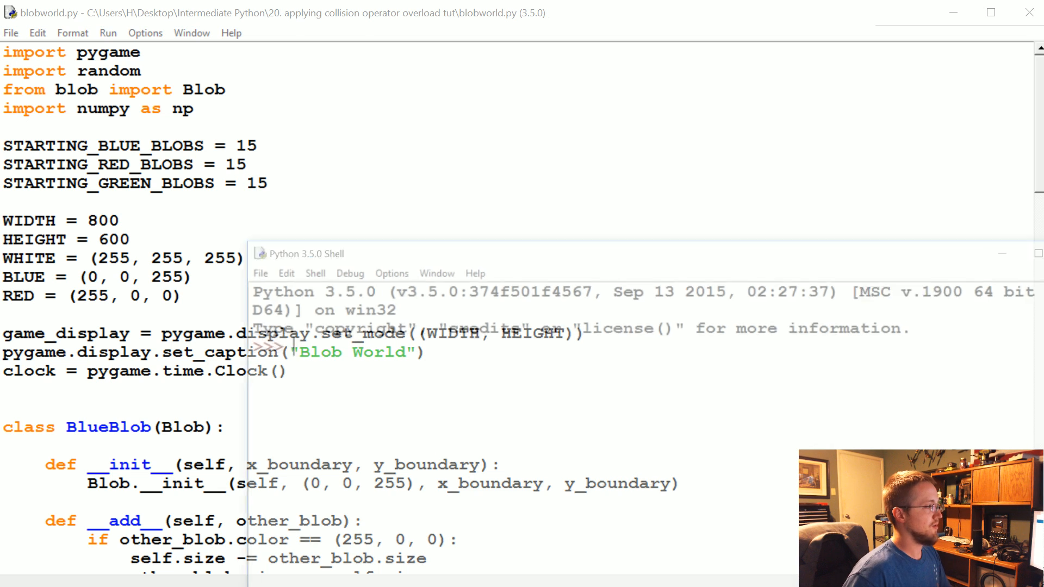
pyautogui.press('F5')
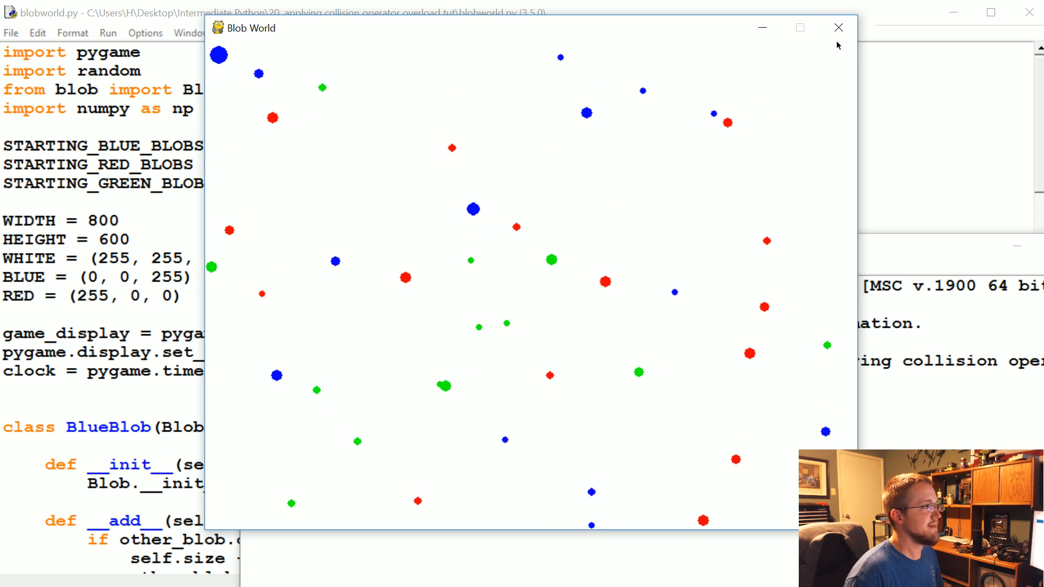
pyautogui.click(839, 27)
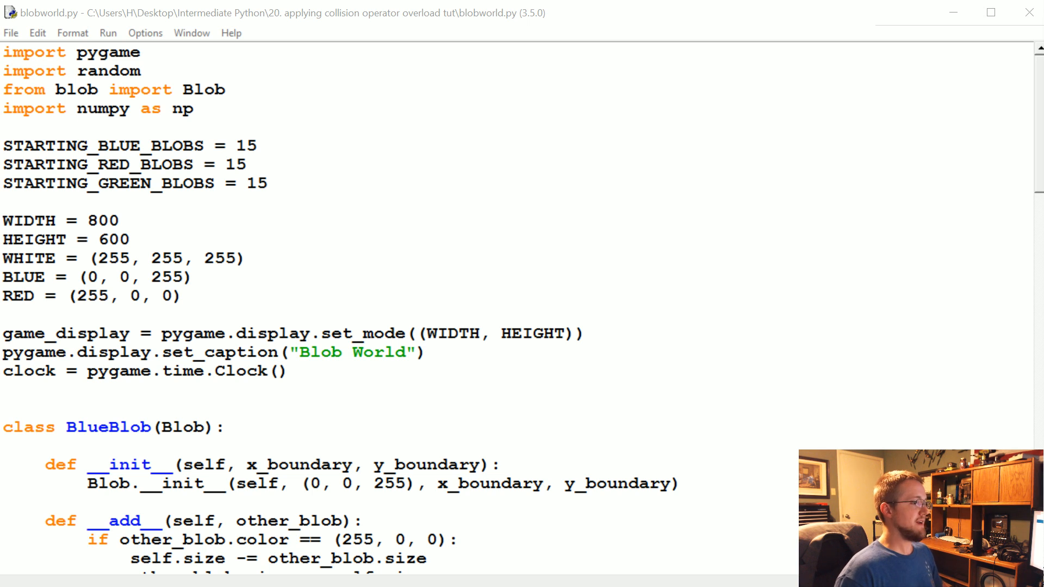
# Step: Select and cut the 'blues, reds, greens = handle_collisions(blob_list)' line from draw_environment
pyautogui.scroll(-3)
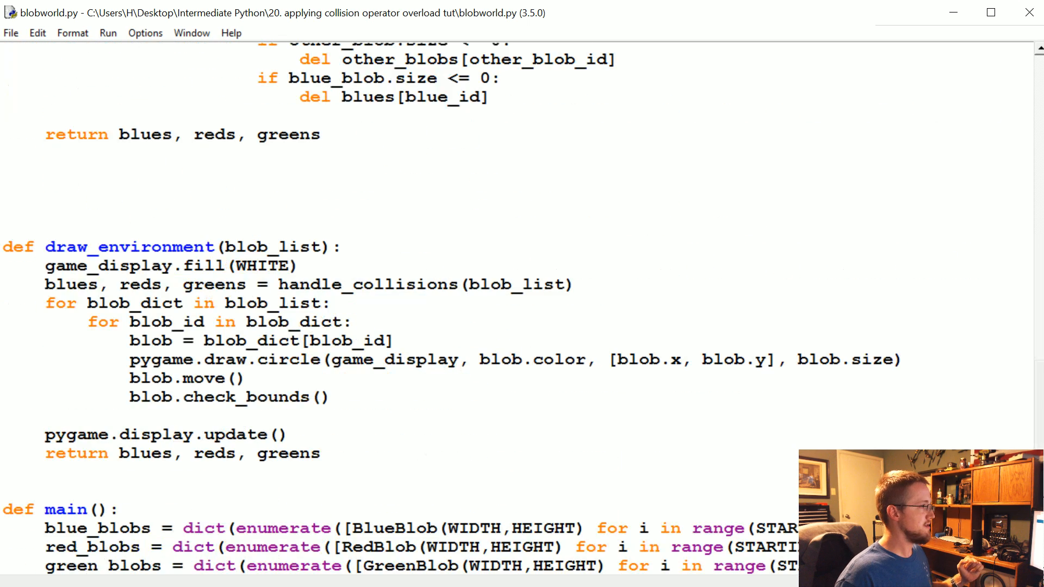
pyautogui.scroll(-3)
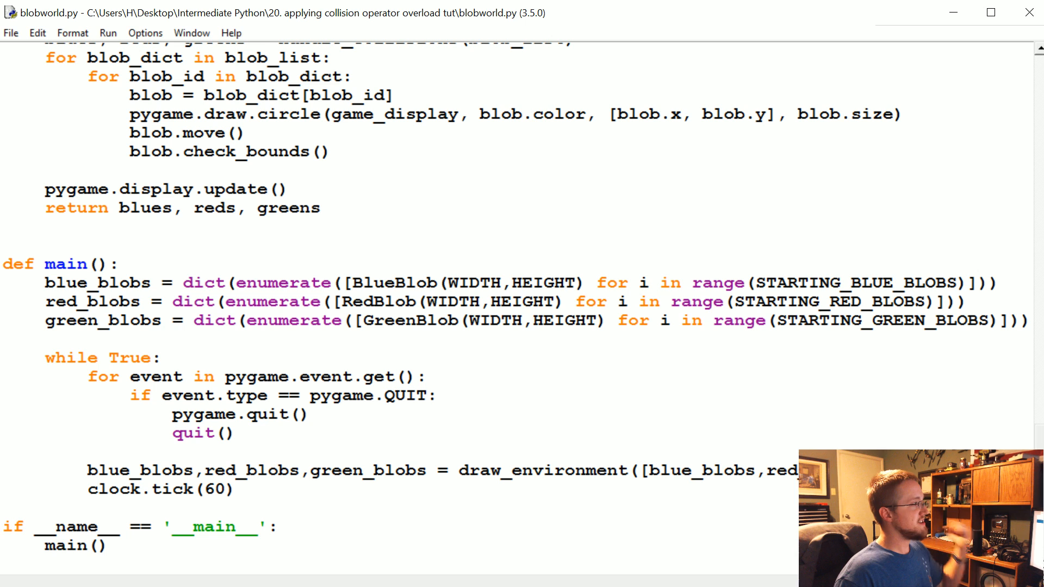
pyautogui.moveTo(91, 283); pyautogui.dragTo(925, 302)
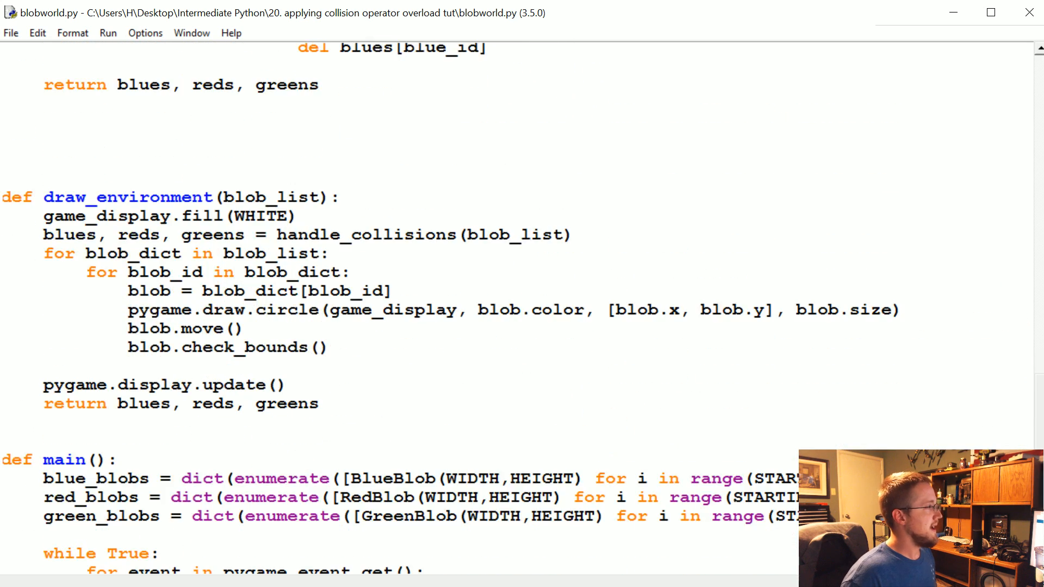
pyautogui.scroll(-3)
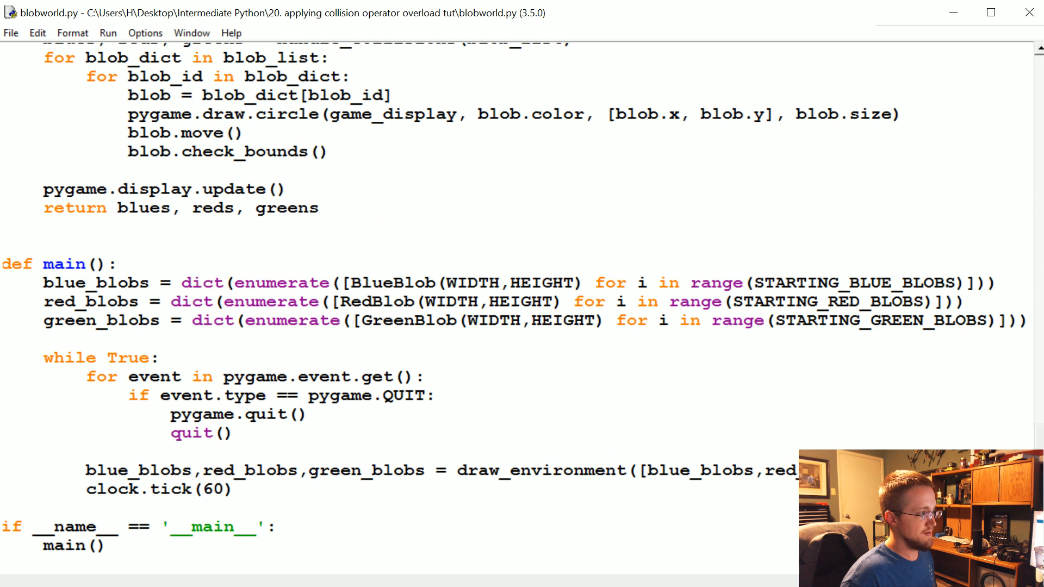
pyautogui.moveTo(96, 470); pyautogui.dragTo(415, 470)
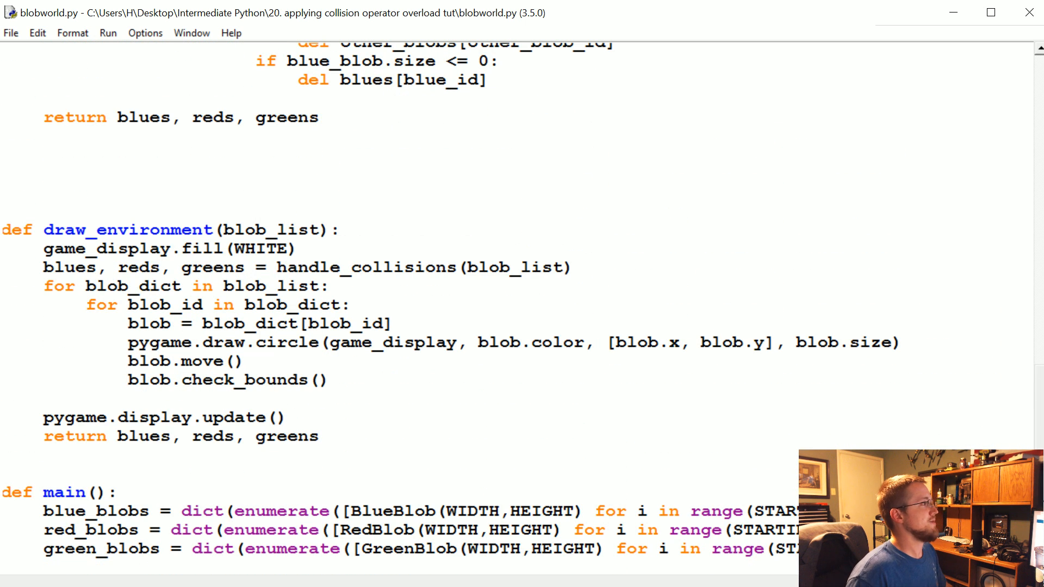
pyautogui.doubleClick(275, 230)
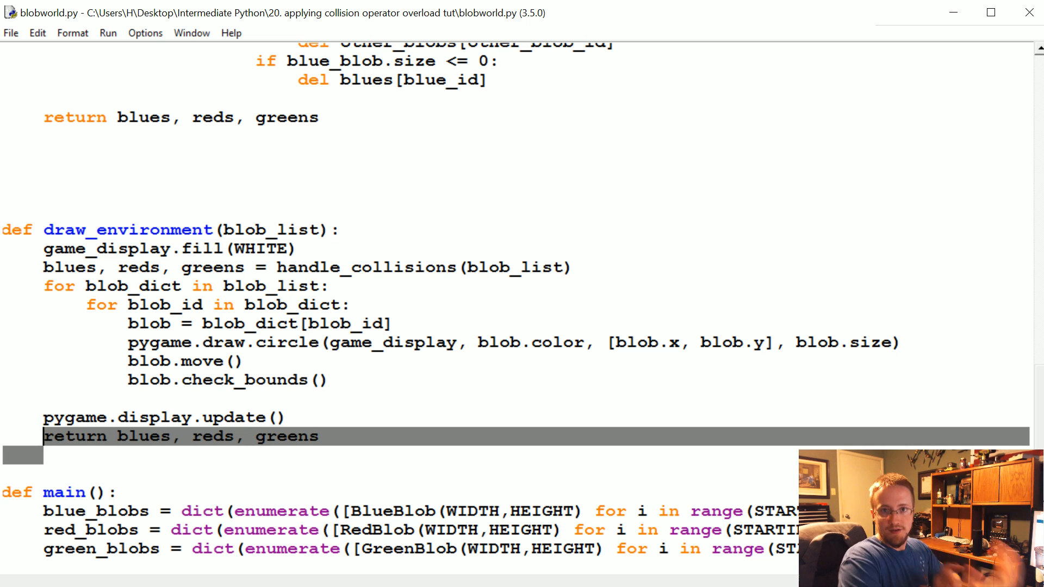
pyautogui.scroll(-3)
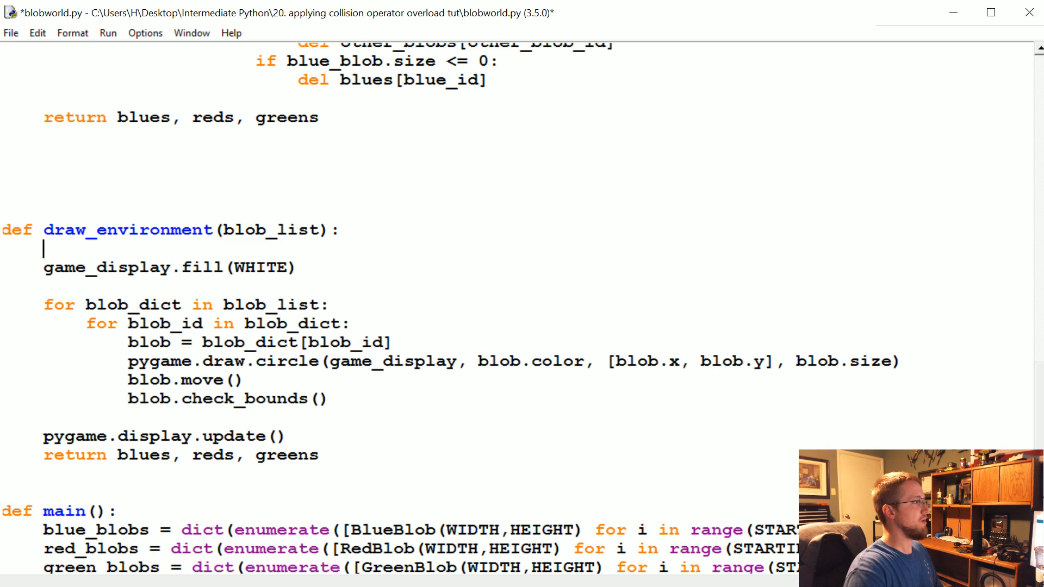
# Step: Paste the handle_collisions line above game_display.fill(WHITE) and remove the leftover blank line
pyautogui.write('blues, reds, greens = handle_collisions(blob_list)')
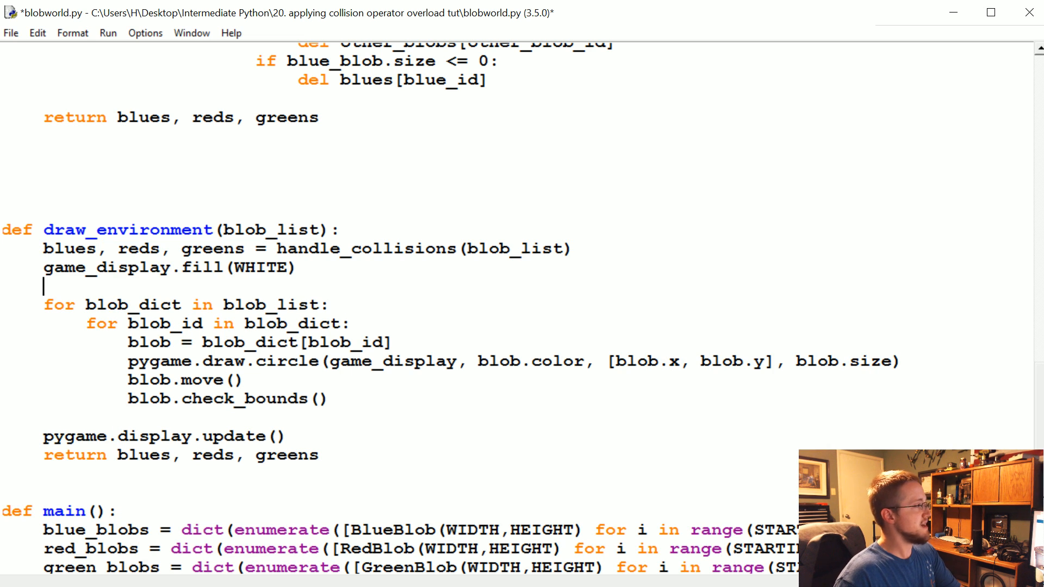
pyautogui.press('BackSpace')
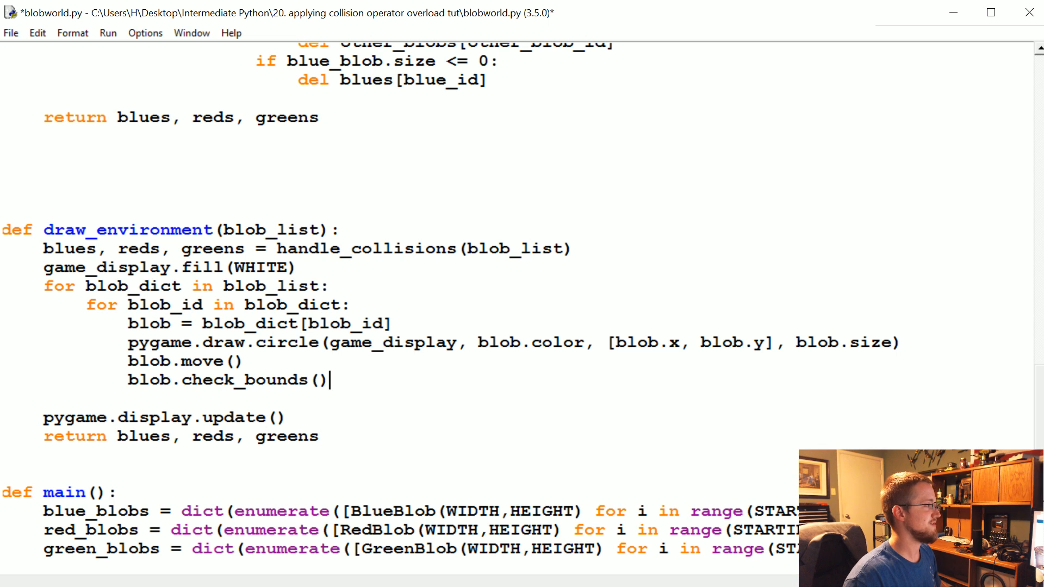
pyautogui.click(328, 286)
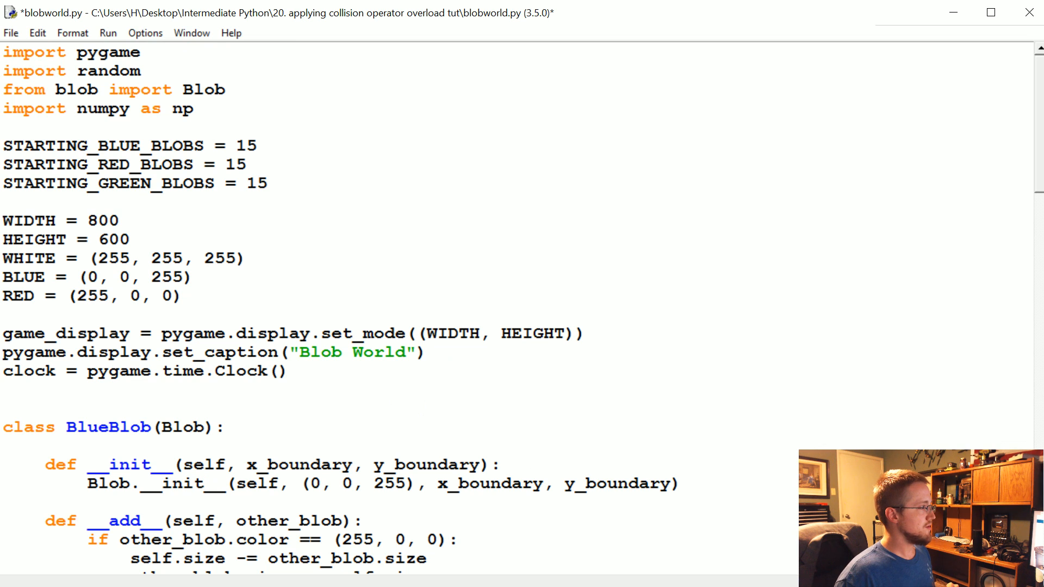
# Step: Save blobworld.py and select the whole body of handle_collisions for review
pyautogui.scroll(-3)
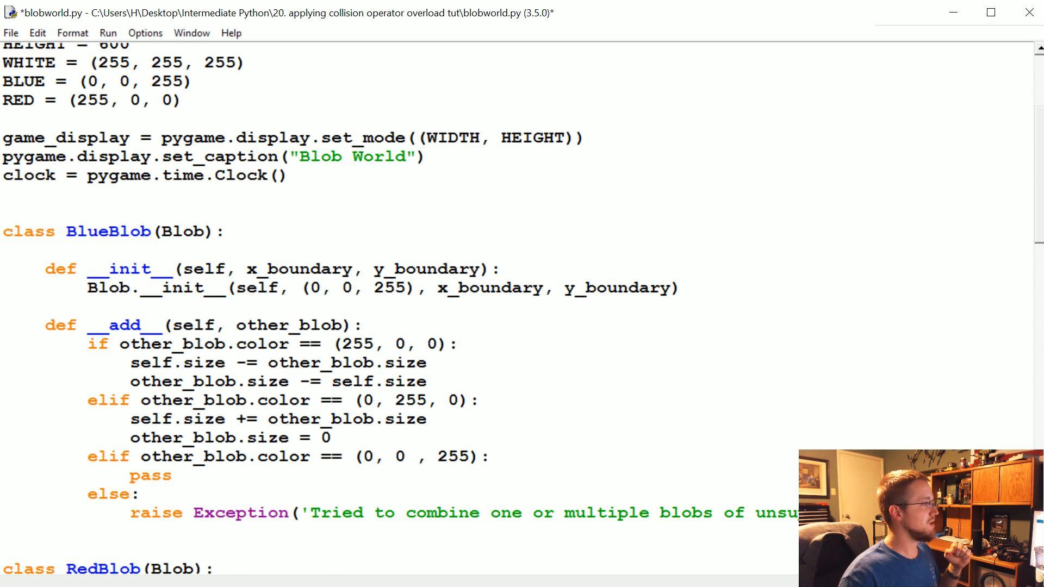
pyautogui.scroll(-3)
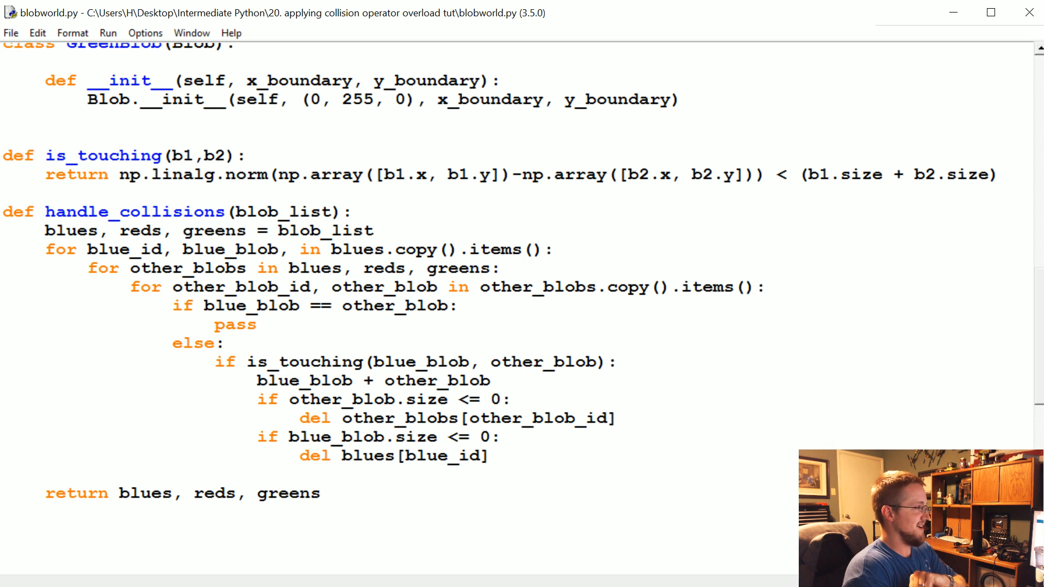
pyautogui.moveTo(45, 231); pyautogui.dragTo(320, 494)
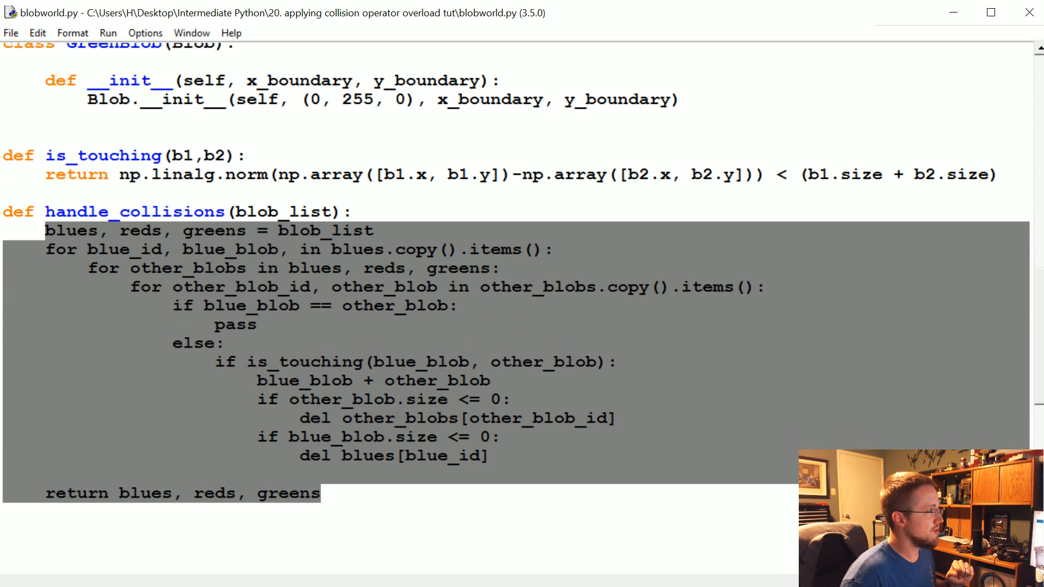